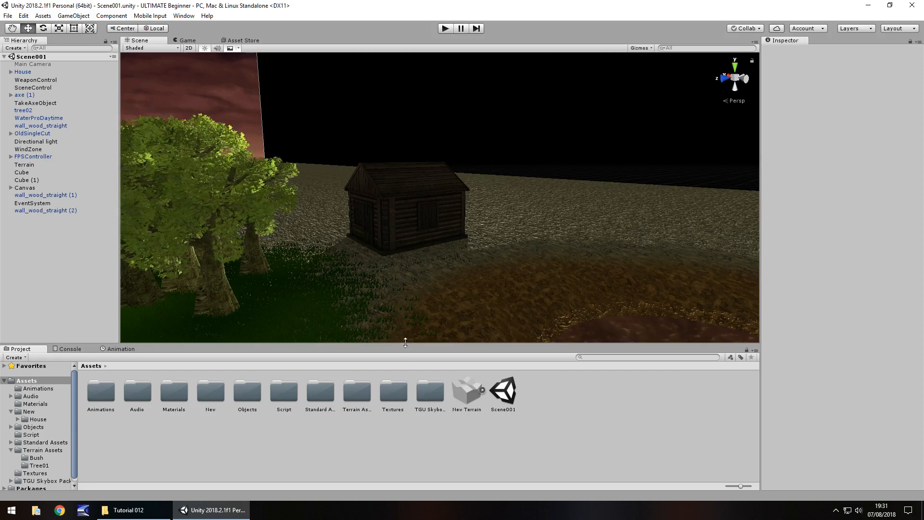
mouse_move(410, 230)
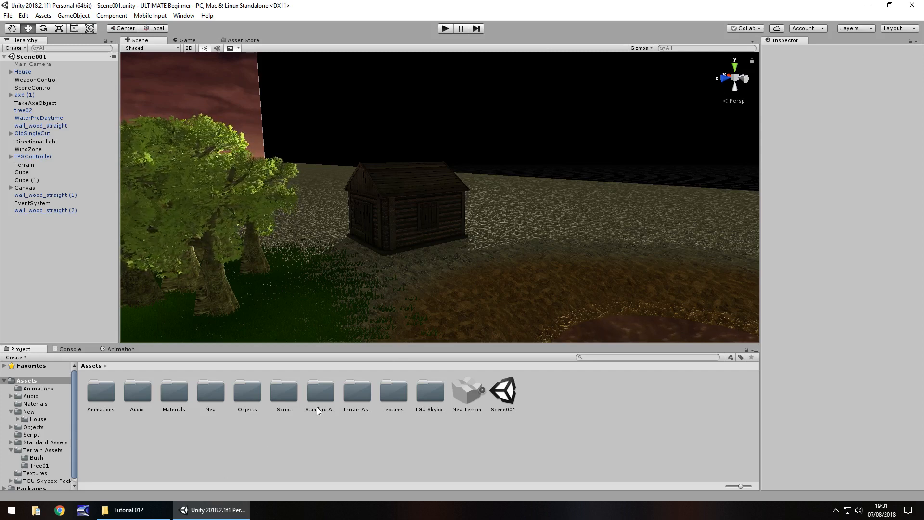
mouse_move(247, 397)
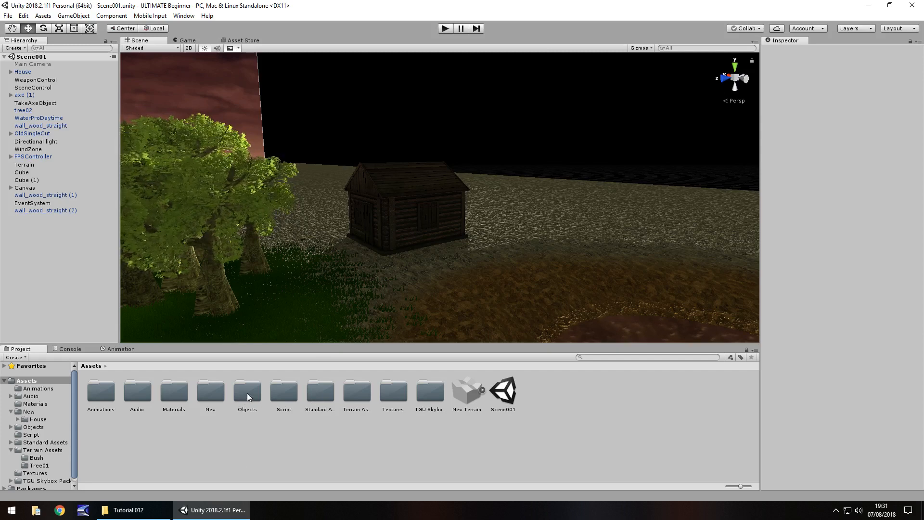
Open Assets/Objects and drag the Door and Small Town folders in from File Explorer.
double_click(247, 392)
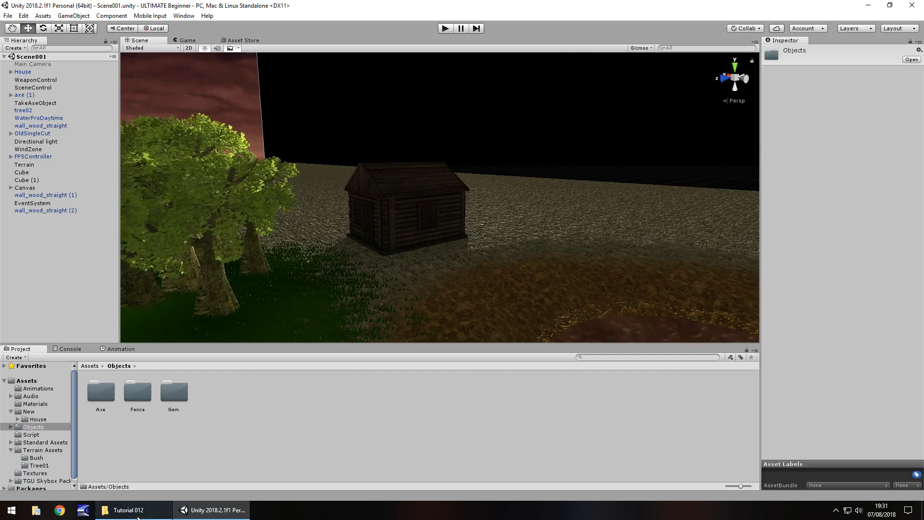
left_click(127, 510)
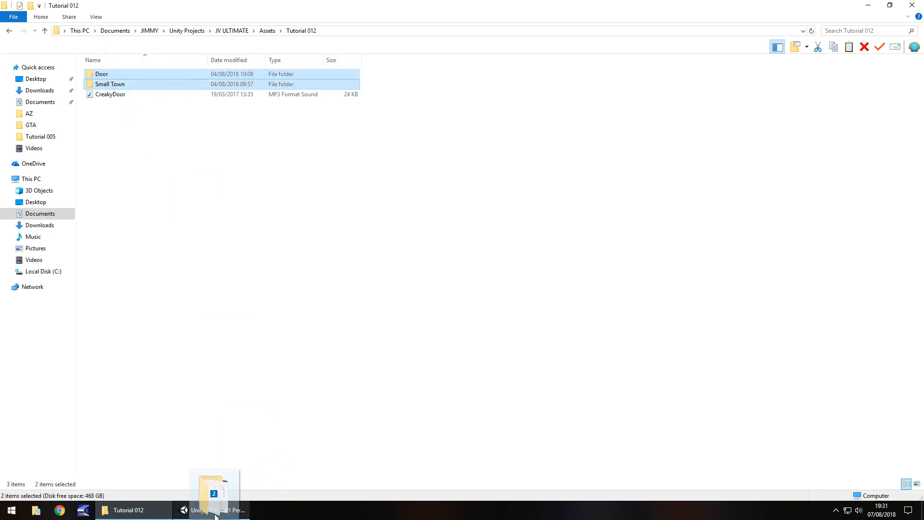
left_click(213, 510)
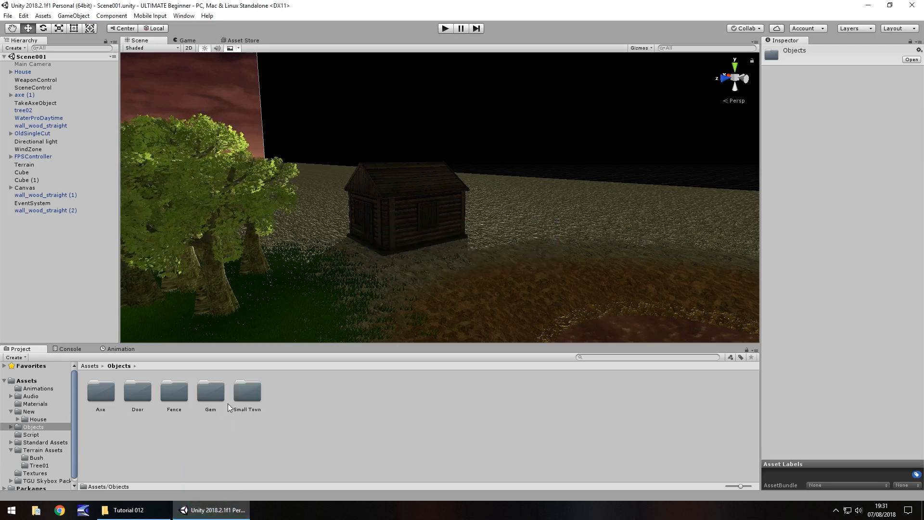
Browse to Objects > Small Town > FBX and drag House 3 and Roof into the scene.
left_click(247, 391)
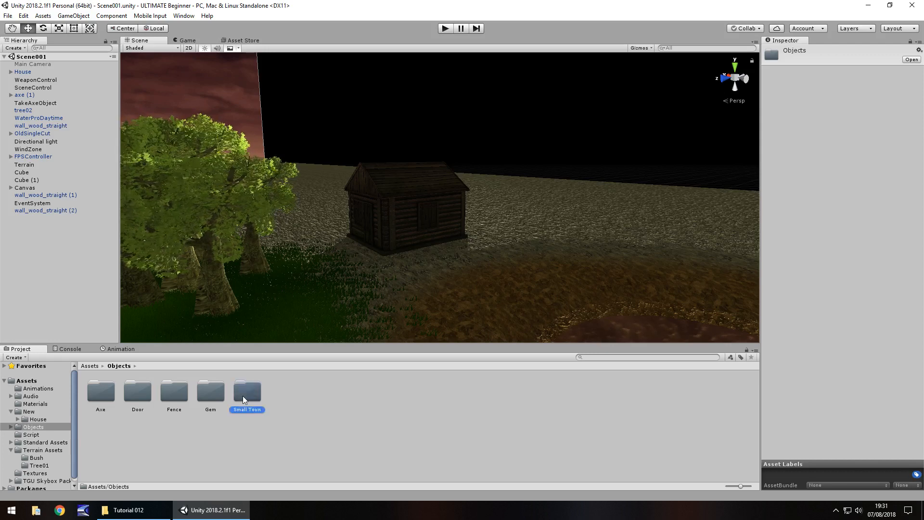
double_click(246, 391)
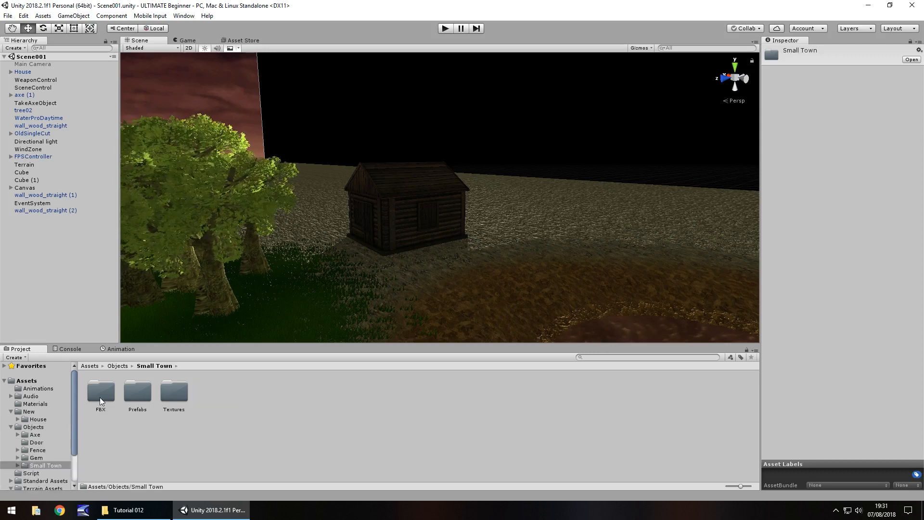
double_click(100, 392)
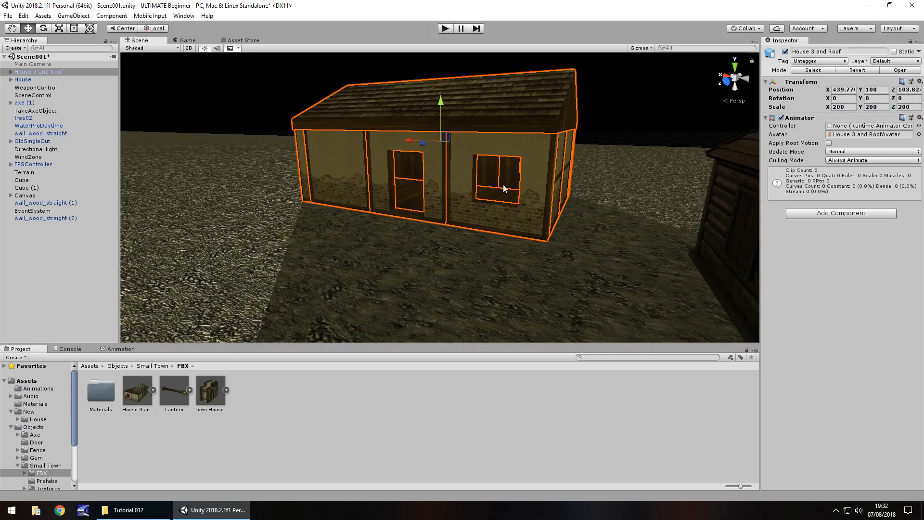
mouse_move(472, 229)
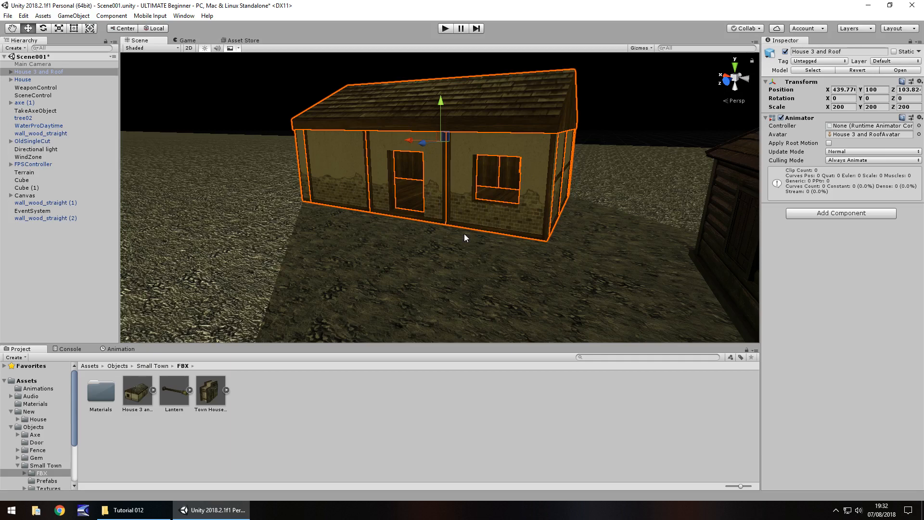
mouse_move(393, 213)
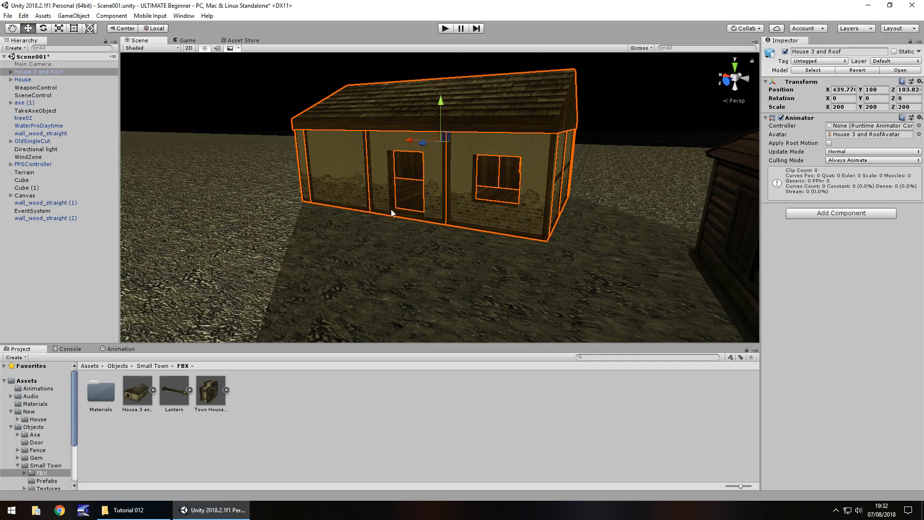
mouse_move(372, 173)
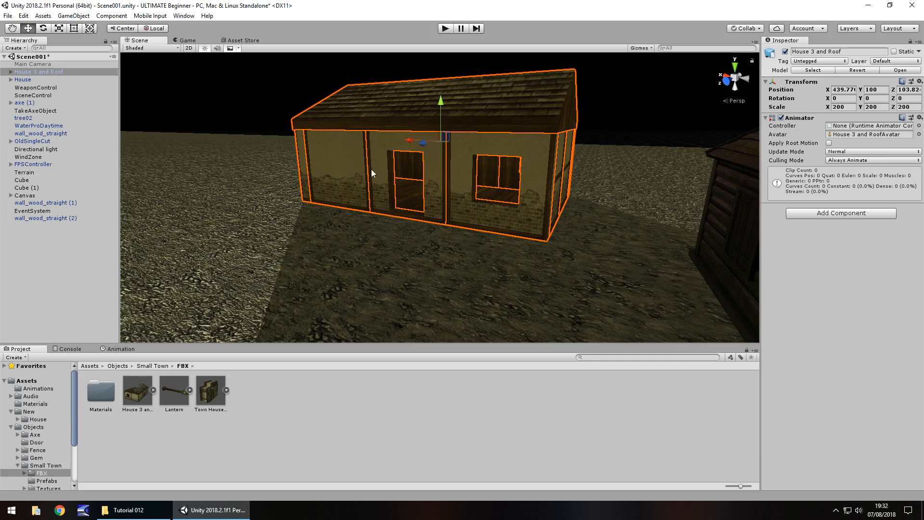
mouse_move(433, 147)
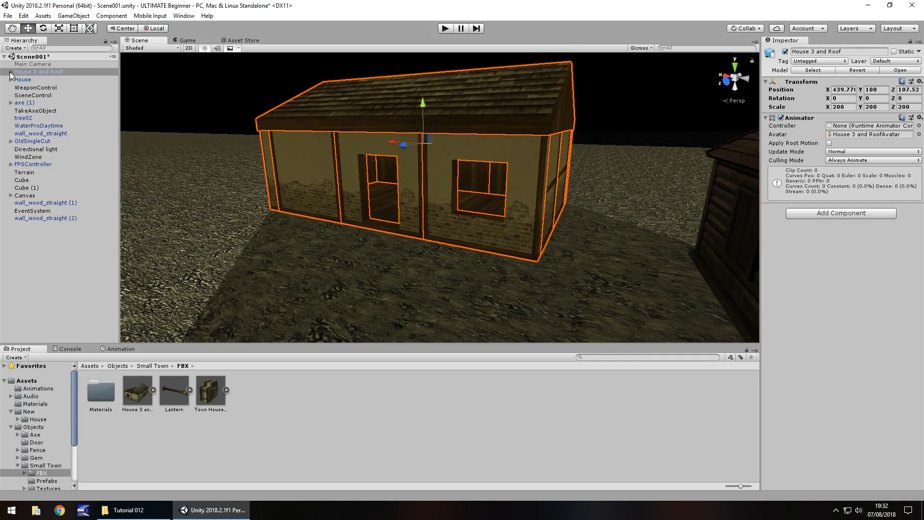
Expand House 3 and Roof and add a Box Collider to all its child parts.
left_click(5, 71)
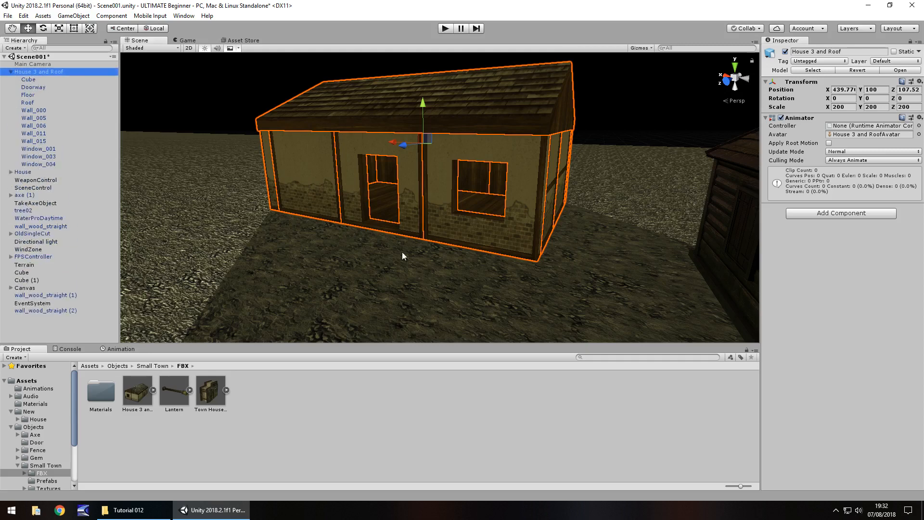
scroll("down", 3)
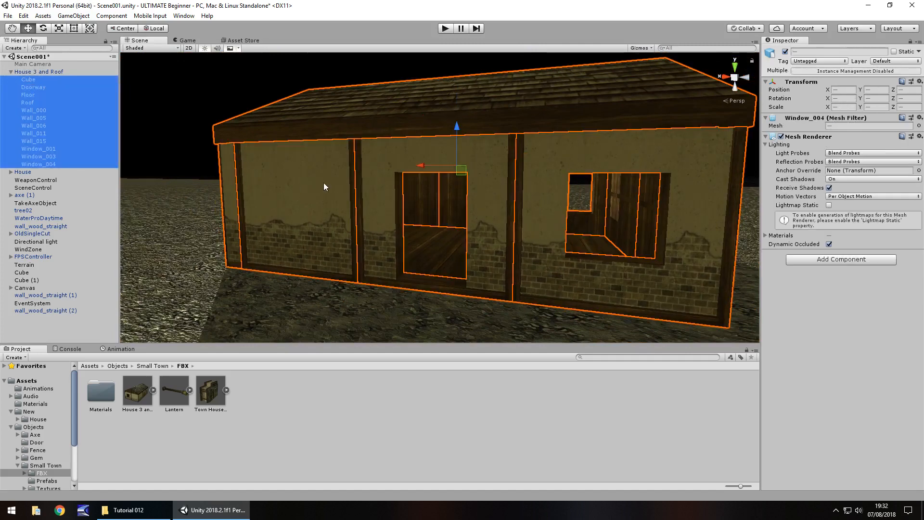
mouse_move(469, 223)
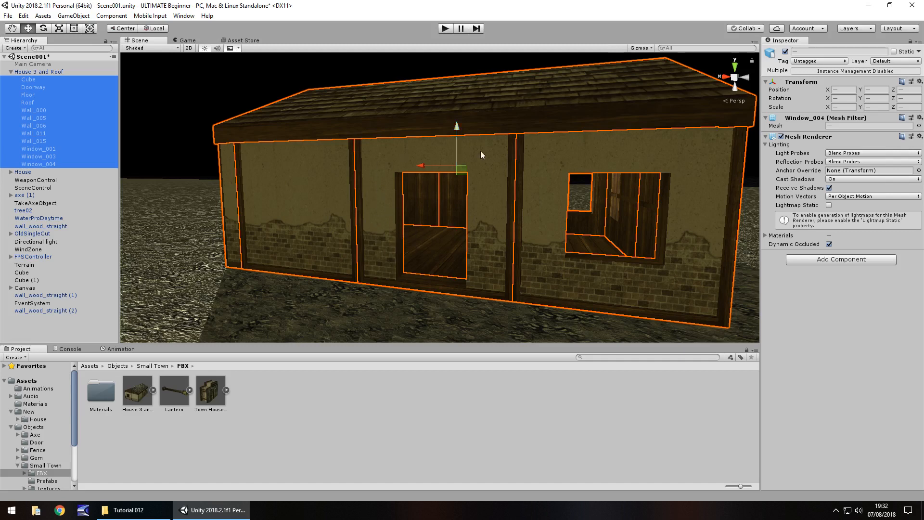
mouse_move(323, 99)
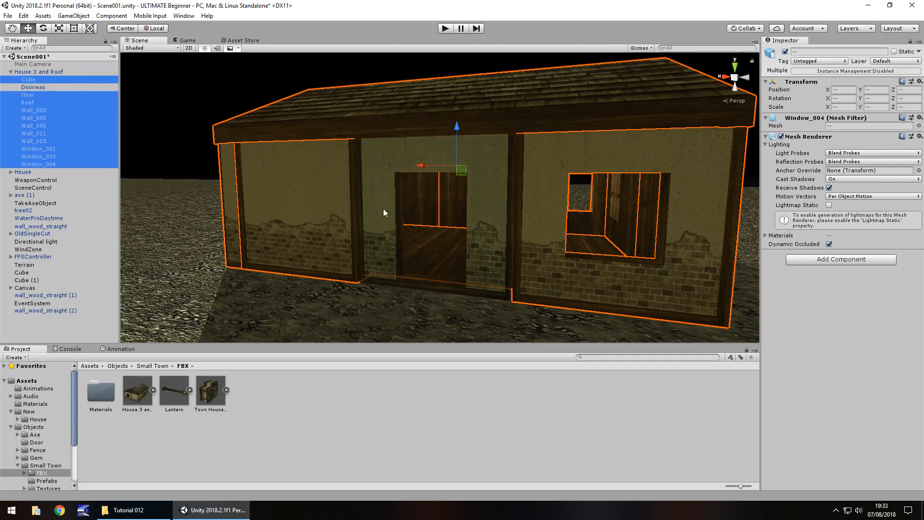
mouse_move(426, 113)
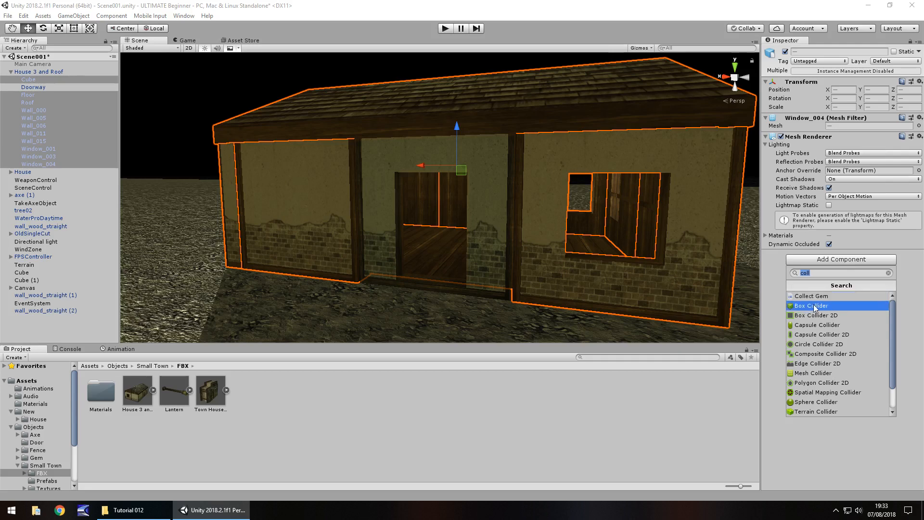
left_click(812, 305)
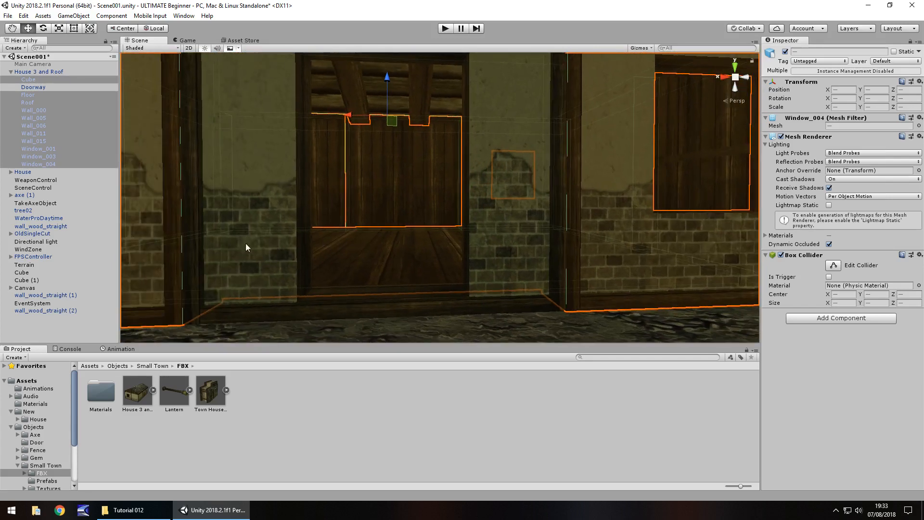
mouse_move(317, 223)
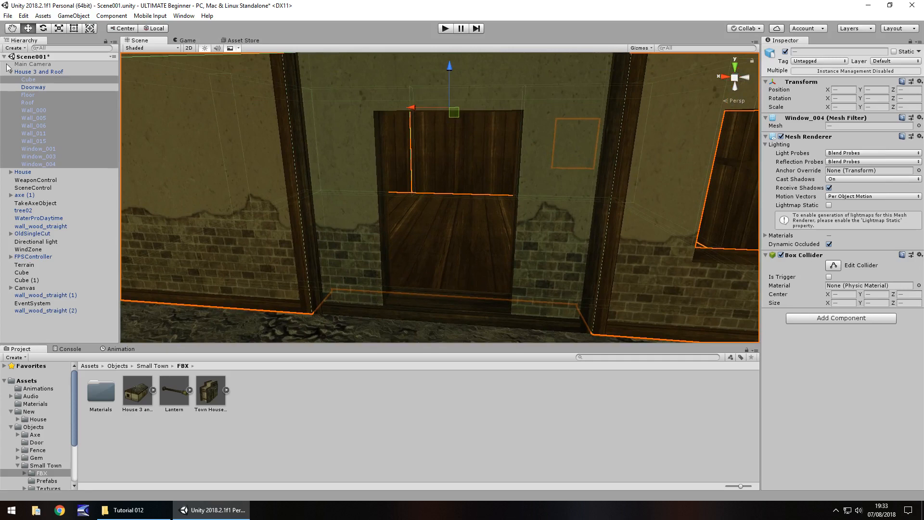
Add a child Cube under Doorway, scale it to 0.01, 0.005, 0.05, and disable Mesh Renderer.
right_click(34, 88)
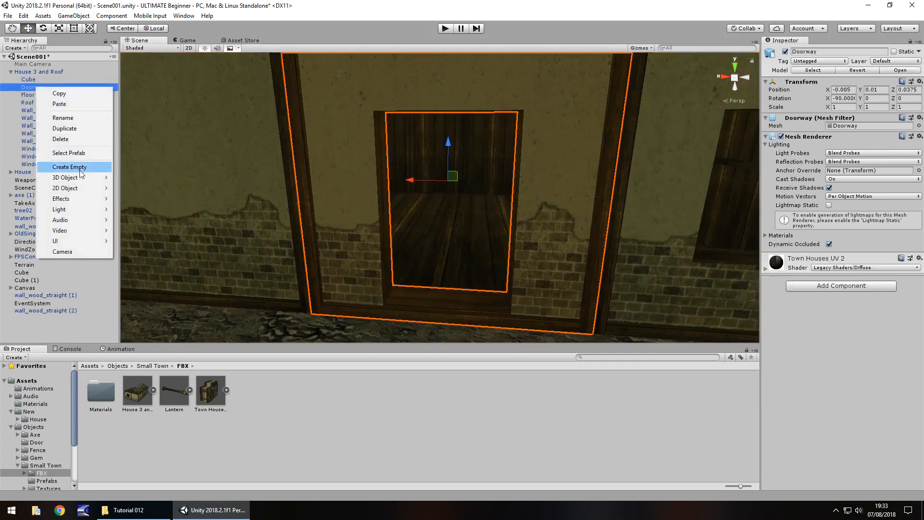
left_click(64, 178)
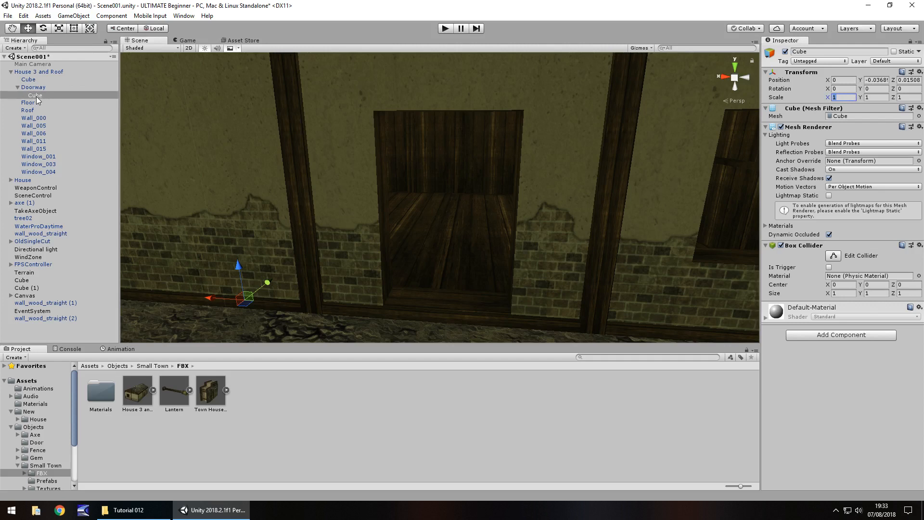
left_click(28, 72)
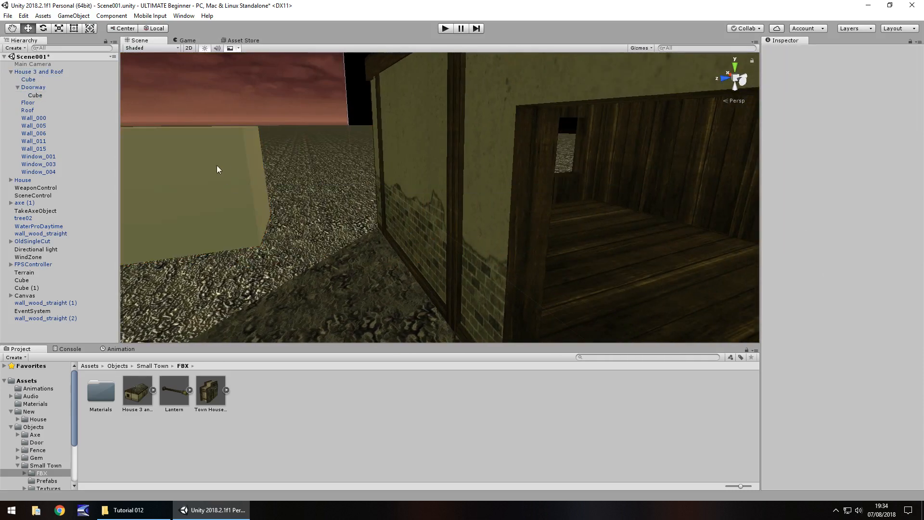
left_click(35, 95)
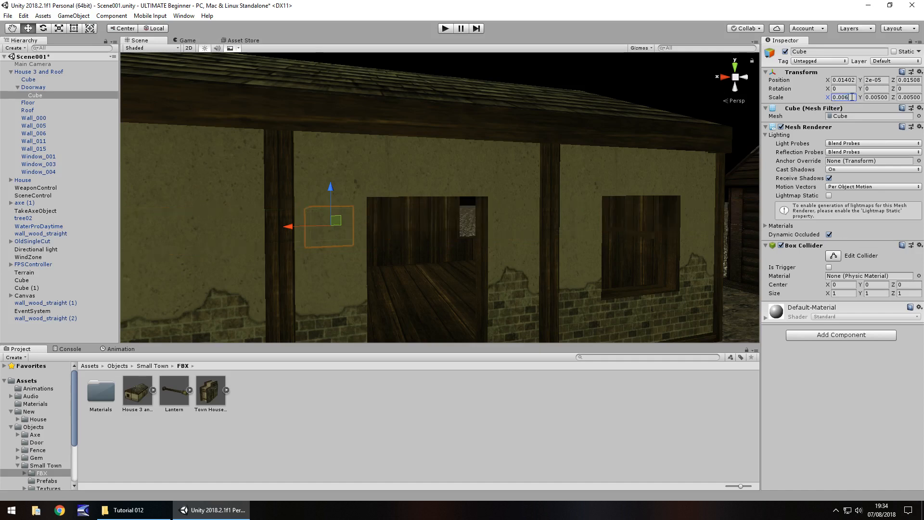
type("0.01")
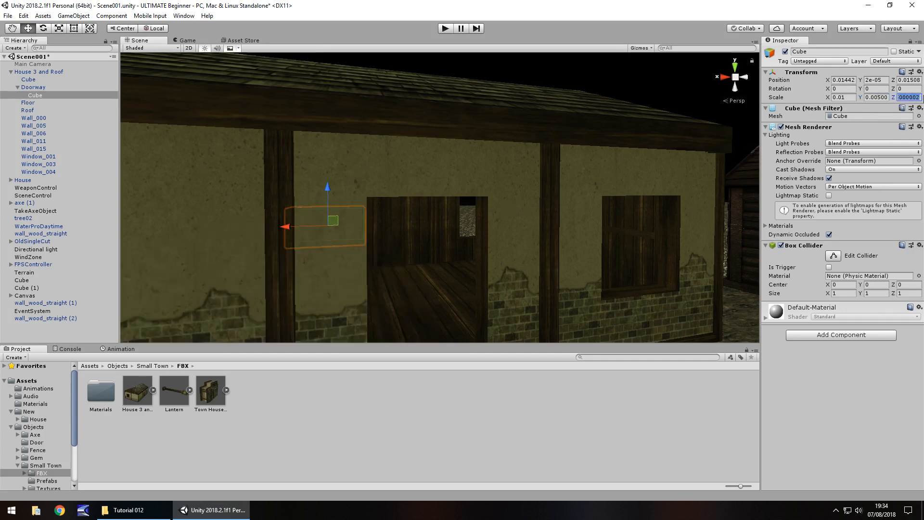
type("0.08")
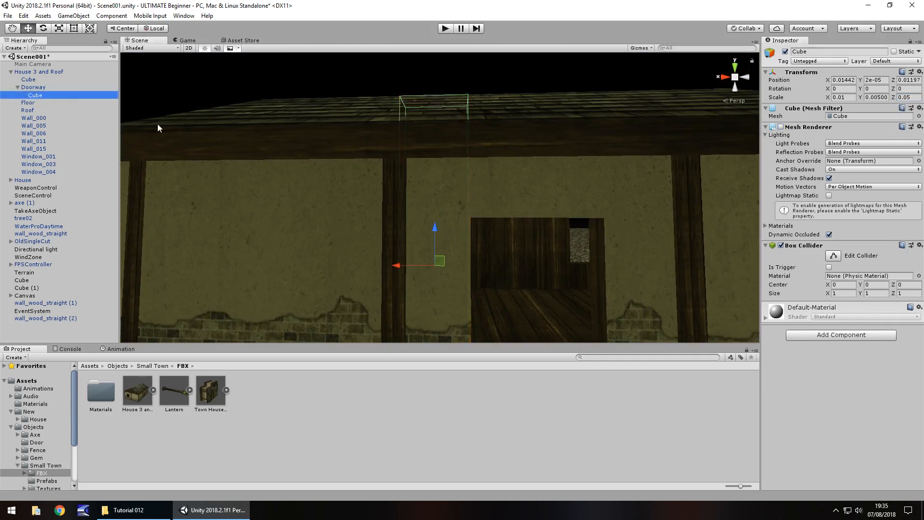
left_click(40, 103)
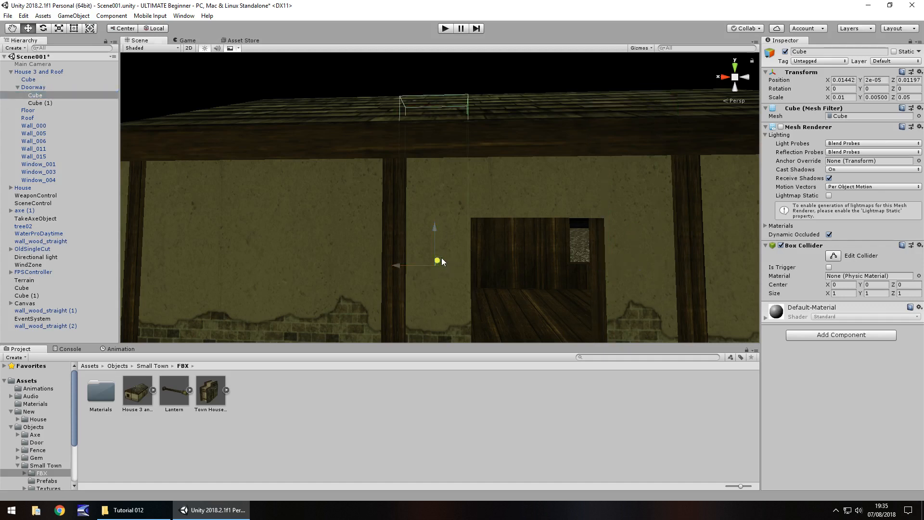
left_click(18, 87)
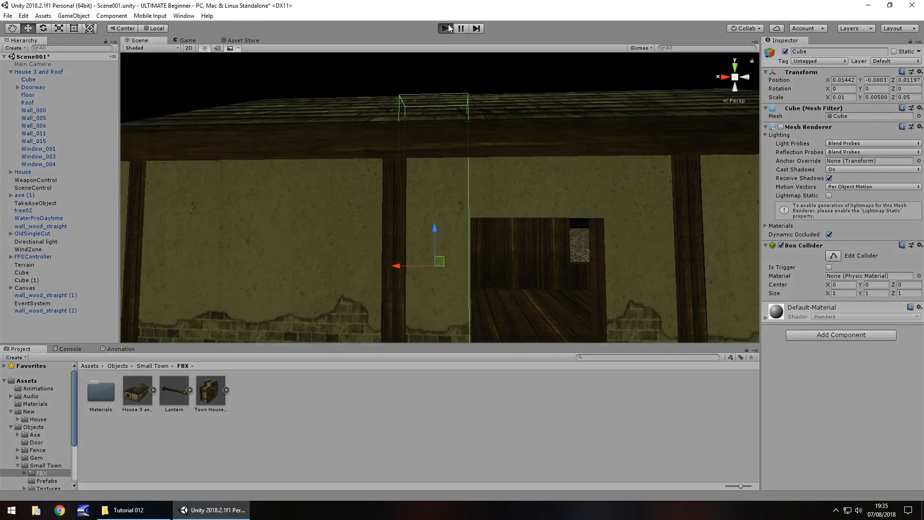
left_click(446, 28)
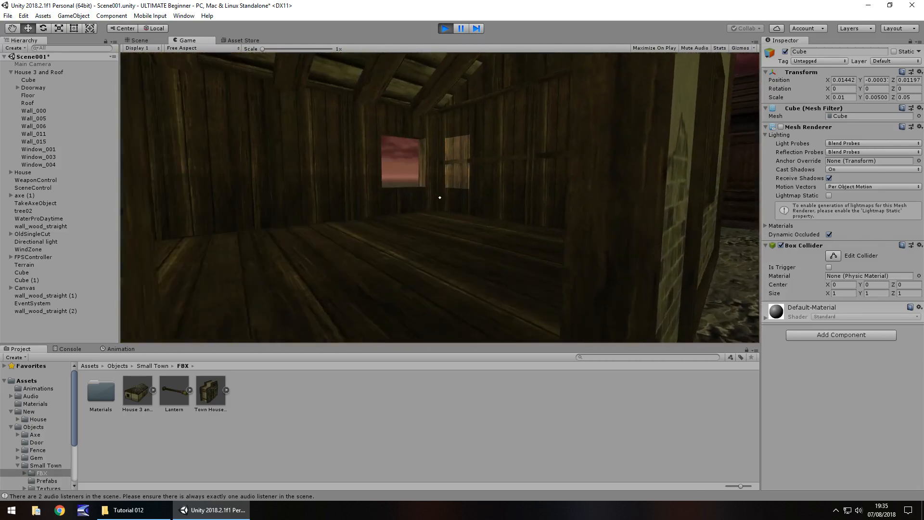
left_click(139, 39)
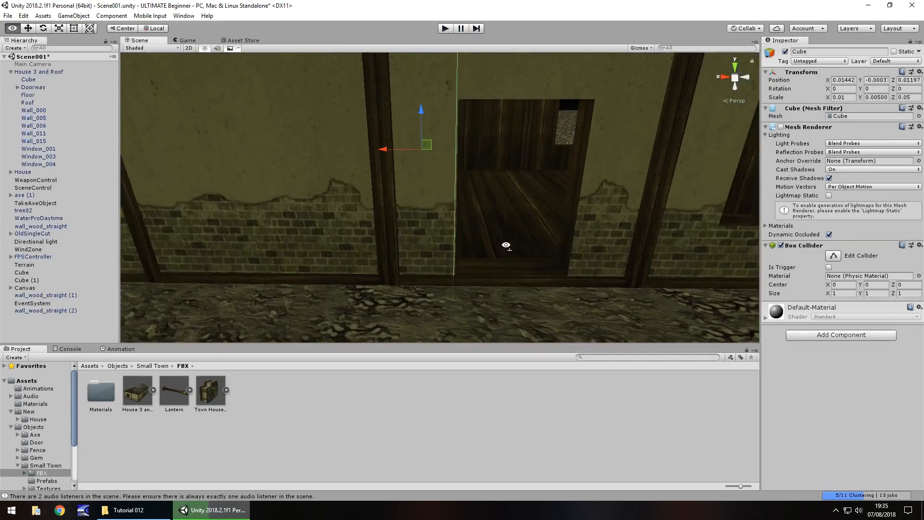
mouse_move(541, 246)
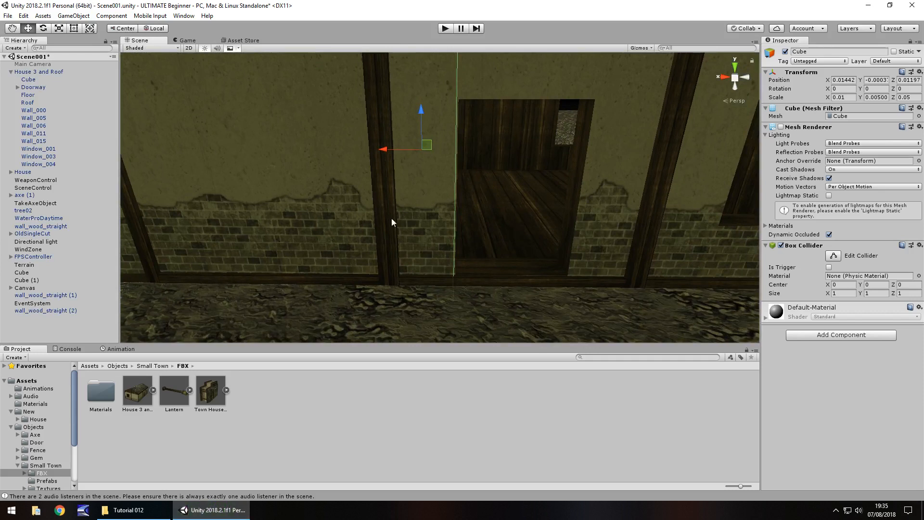
mouse_move(284, 194)
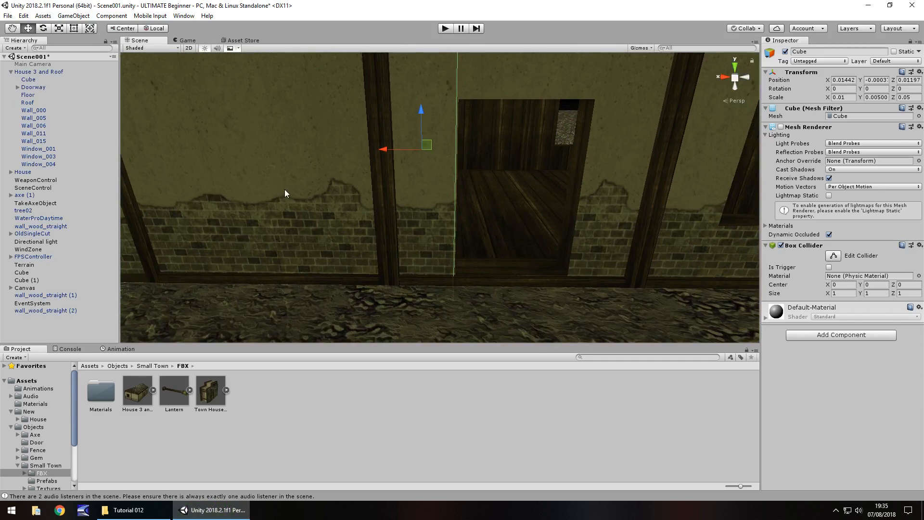
mouse_move(19, 472)
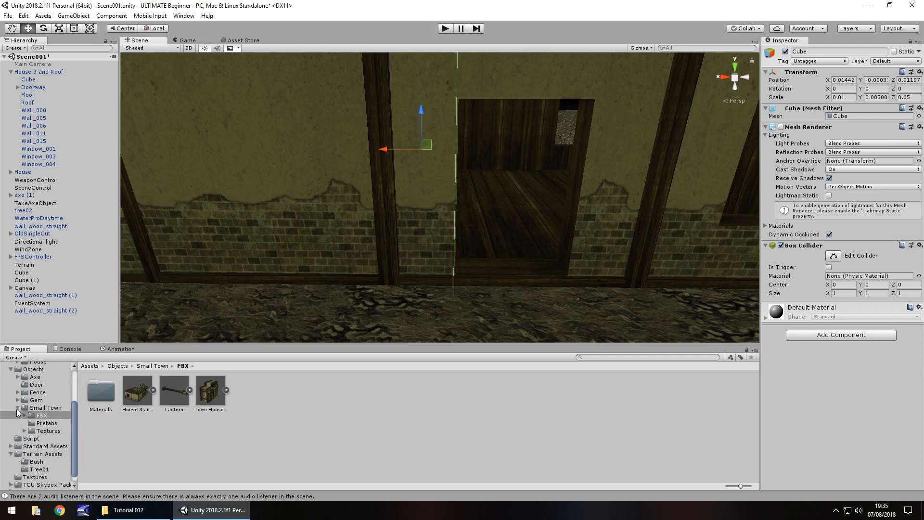
Place the Door model with Scale 55, 51, 60 and Rotation Y 90, then delete pCube1.
left_click(35, 400)
type("51")
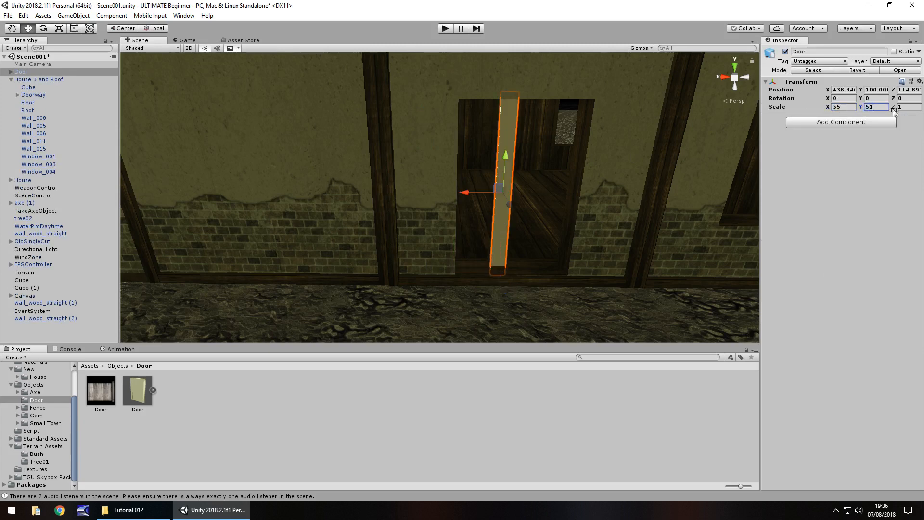
type("60")
left_click(877, 98)
type("90")
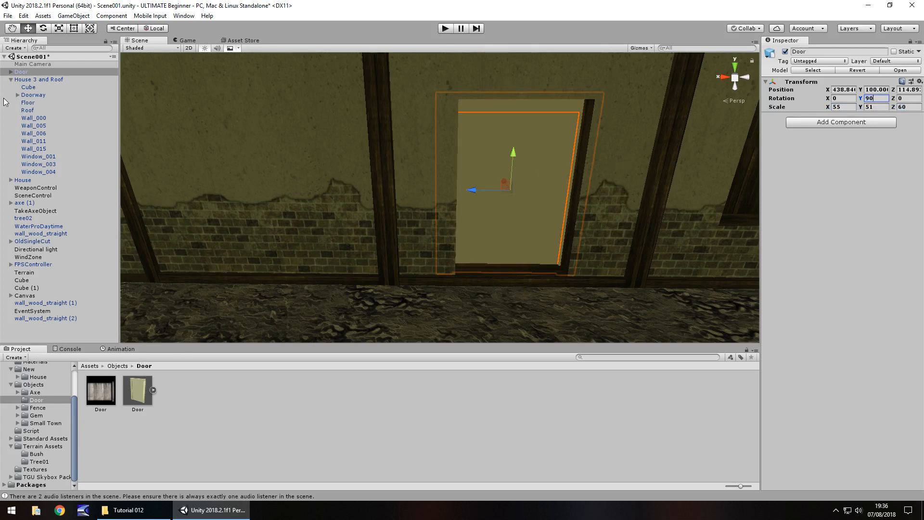
left_click(31, 87)
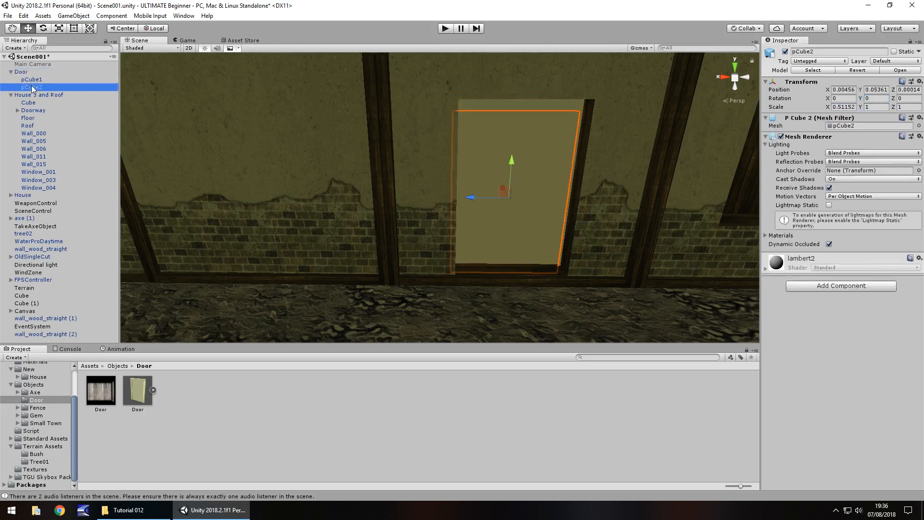
left_click(30, 79)
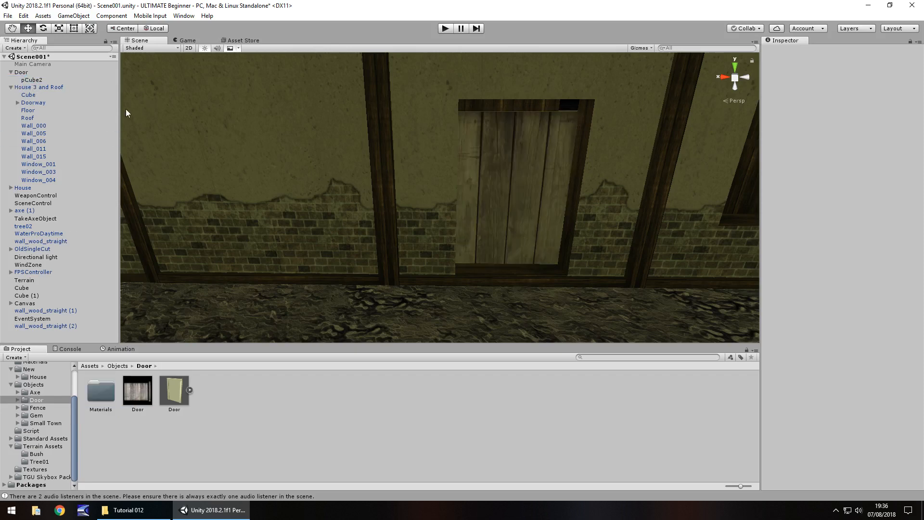
left_click(31, 80)
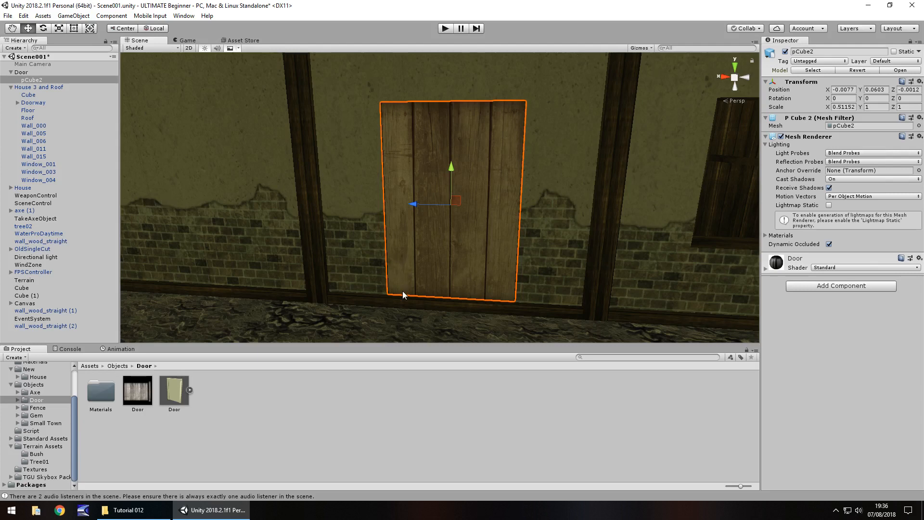
mouse_move(307, 242)
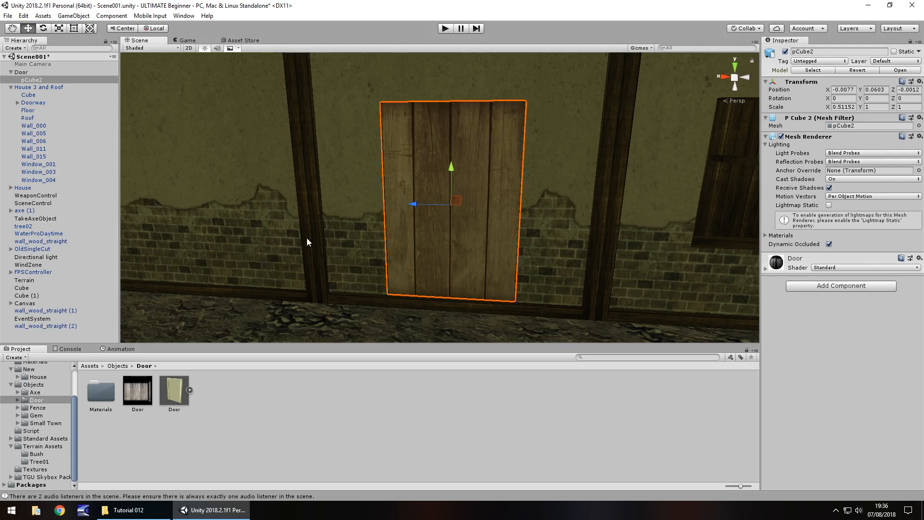
mouse_move(187, 224)
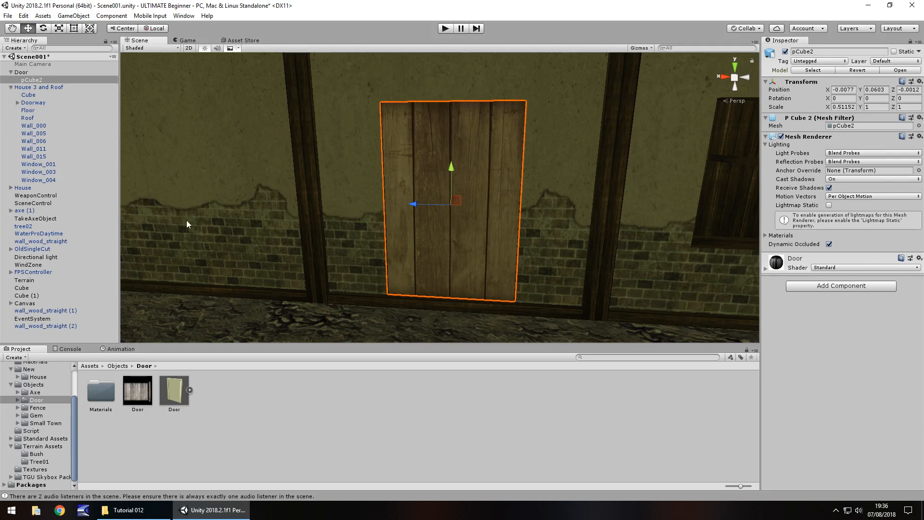
mouse_move(427, 271)
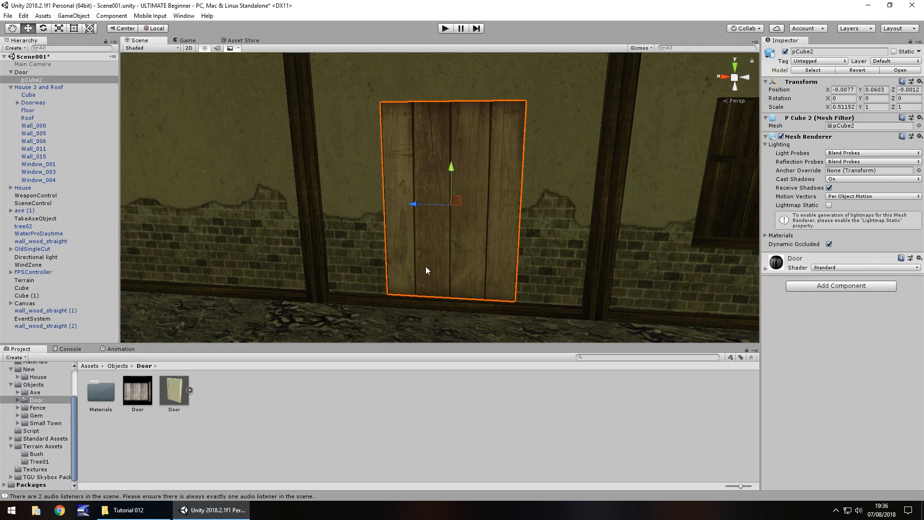
mouse_move(464, 225)
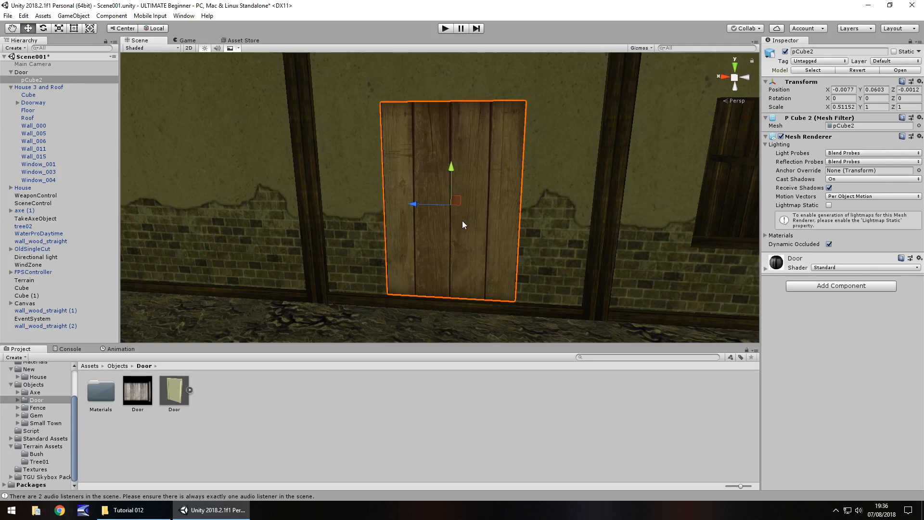
mouse_move(376, 236)
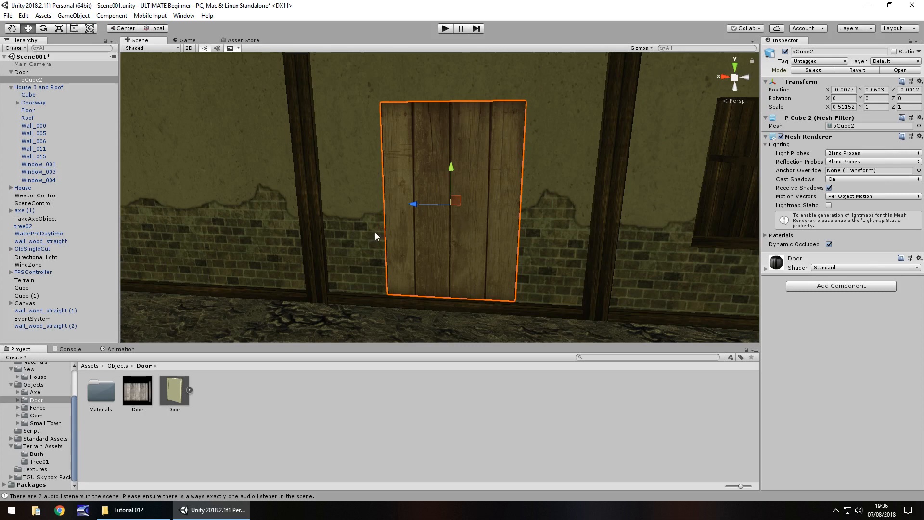
mouse_move(357, 229)
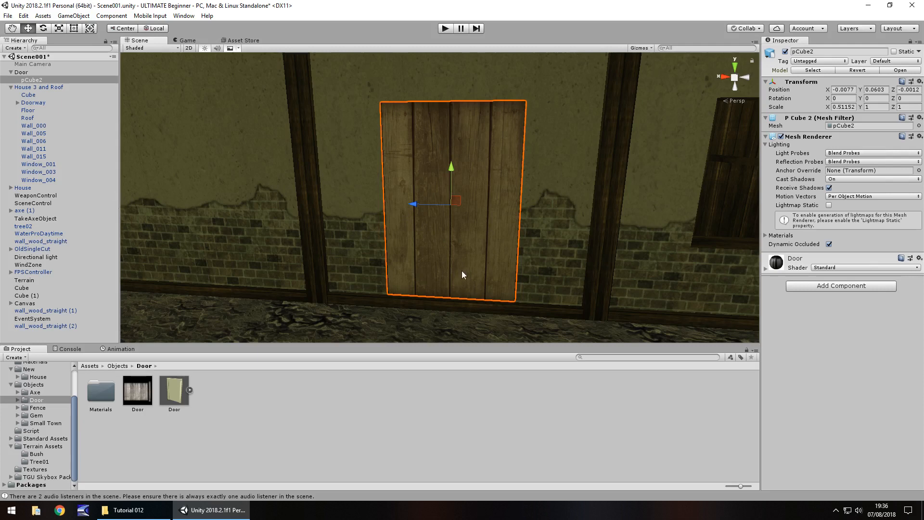
mouse_move(434, 278)
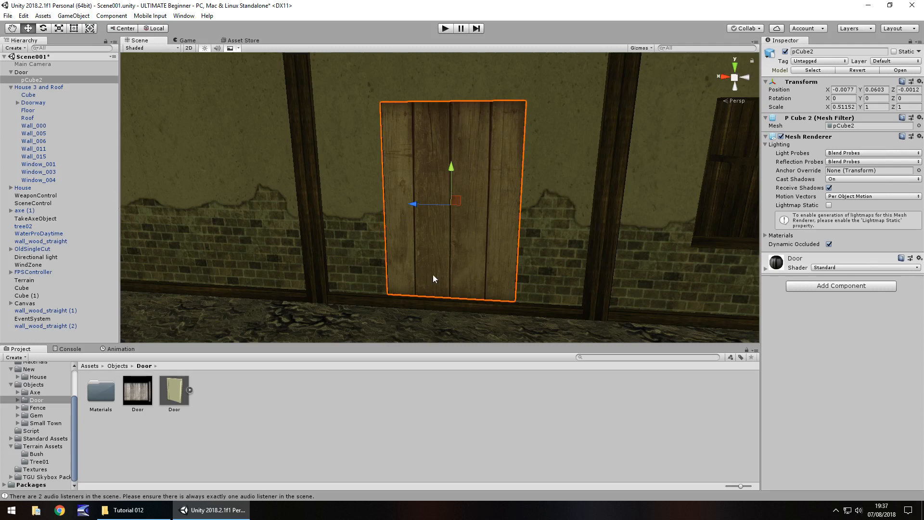
mouse_move(388, 184)
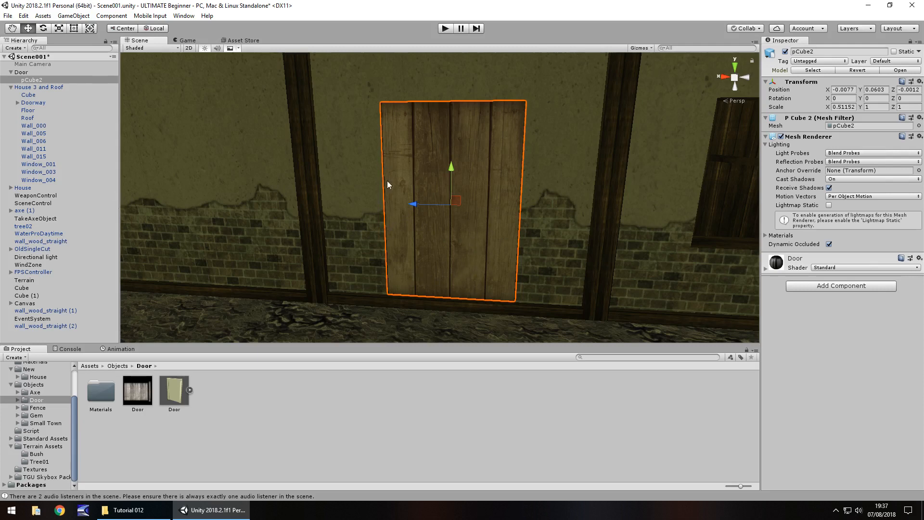
mouse_move(90, 121)
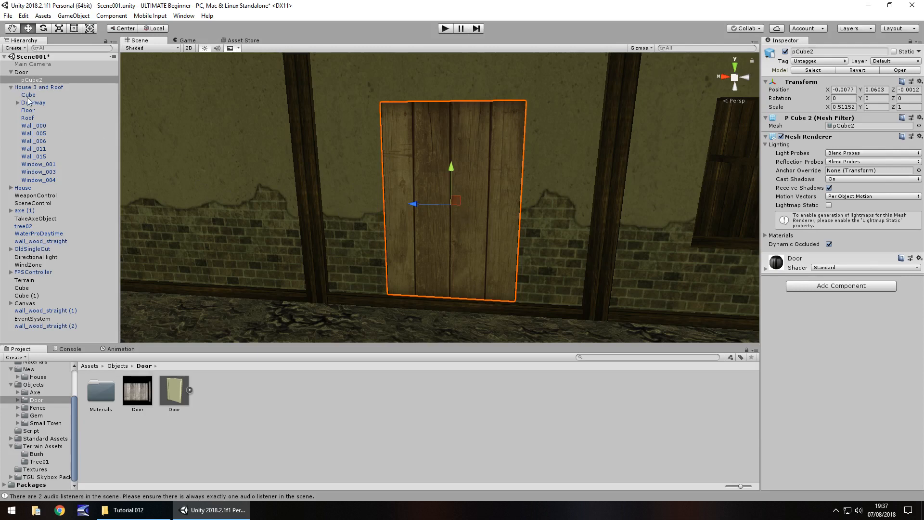
Create a Cube scaled 0.1, 3, 0.1, rotated Y 90, along the door's left edge.
right_click(31, 80)
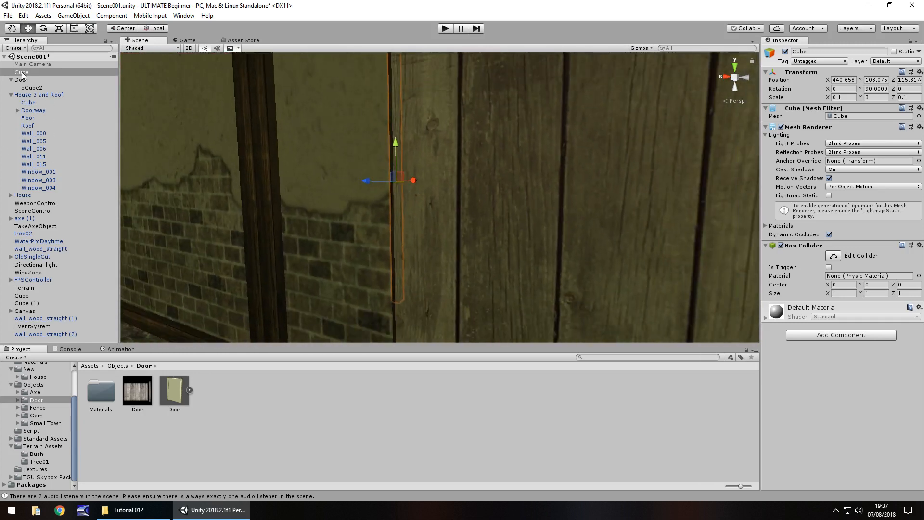
Rename the cube DoorHinge under Door and make the wooden panel pCube2 its child.
right_click(28, 88)
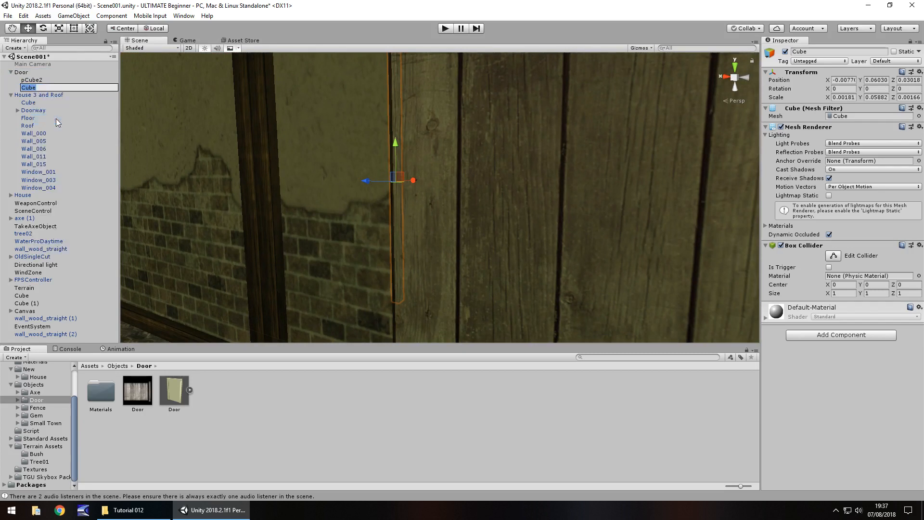
type("DoorHin")
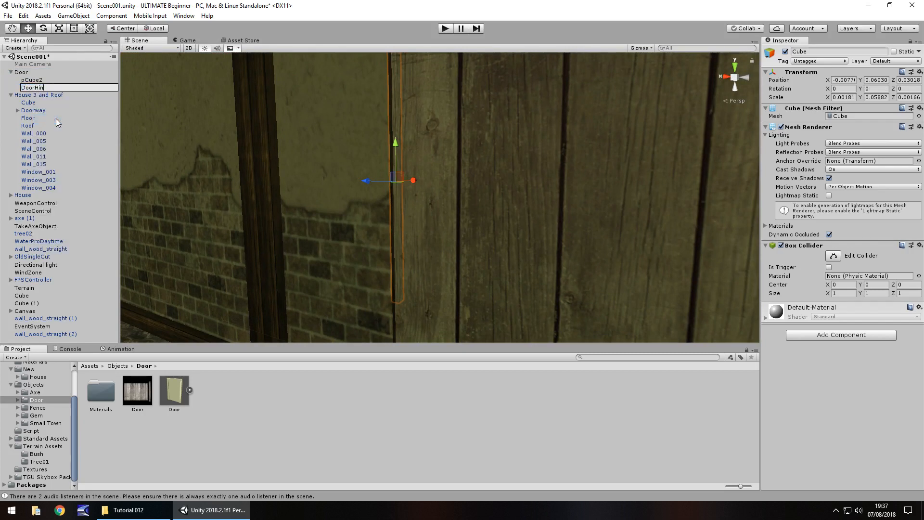
key("Return")
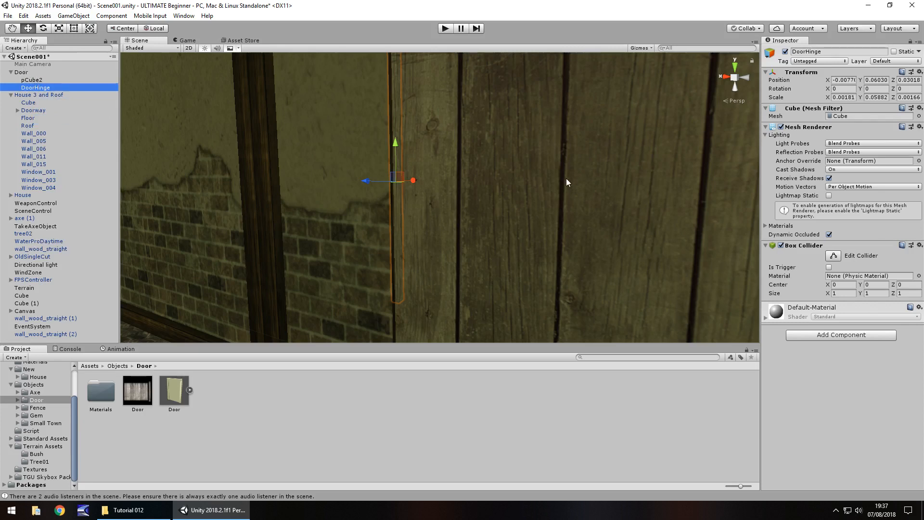
left_click(36, 87)
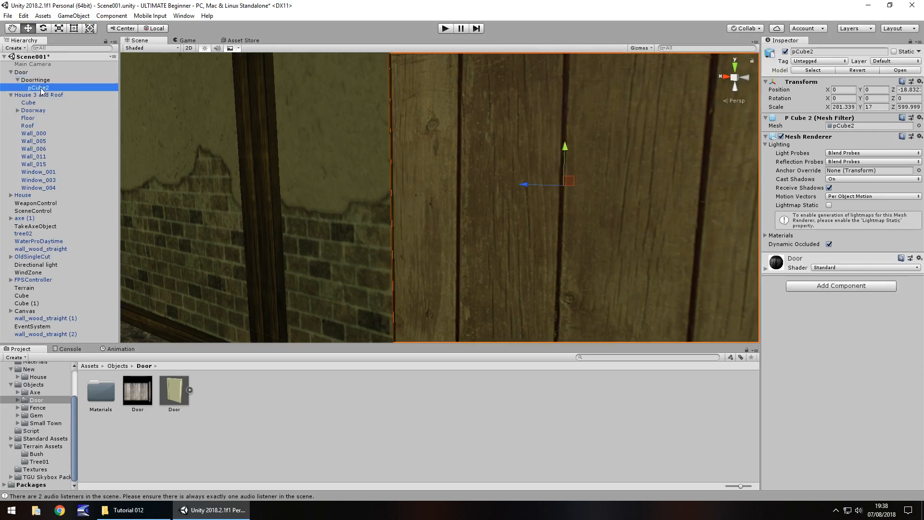
left_click(34, 80)
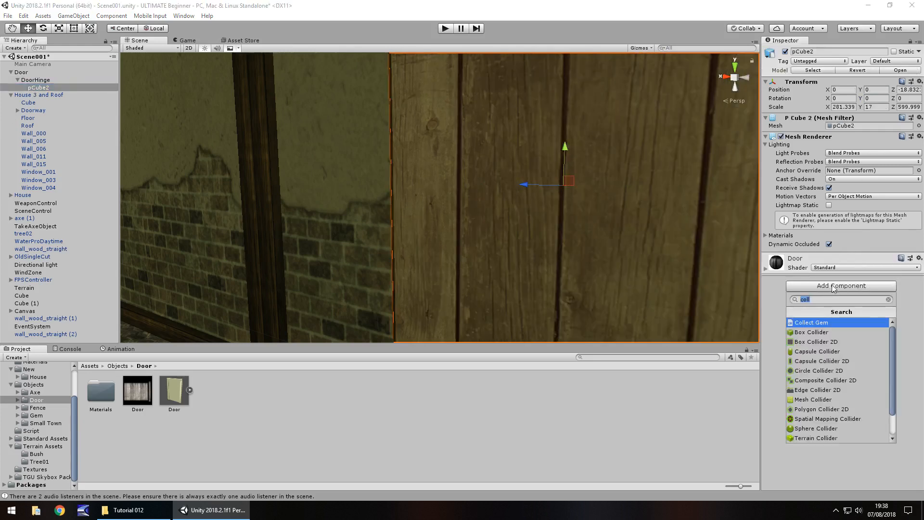
Give the door panel a Box Collider, open the Animations folder, and select DoorHinge.
left_click(811, 331)
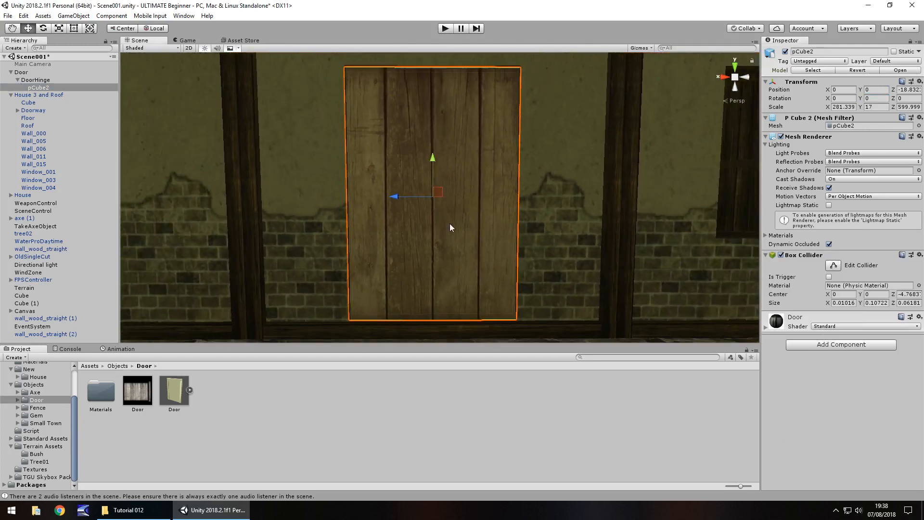
mouse_move(488, 185)
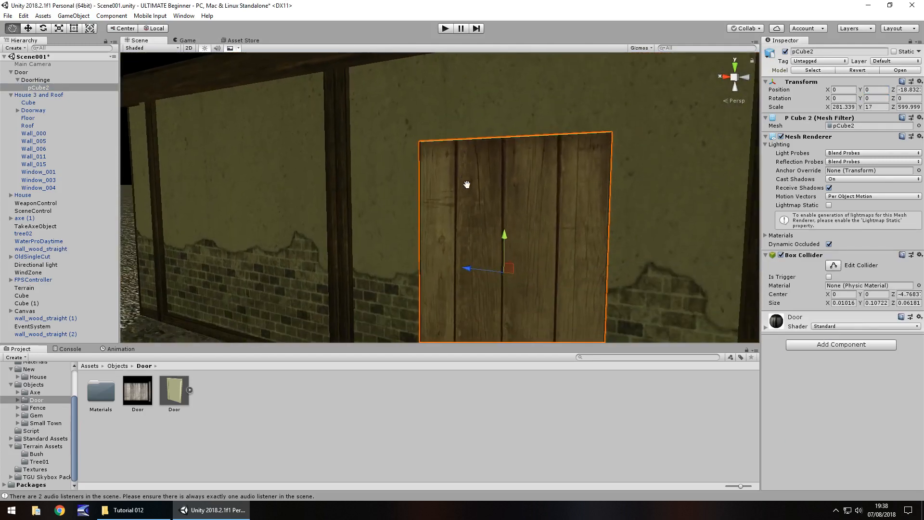
scroll("up", 3)
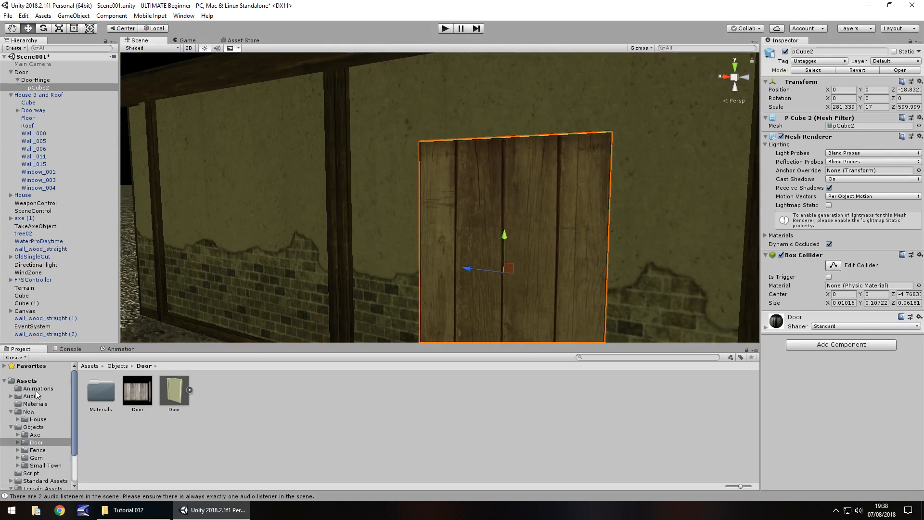
left_click(37, 388)
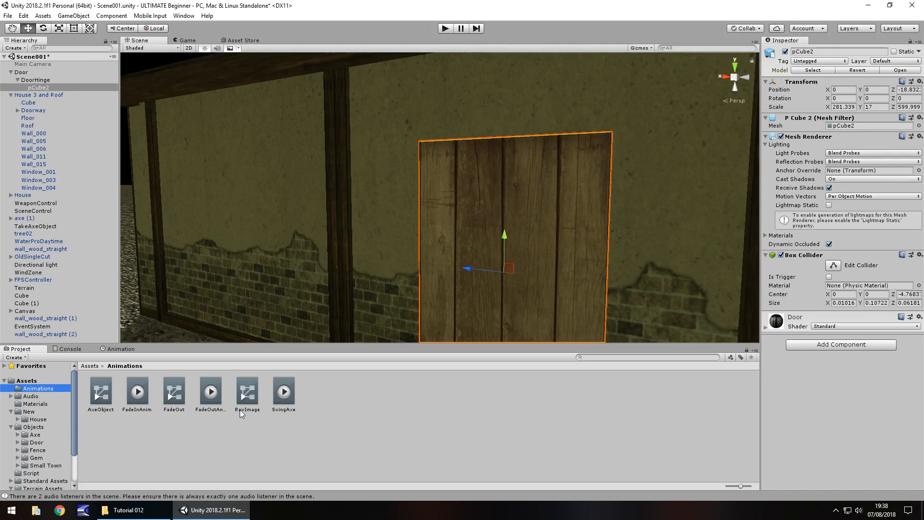
mouse_move(332, 407)
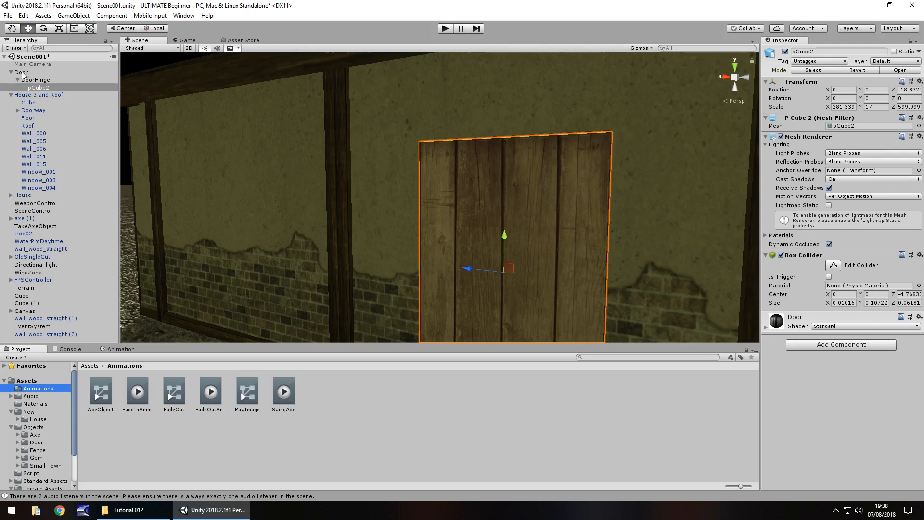
left_click(35, 80)
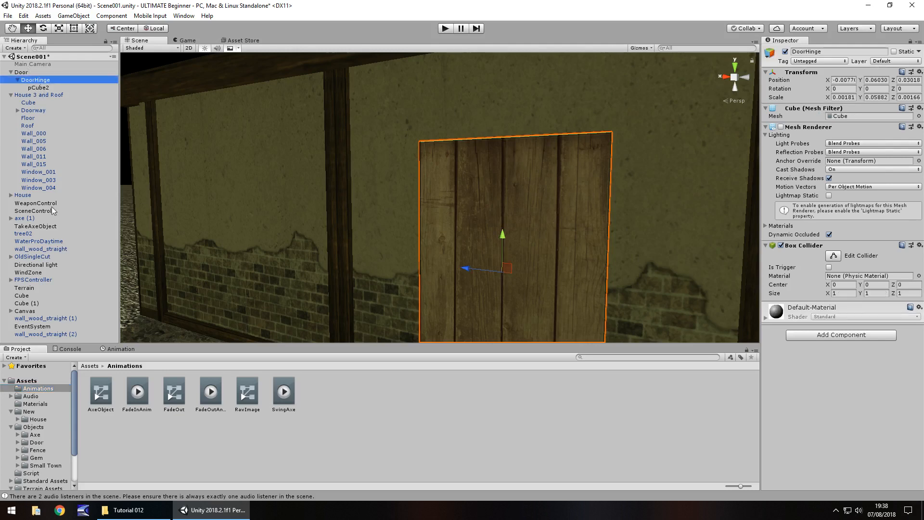
Create and save the OpenDoorVillageOne clip for DoorHinge, keying a Y rotation of -97.62.
left_click(120, 349)
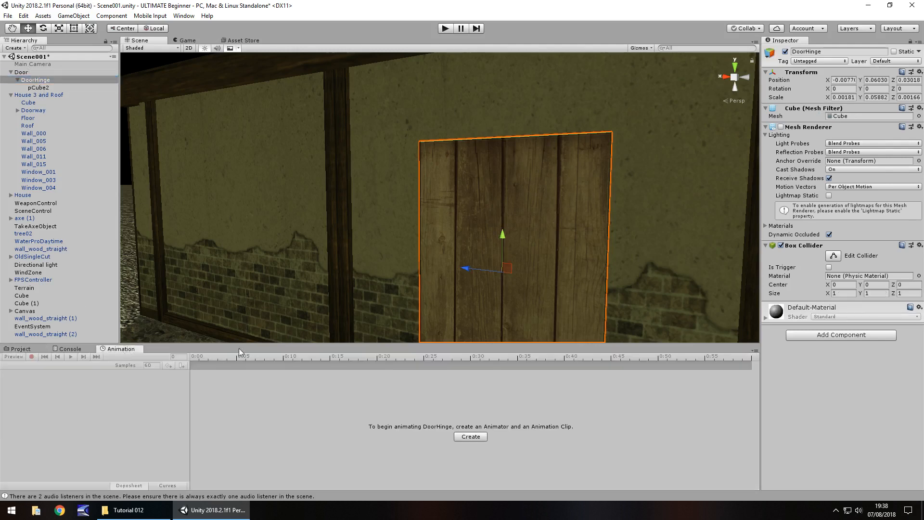
left_click(470, 436)
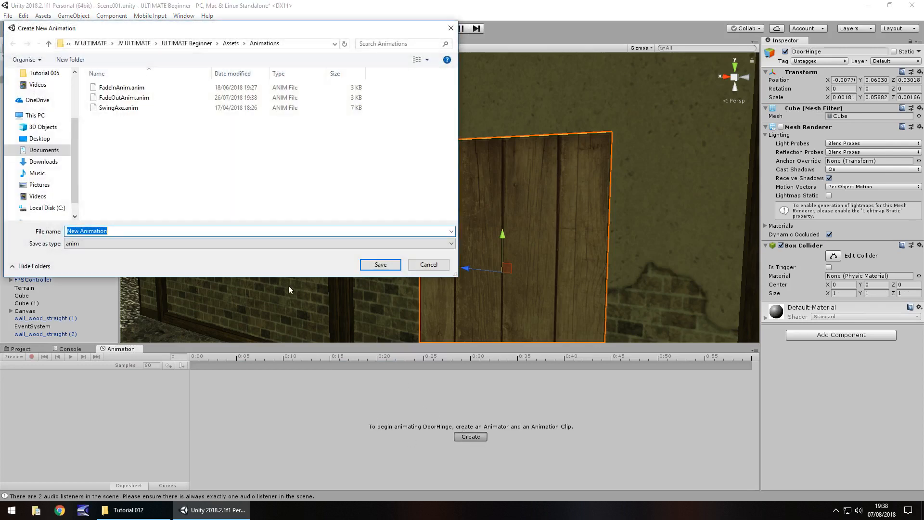
type("O")
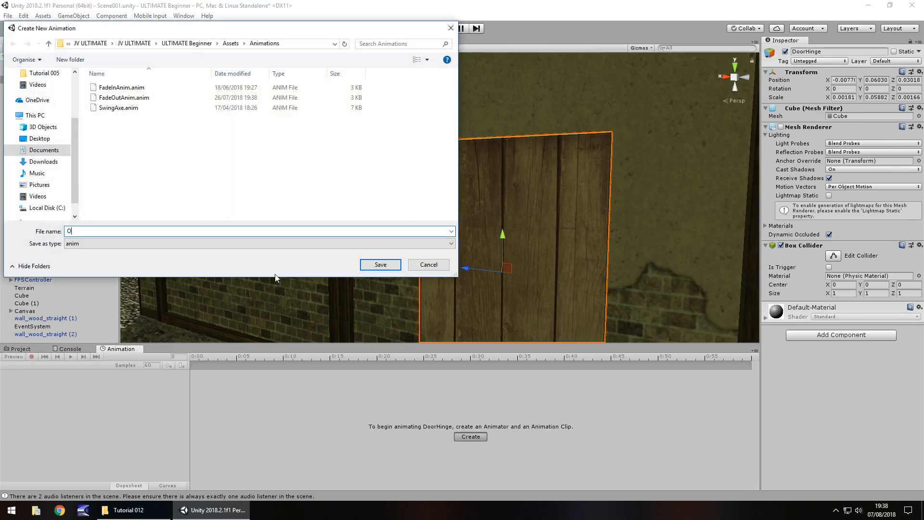
type("penDoor")
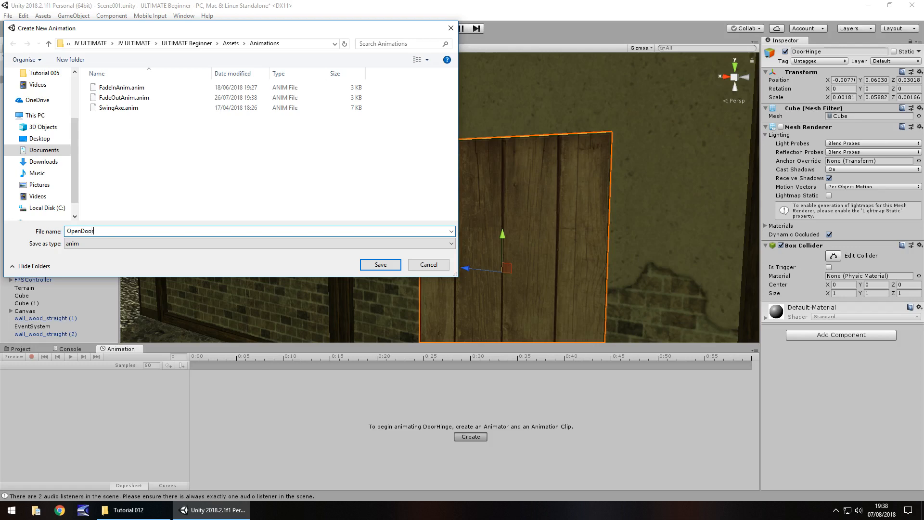
type("Village")
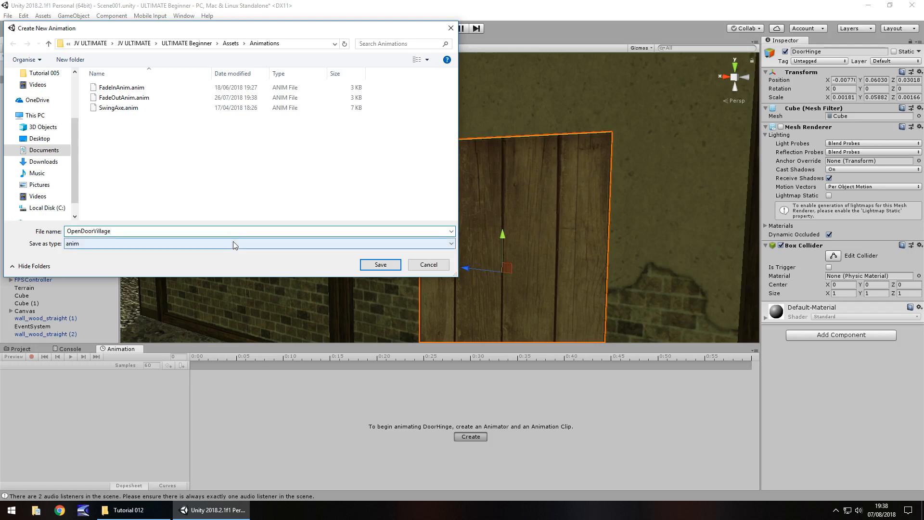
type("One")
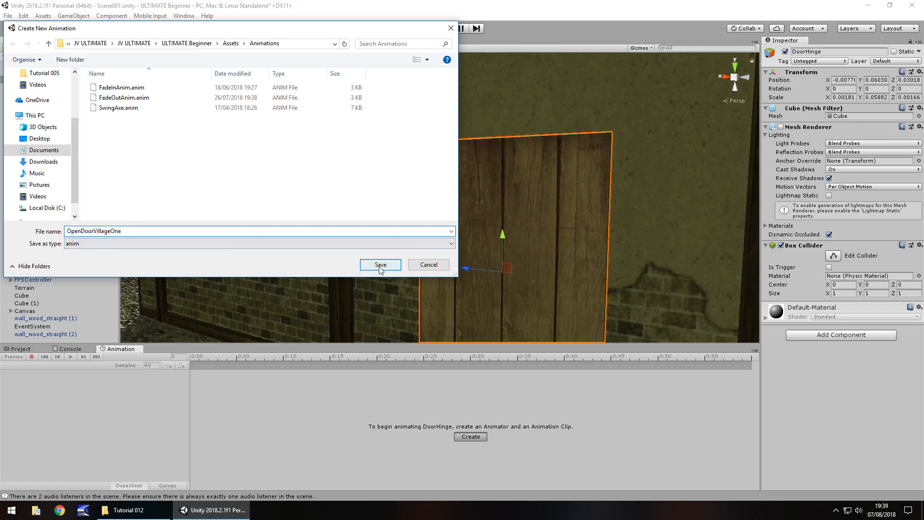
left_click(380, 265)
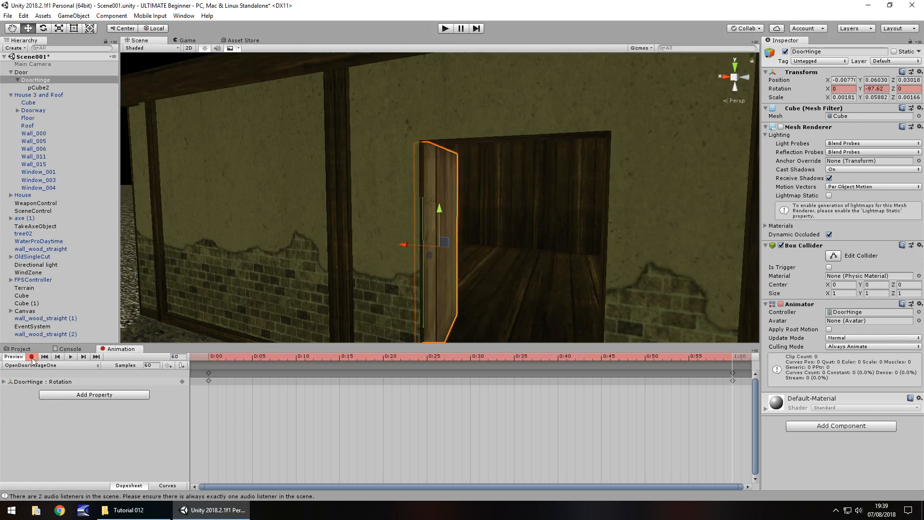
Stop recording and untick Loop Time on the OpenDoorVillageOne clip.
left_click(22, 348)
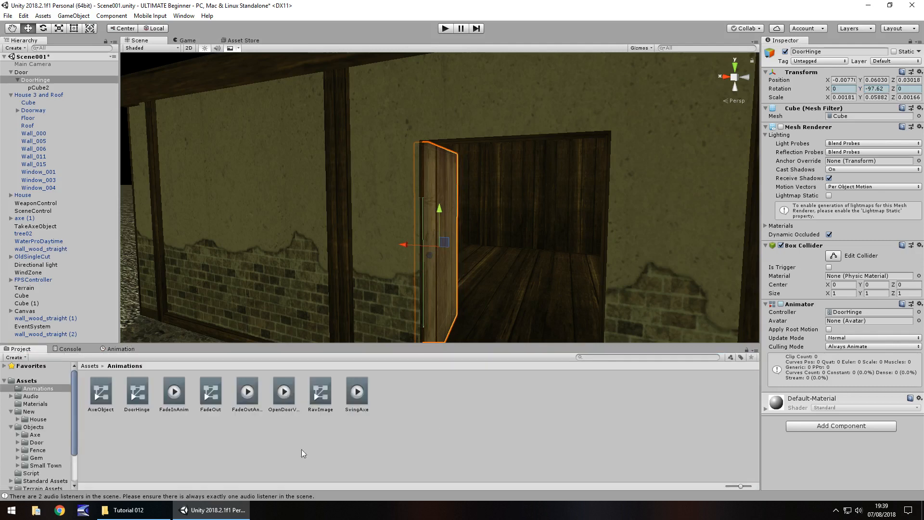
mouse_move(136, 394)
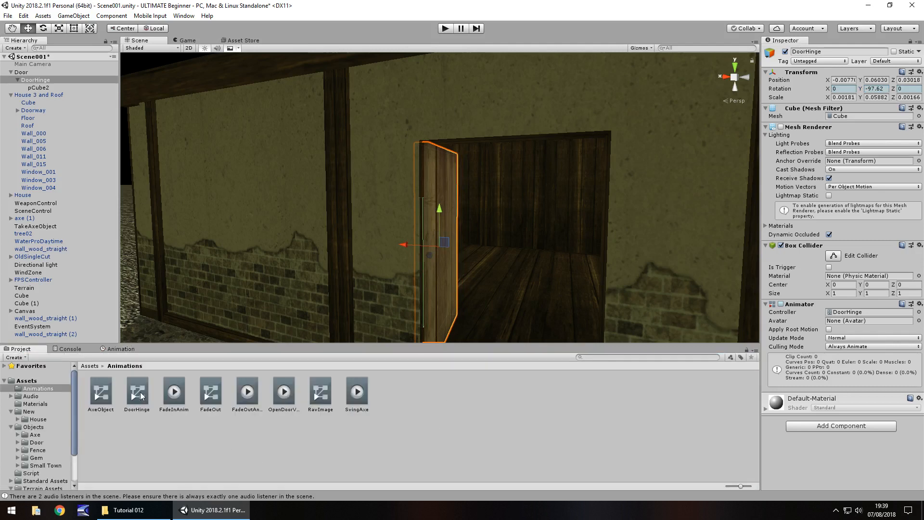
mouse_move(246, 391)
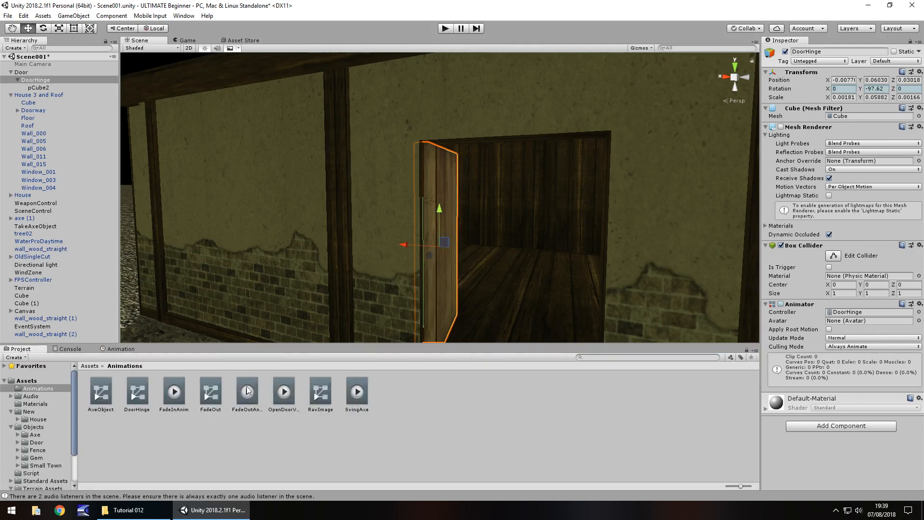
left_click(283, 391)
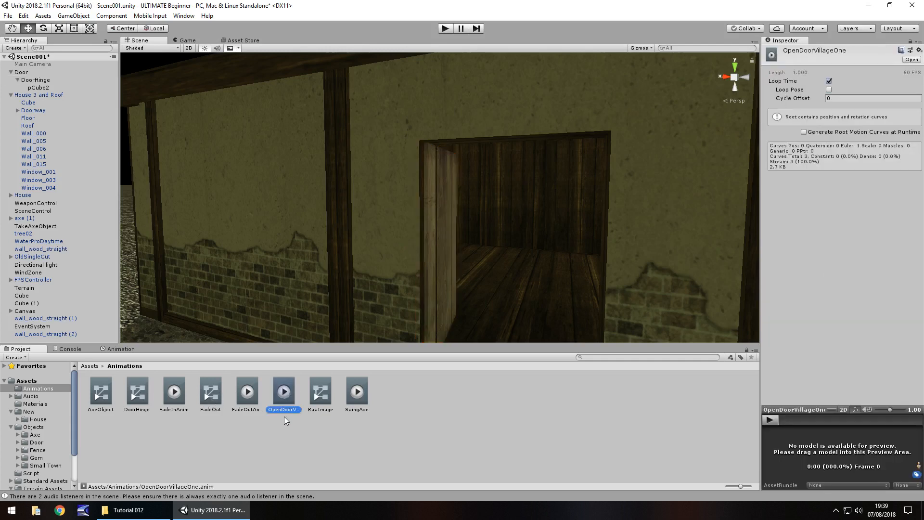
left_click(829, 81)
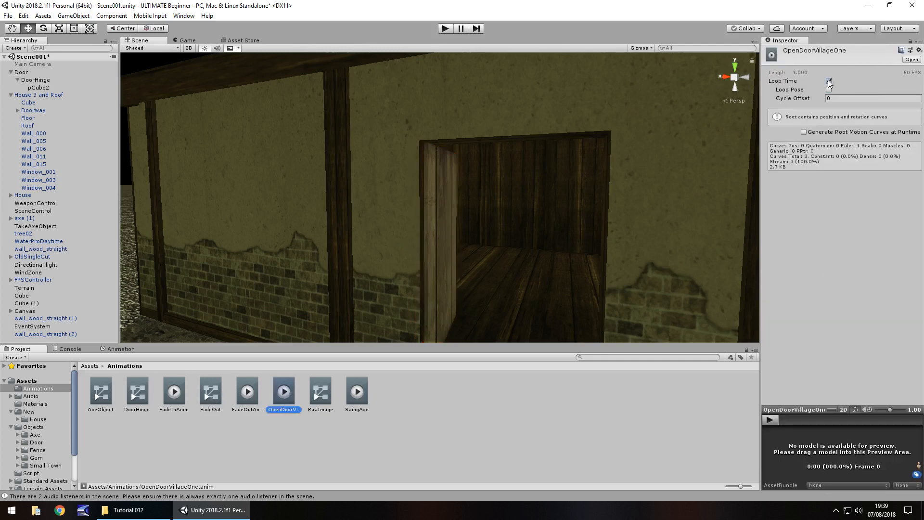
left_click(828, 81)
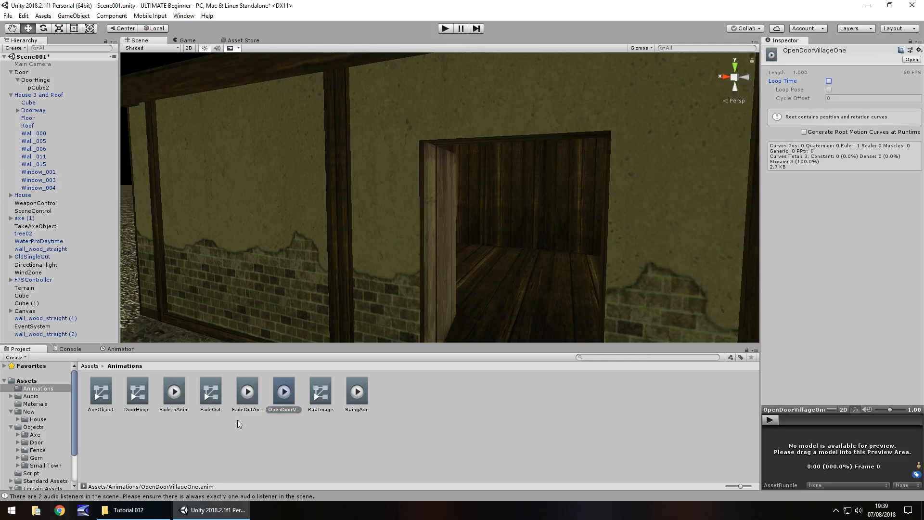
mouse_move(239, 447)
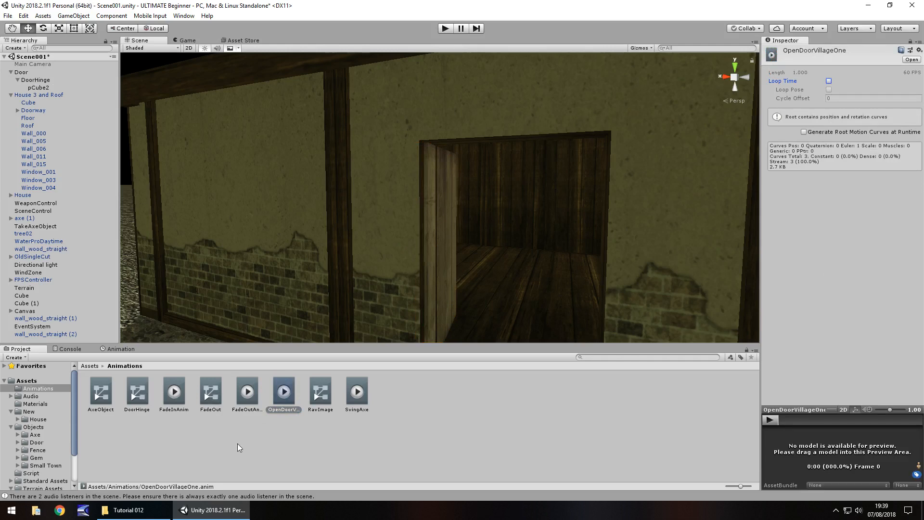
mouse_move(127, 386)
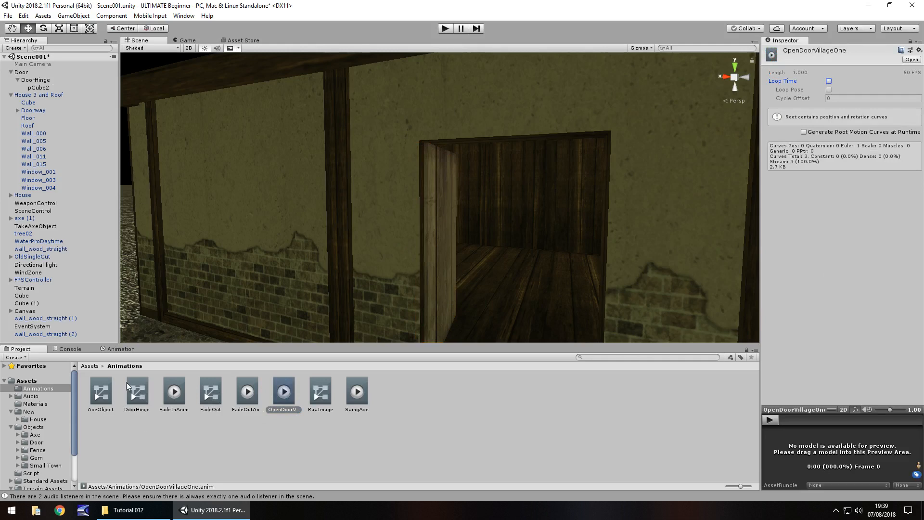
mouse_move(130, 417)
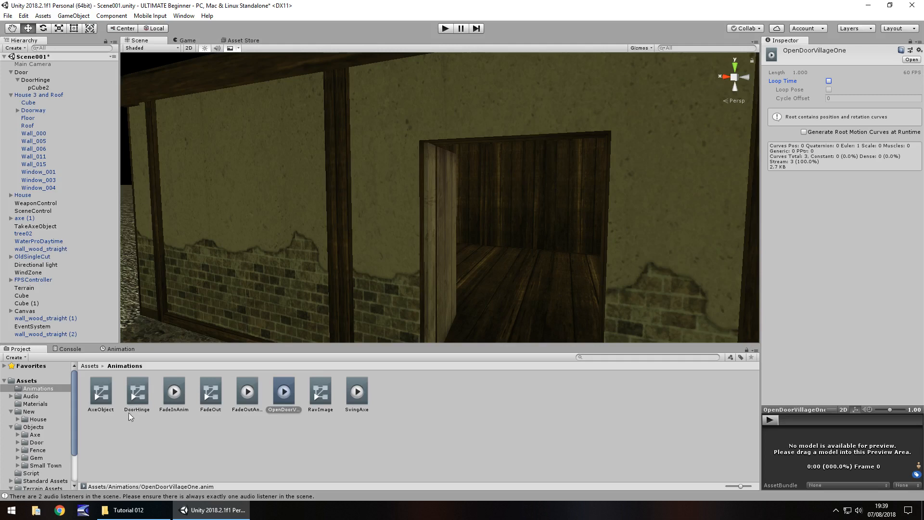
mouse_move(137, 395)
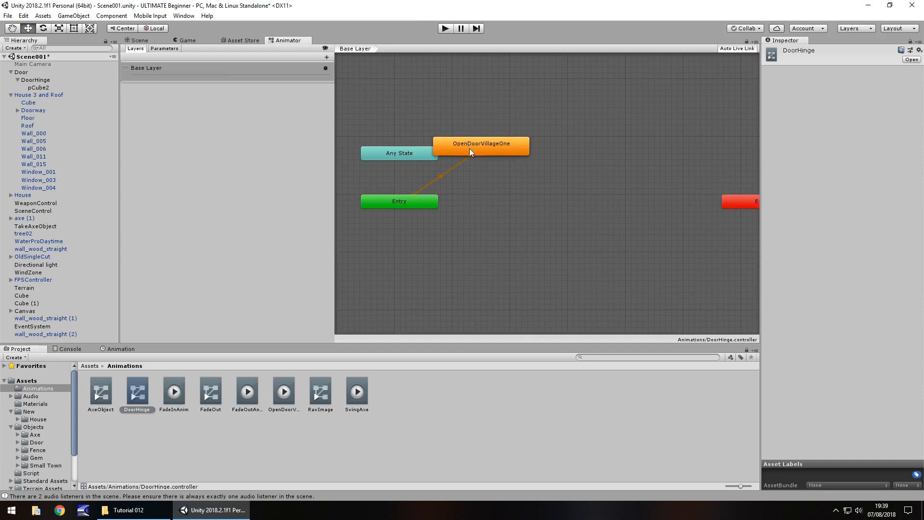
mouse_move(434, 131)
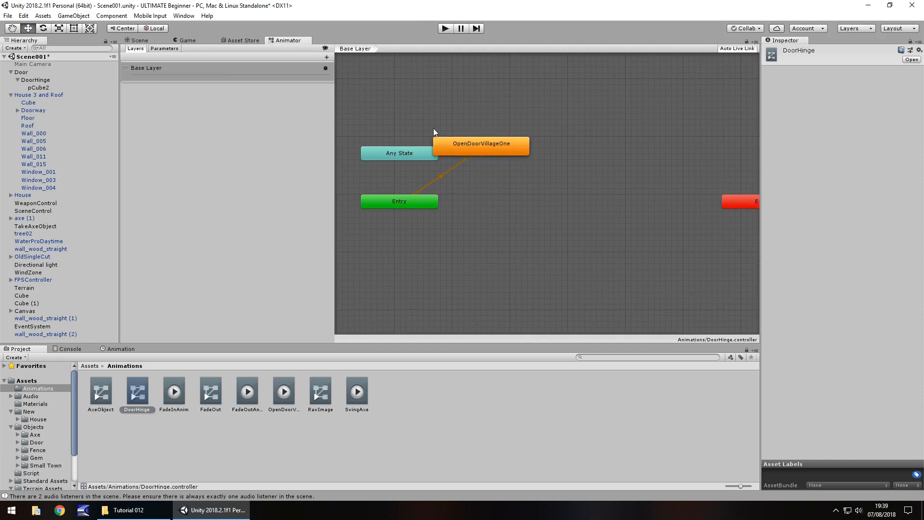
left_click(139, 40)
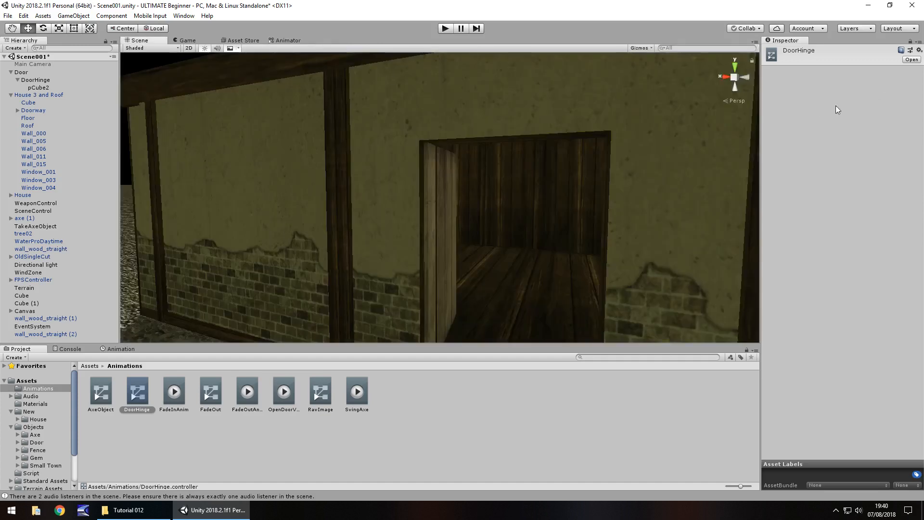
mouse_move(223, 210)
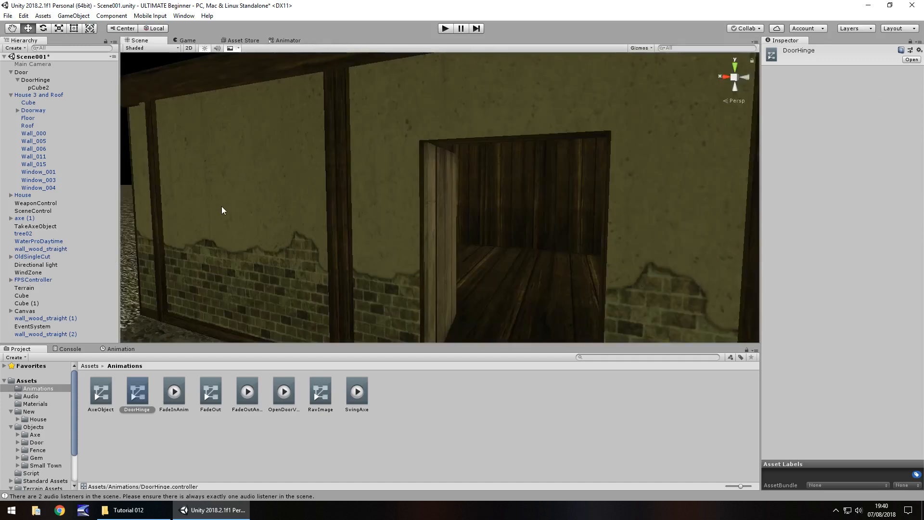
mouse_move(37, 475)
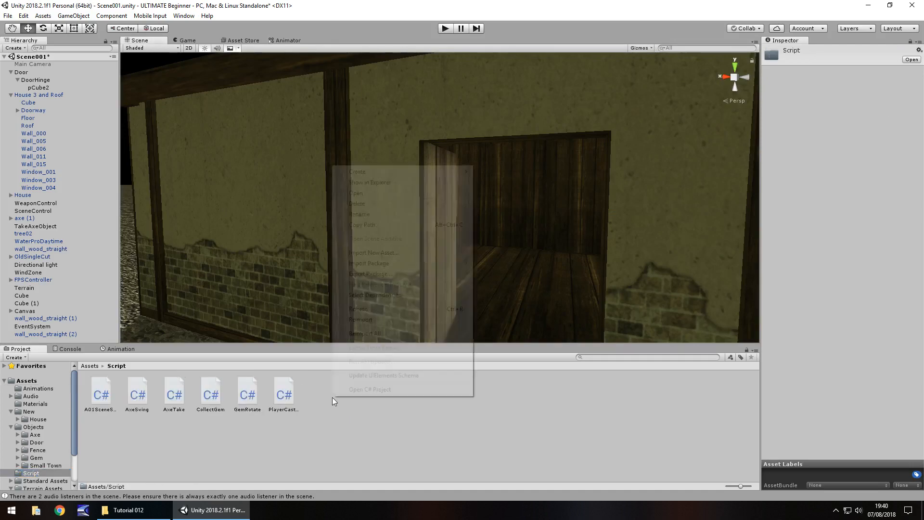
Create a VillageOne folder inside the Script folder and open it.
left_click(358, 171)
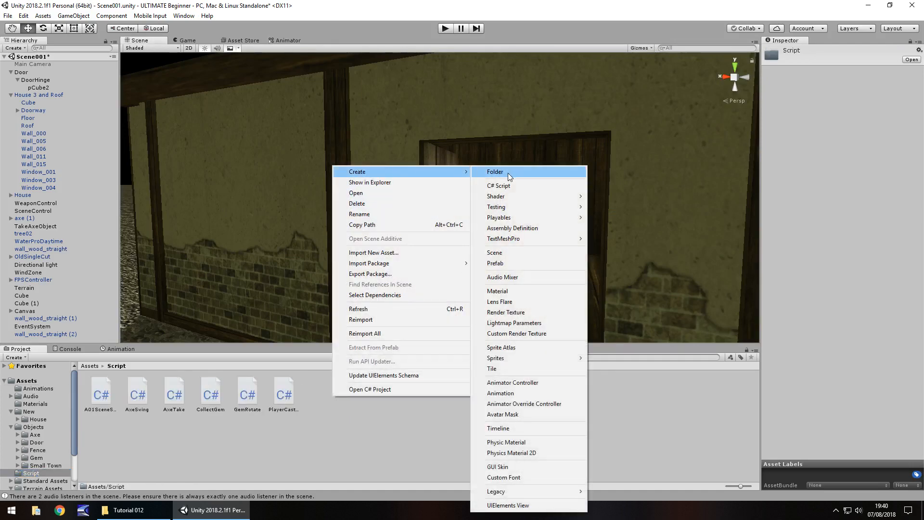
left_click(496, 171)
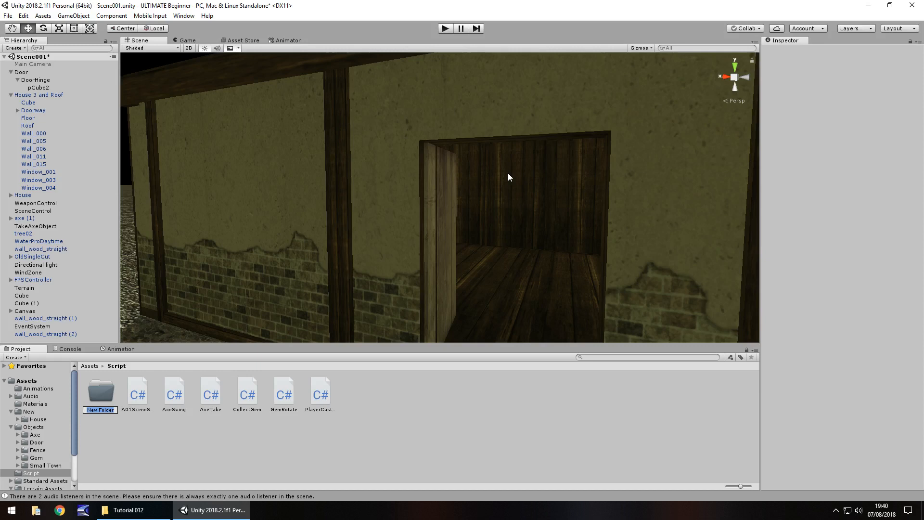
type("VillageOne")
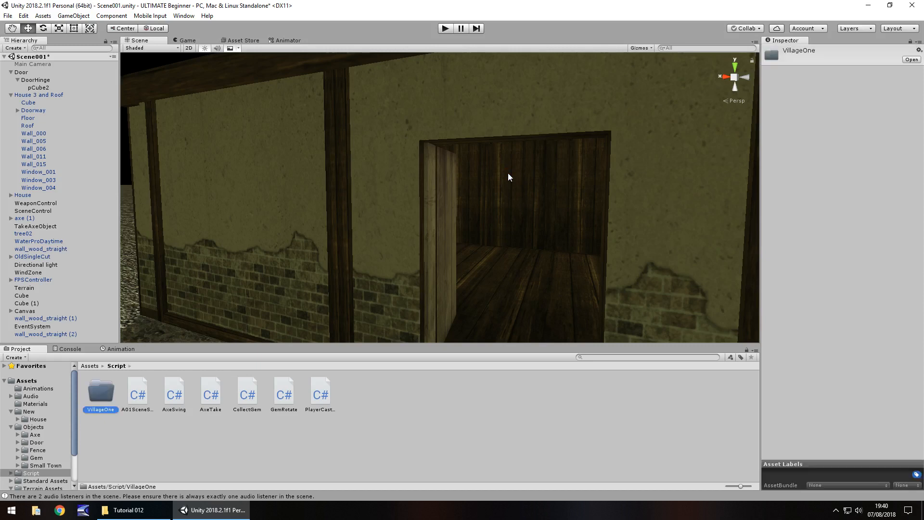
double_click(100, 392)
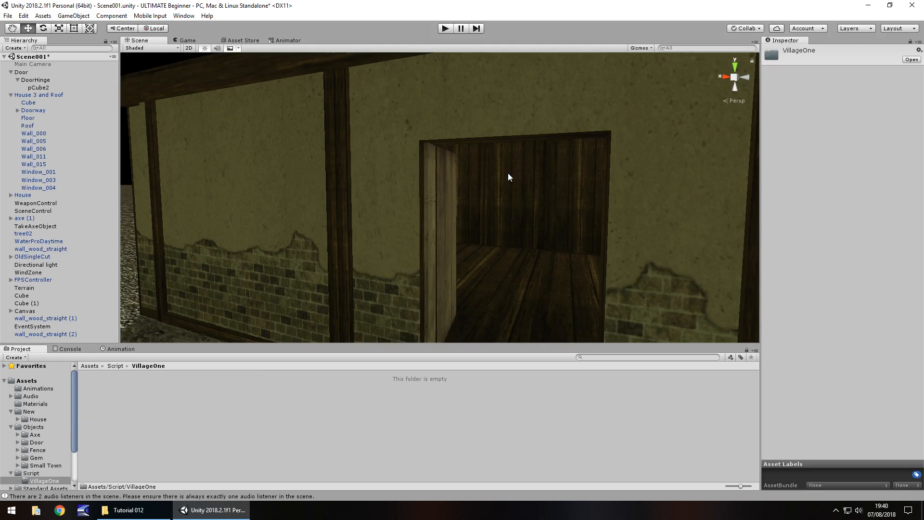
mouse_move(168, 411)
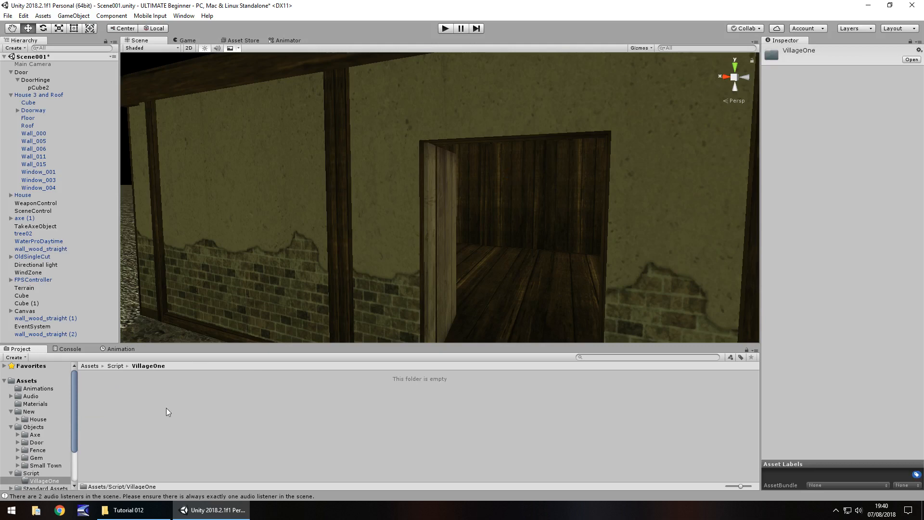
Create the DoorOpenHouseOne C# script in VillageOne and open it in Visual Studio.
right_click(168, 411)
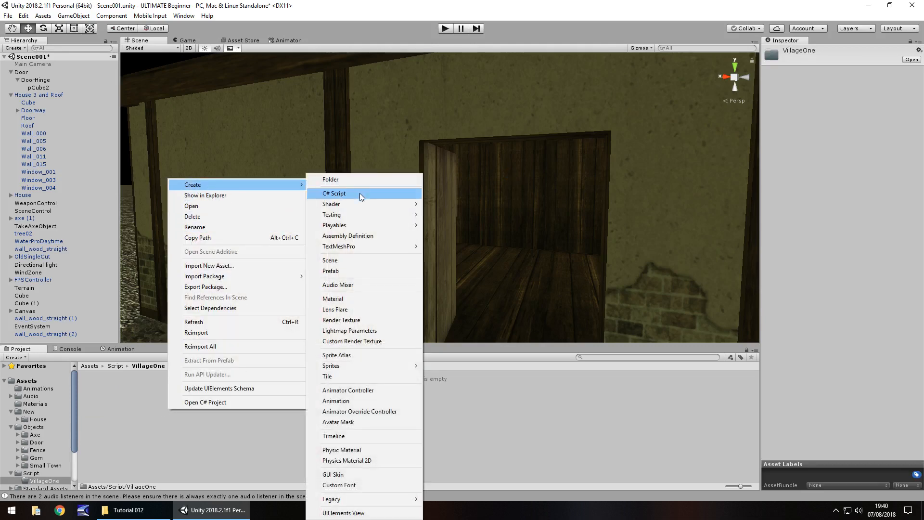
left_click(334, 193)
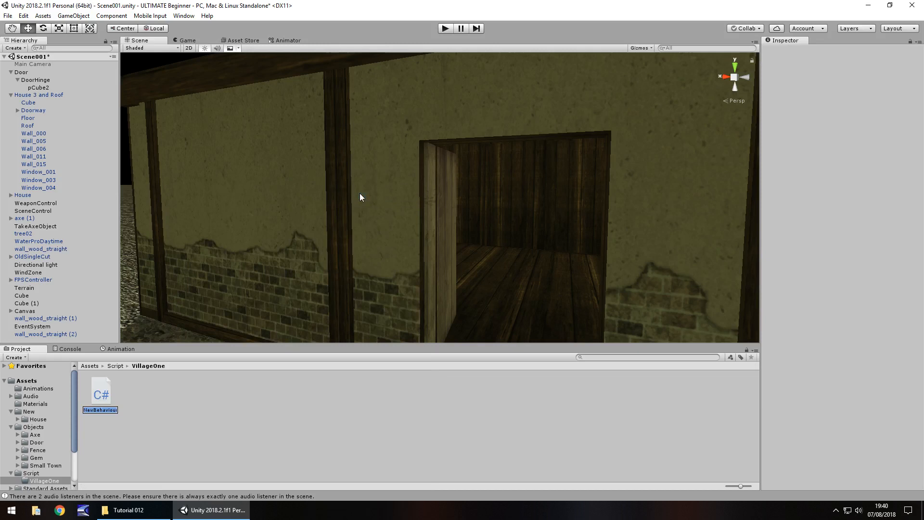
type("DoorOpen")
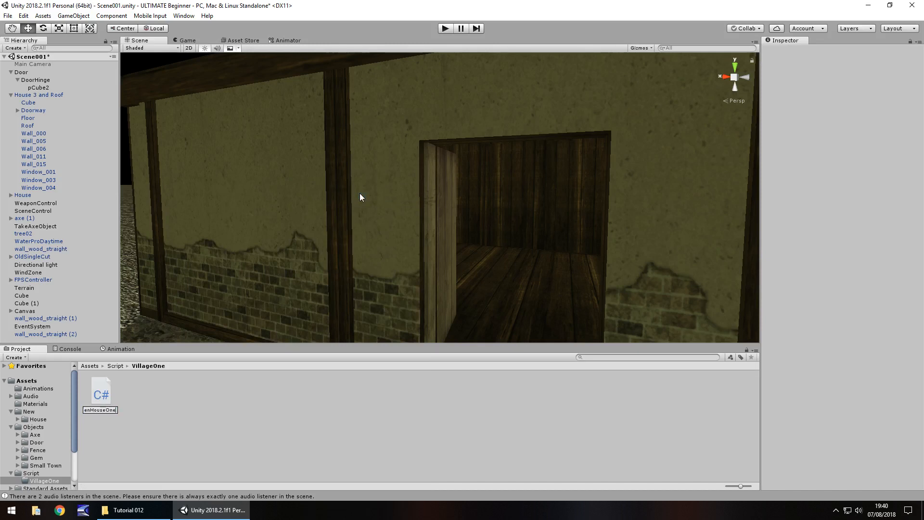
double_click(100, 392)
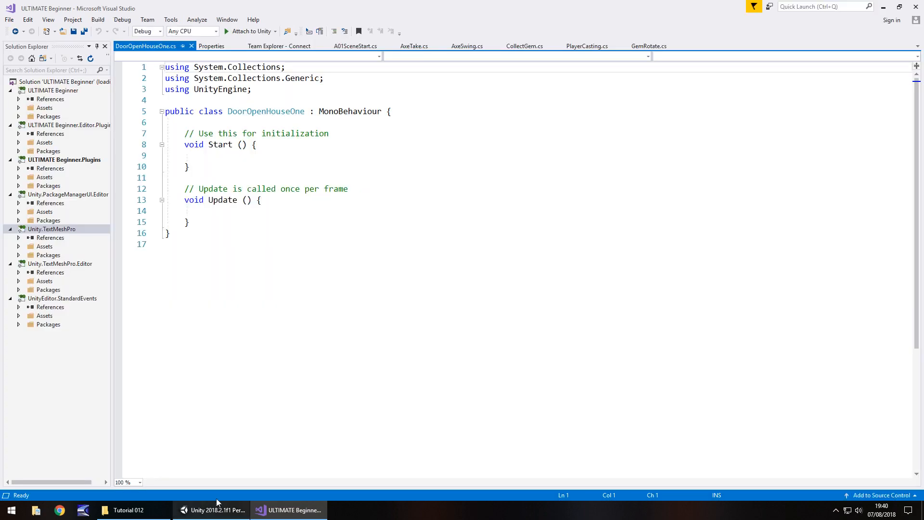
left_click(525, 46)
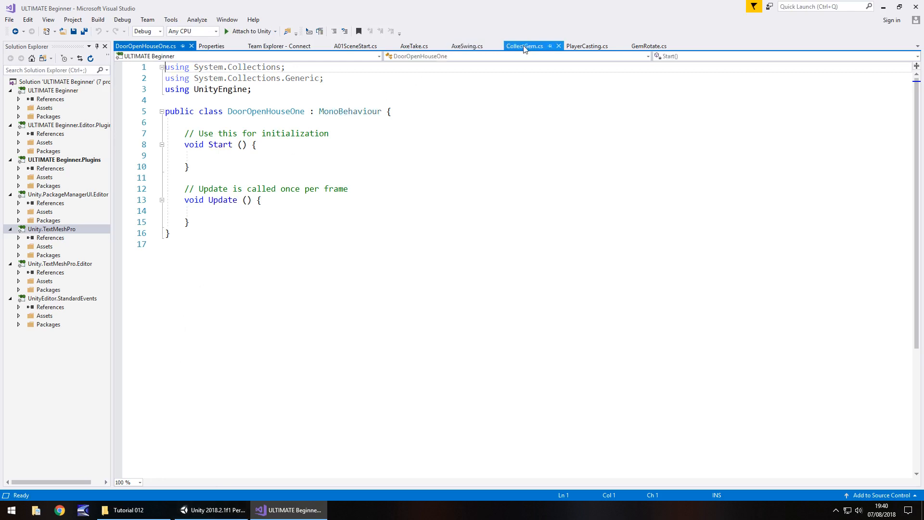
mouse_move(525, 46)
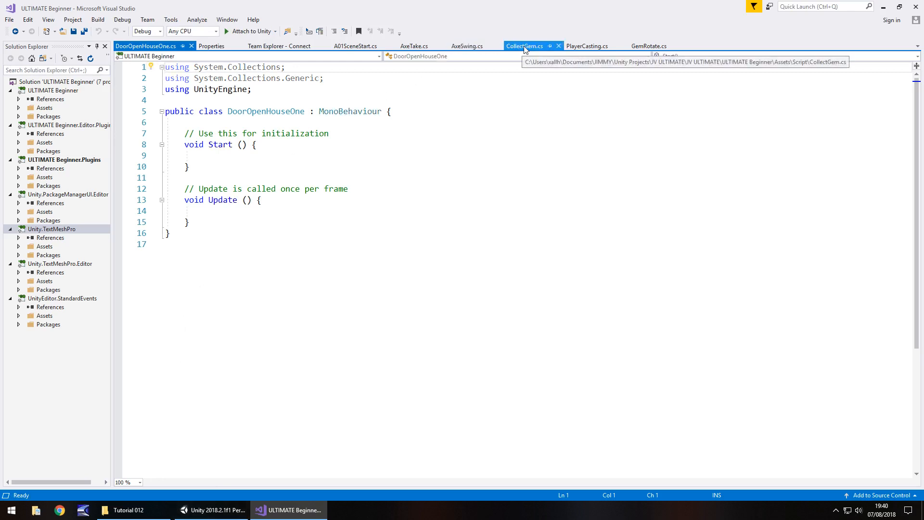
left_click(523, 46)
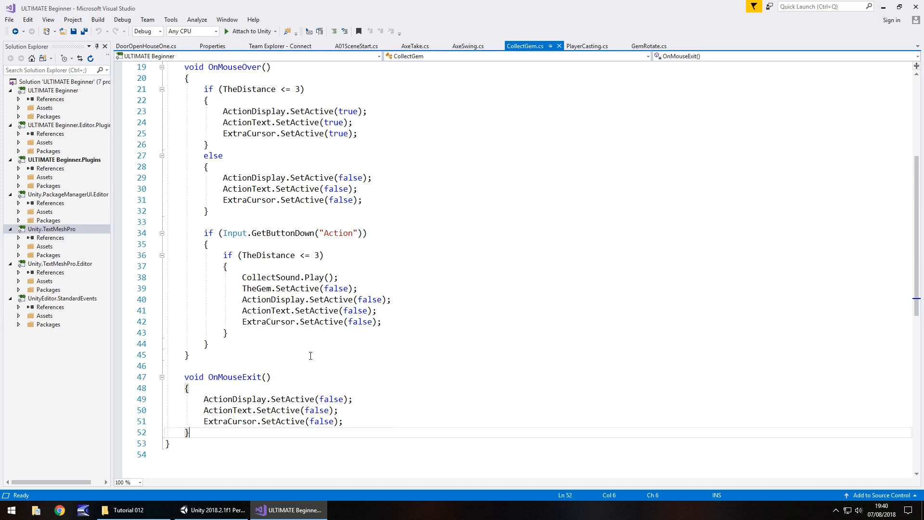
scroll("up", 3)
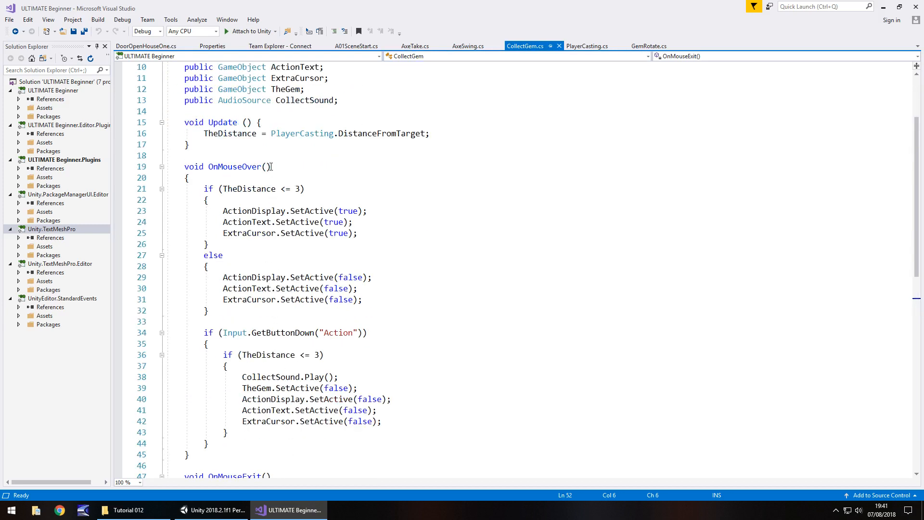
mouse_move(277, 210)
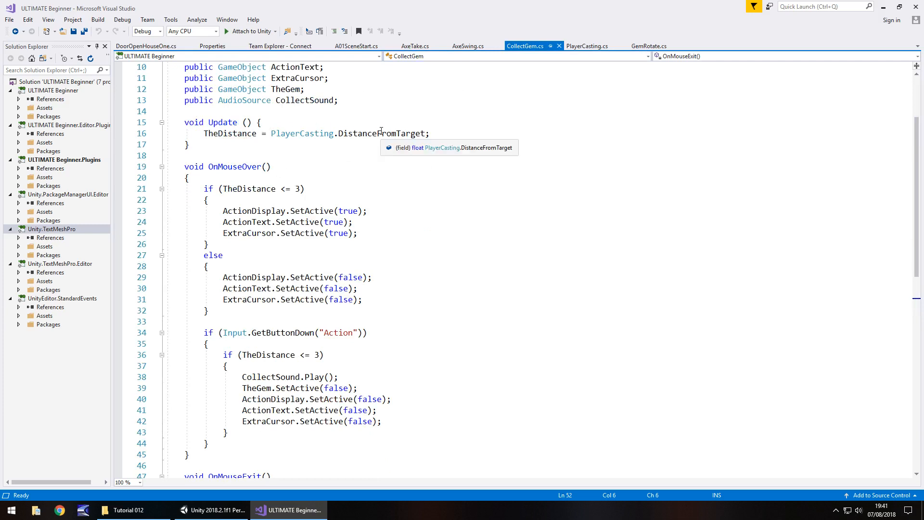
mouse_move(323, 376)
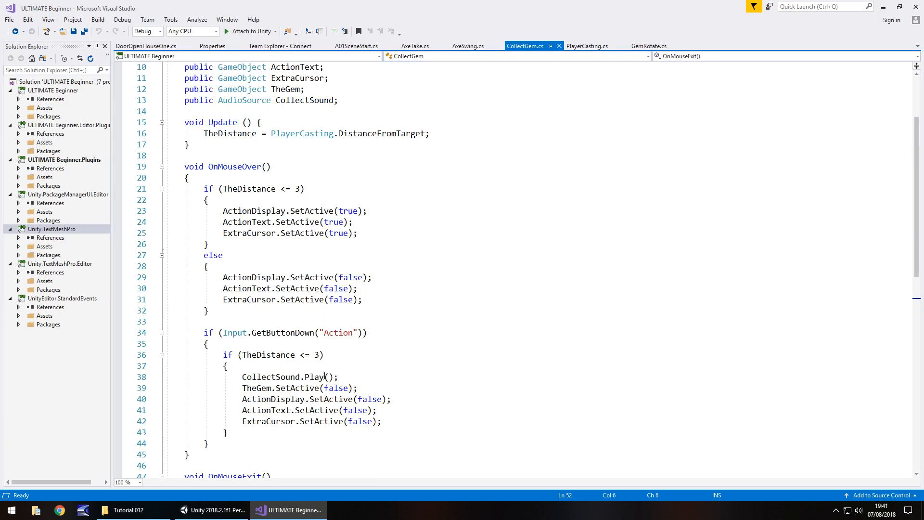
scroll("down", 3)
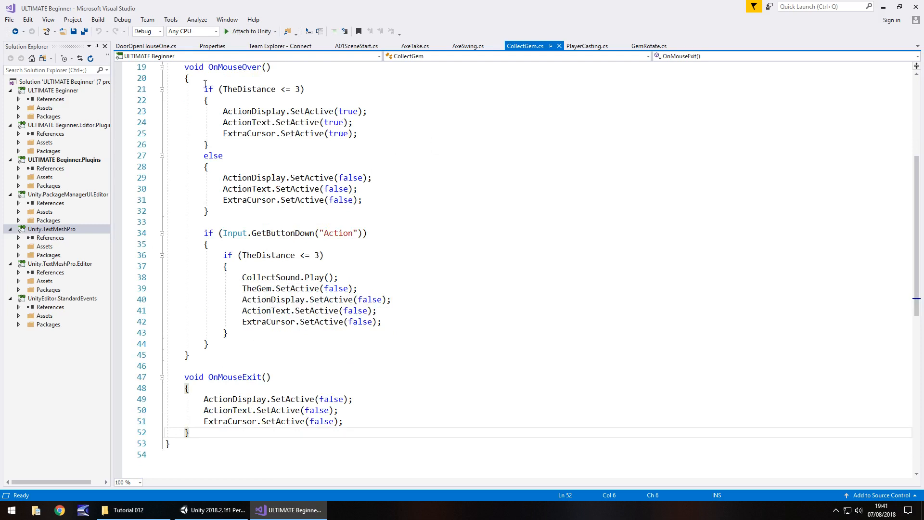
left_click(146, 46)
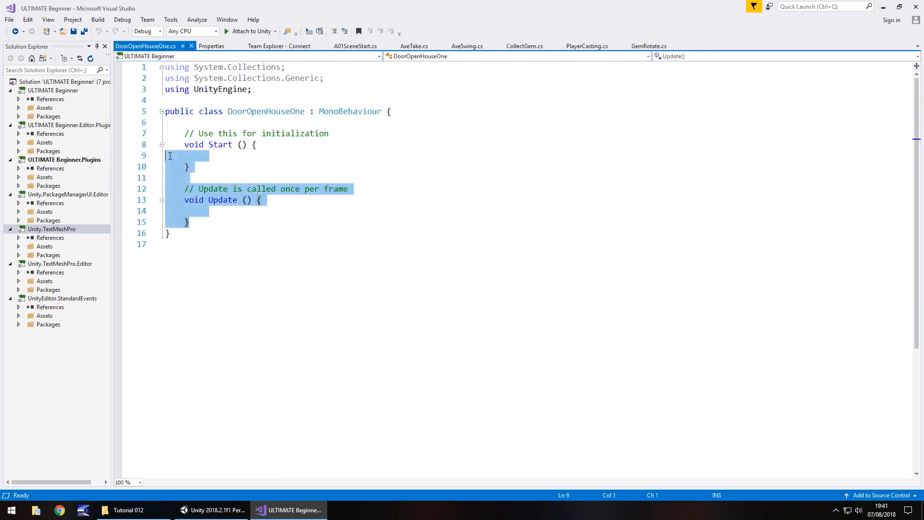
Replace Start and Update with a public GameObject theDoor field and a void OnTriggerEnter method.
key("Delete")
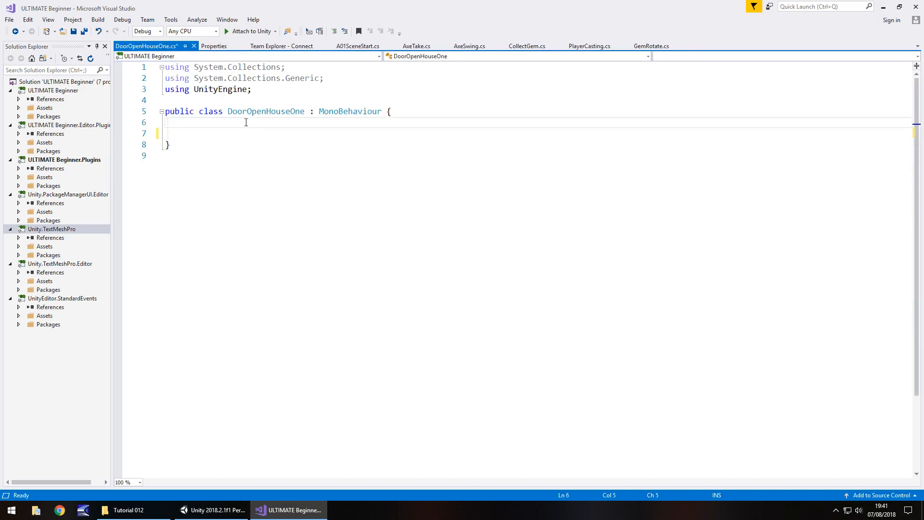
type("p")
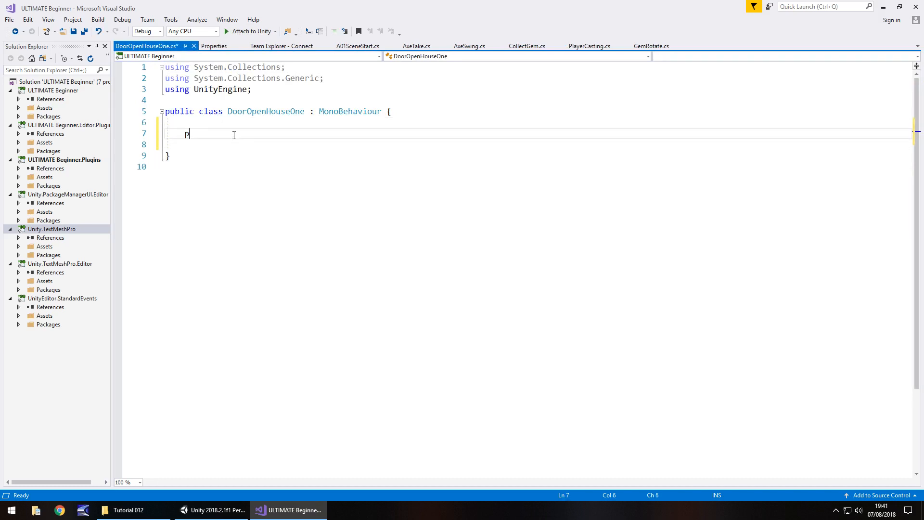
type("ublic GameObjec")
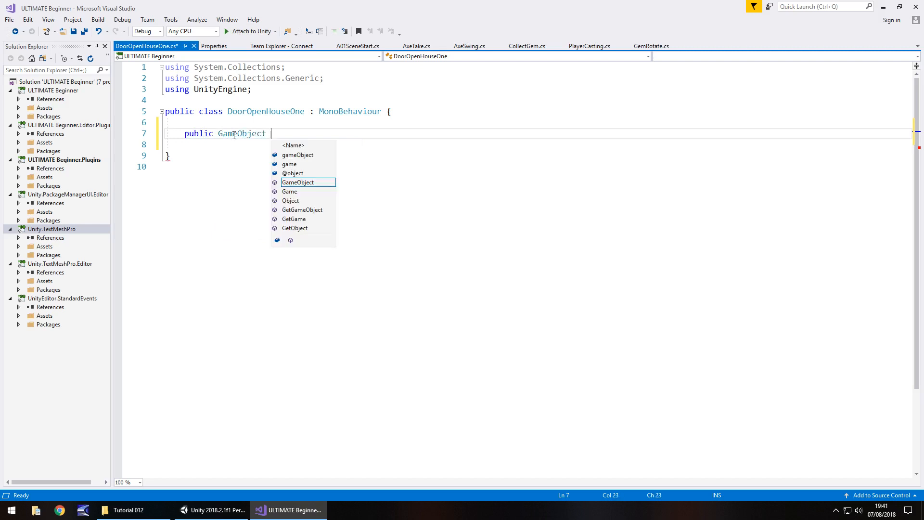
type("theDoor;")
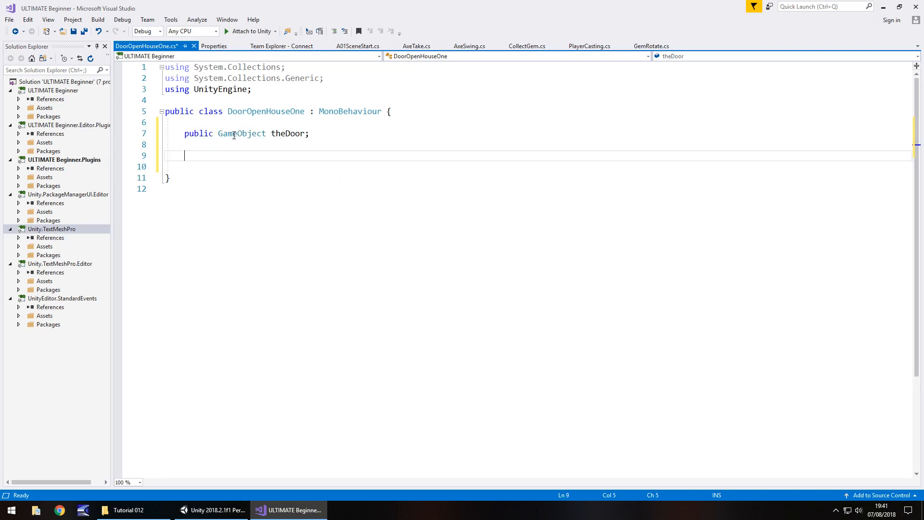
type("void On")
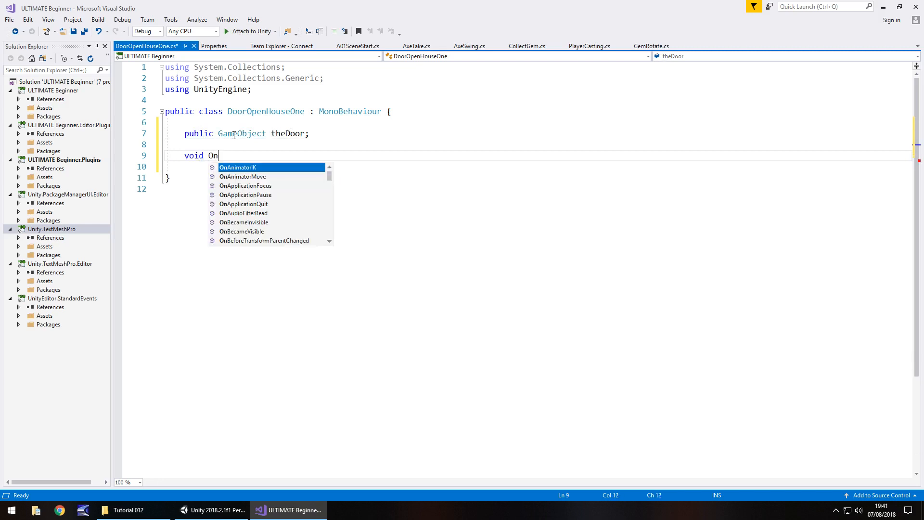
type("TriggerEnter(Collider other")
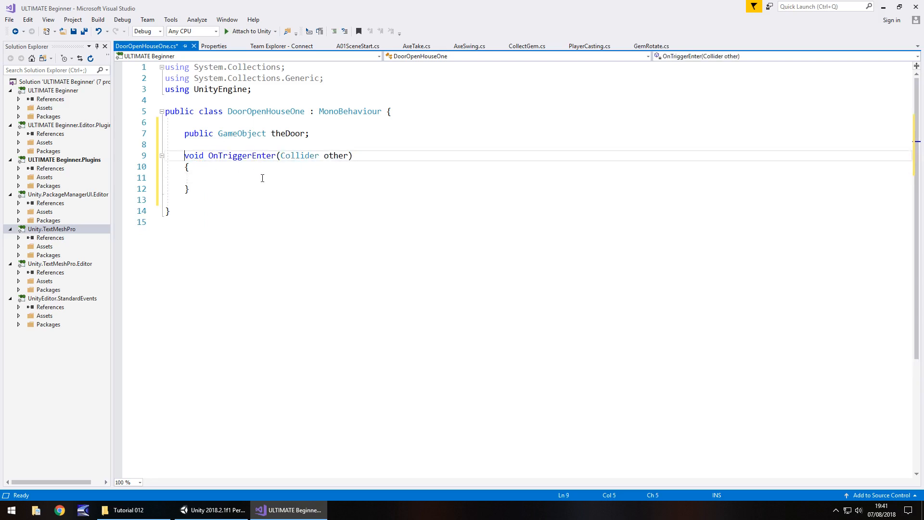
Write theDoor.GetComponent<Animator>().Play inside the OnTriggerEnter body.
left_click(262, 177)
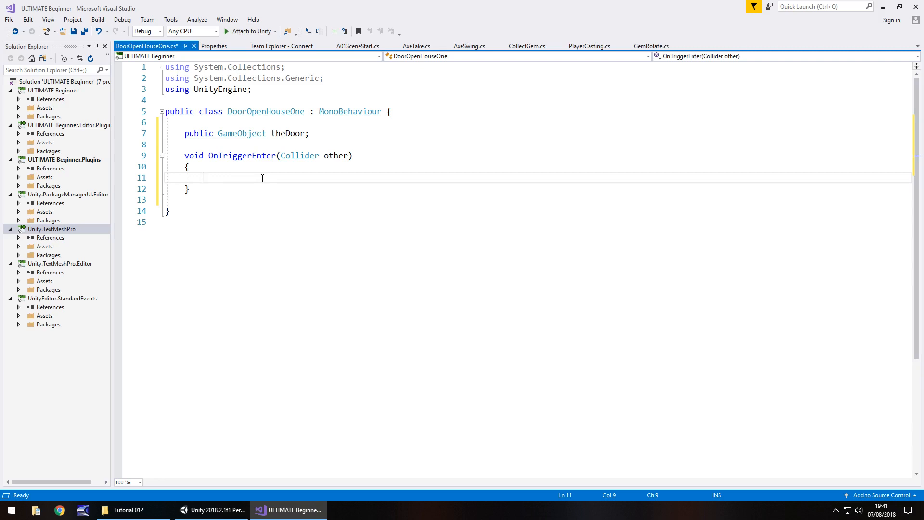
type("thisDoor.")
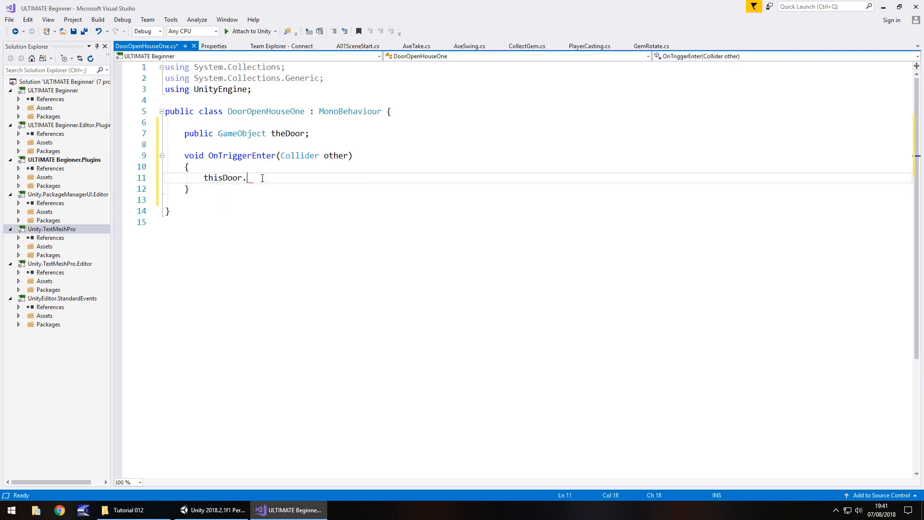
type("GetComponent<")
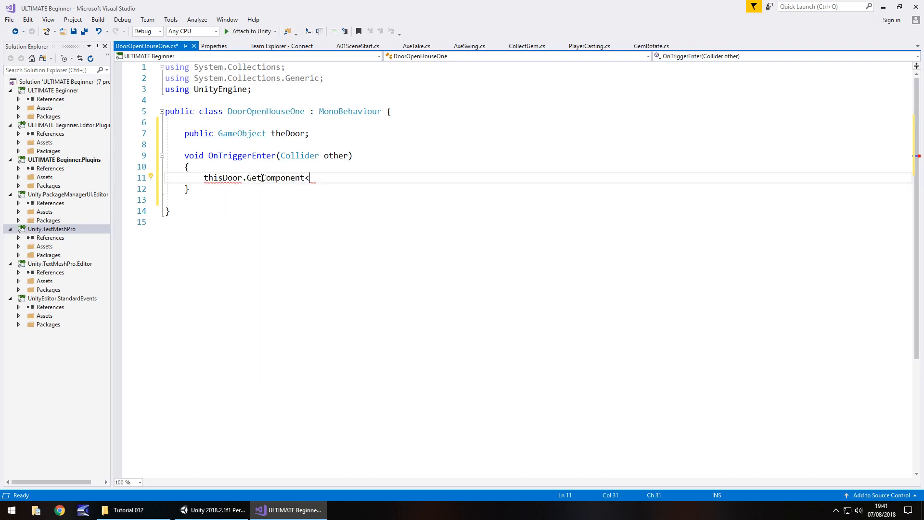
type("Animat")
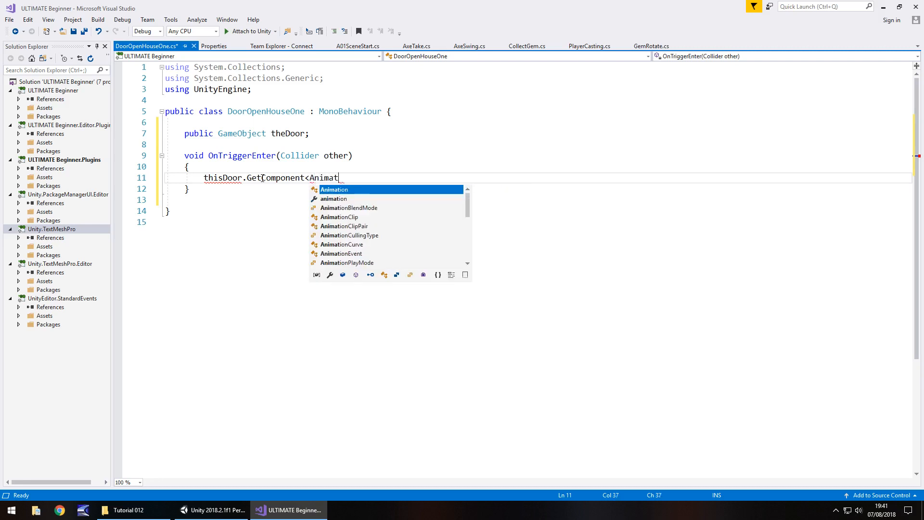
type("or>")
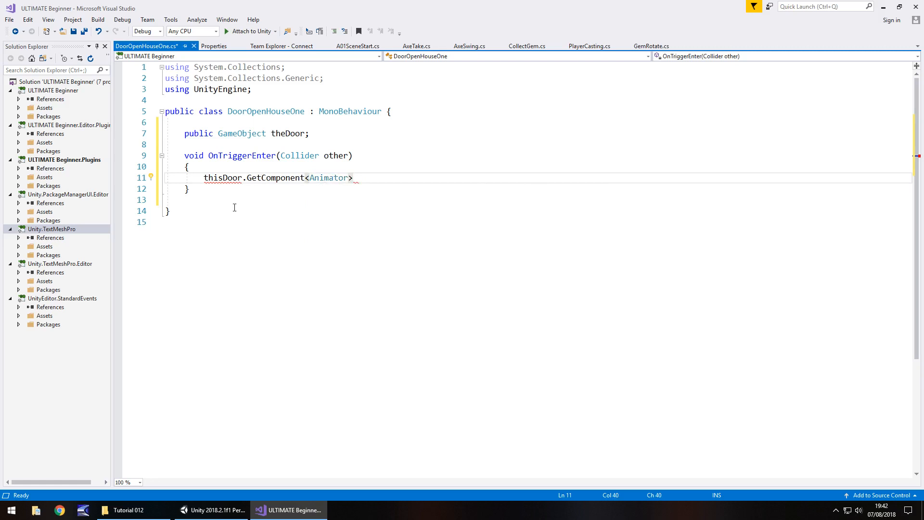
type("theDoor")
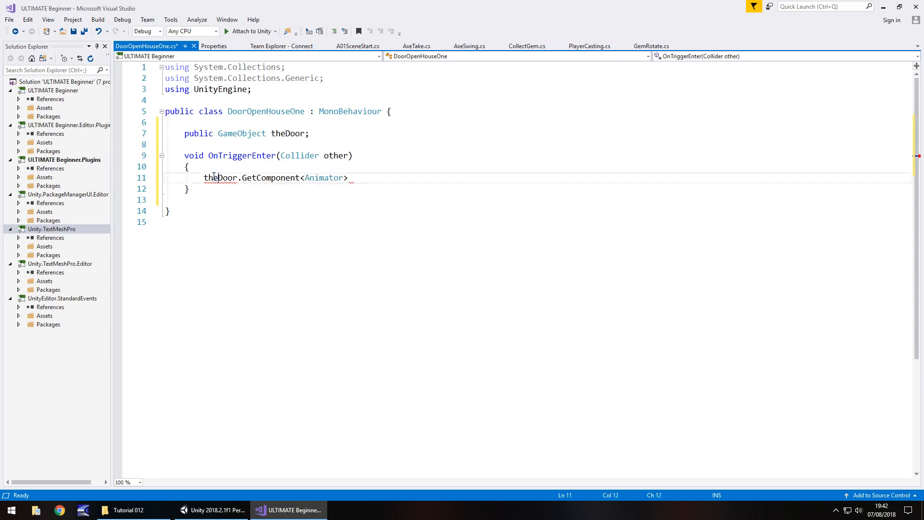
type("()")
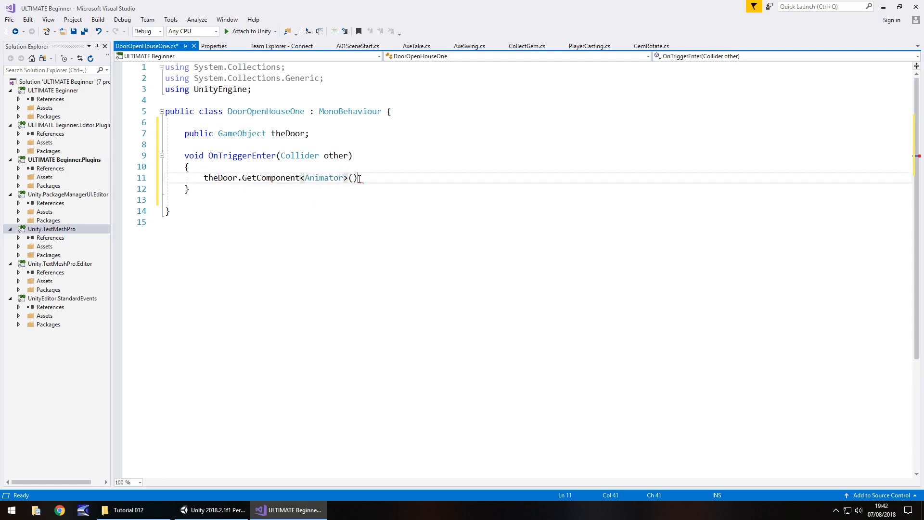
type(".Play(\"")
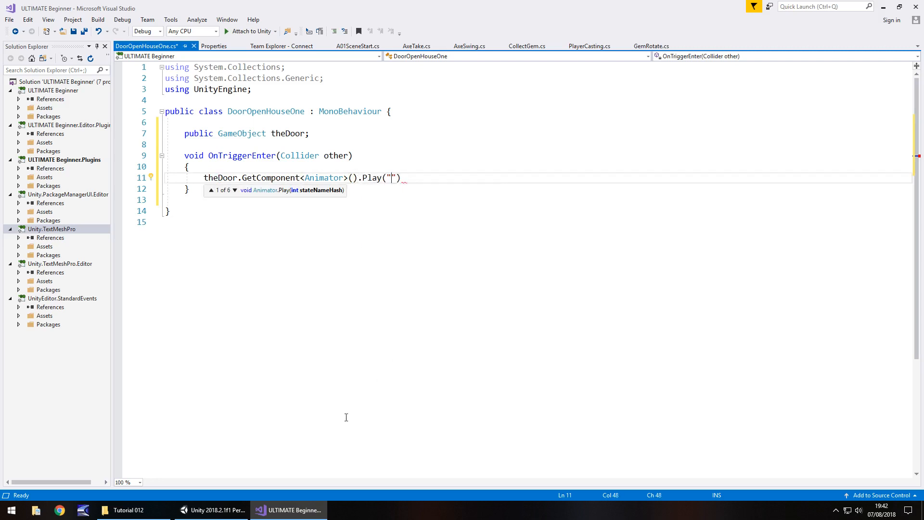
left_click(213, 510)
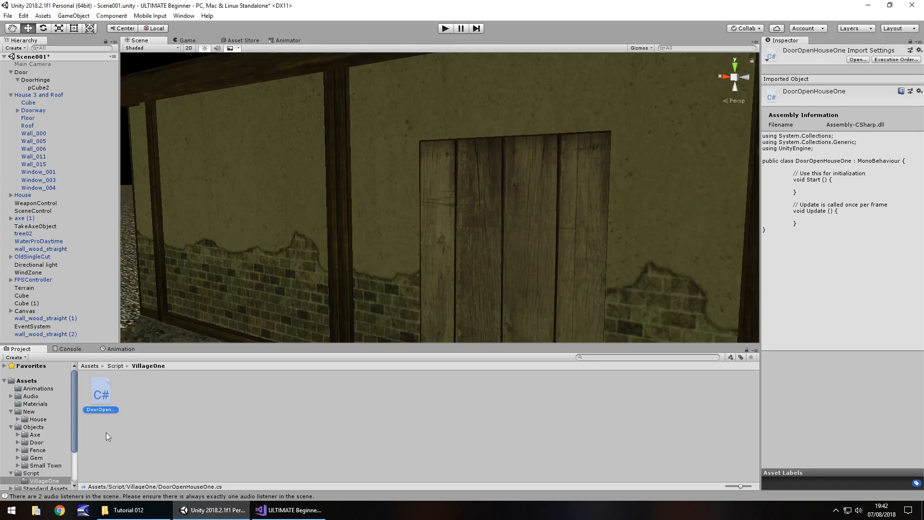
Check the OpenDoorVillageOne clip name in Assets/Animations, then return to the door script.
left_click(38, 388)
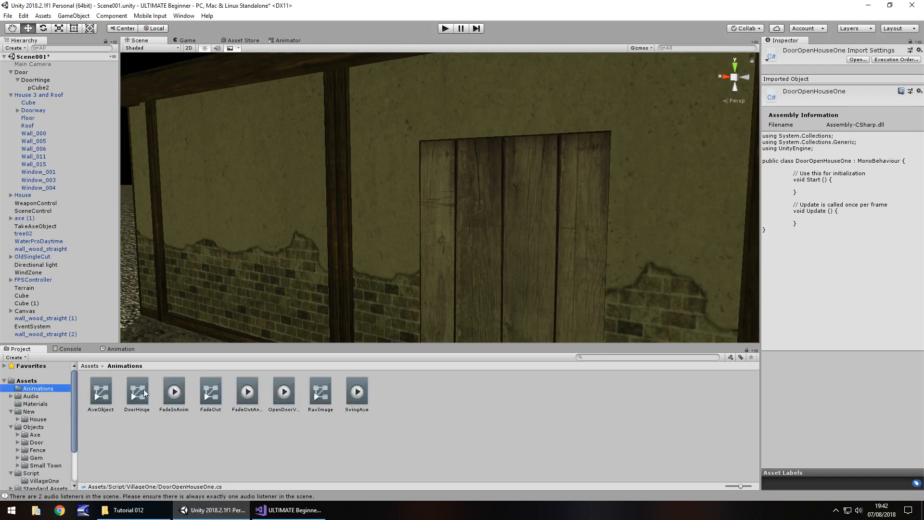
left_click(284, 391)
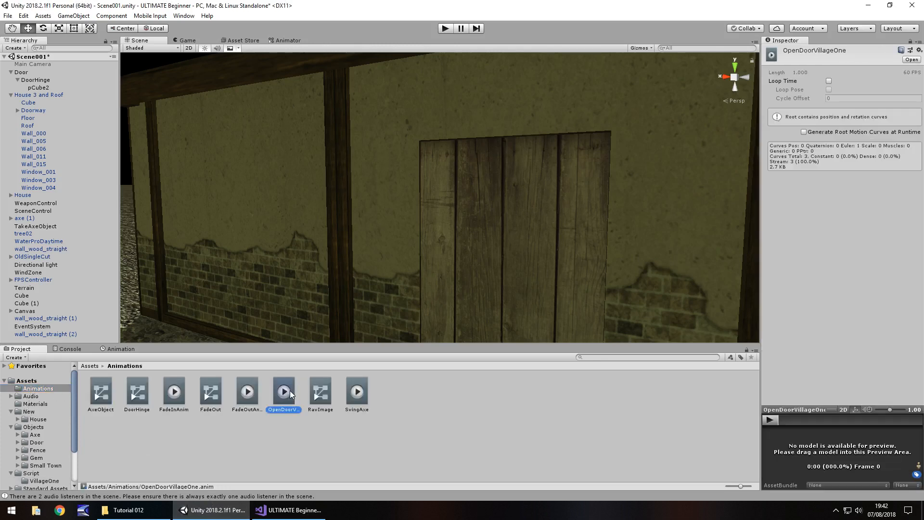
double_click(283, 410)
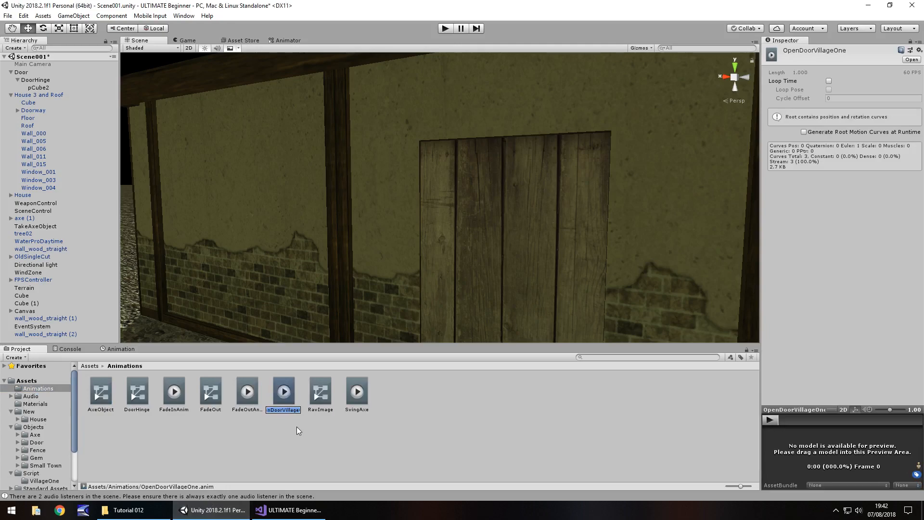
left_click(288, 510)
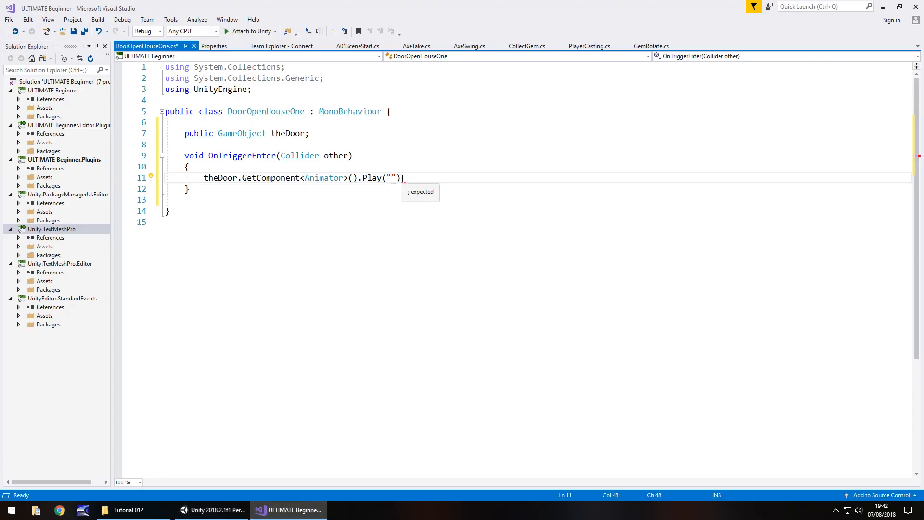
Play "OpenDoorVillageOne", then set this.GetComponent<BoxCollider>().enabled = false on line 12.
type("OpenDoorVillageOne")
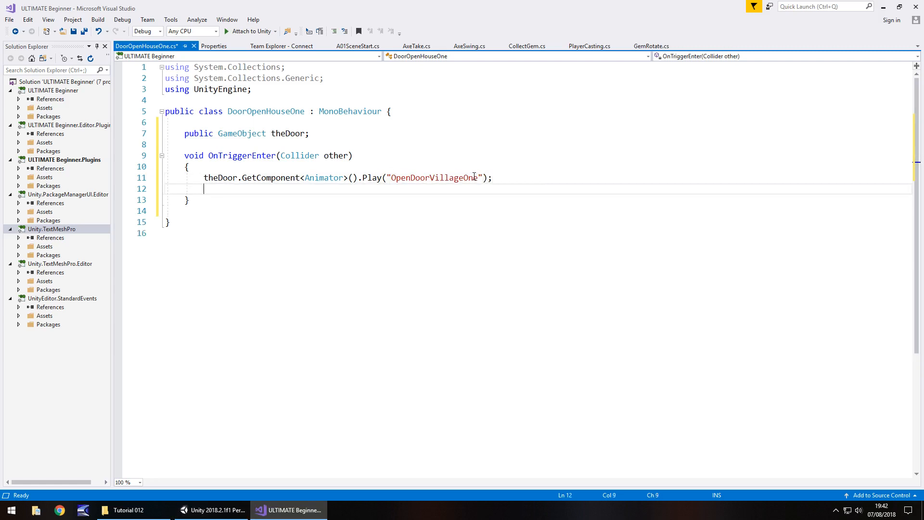
mouse_move(421, 201)
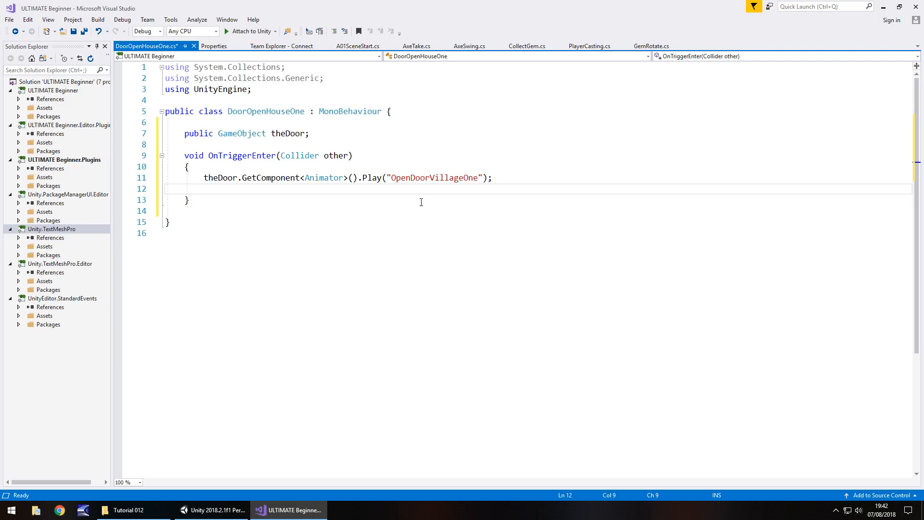
mouse_move(329, 269)
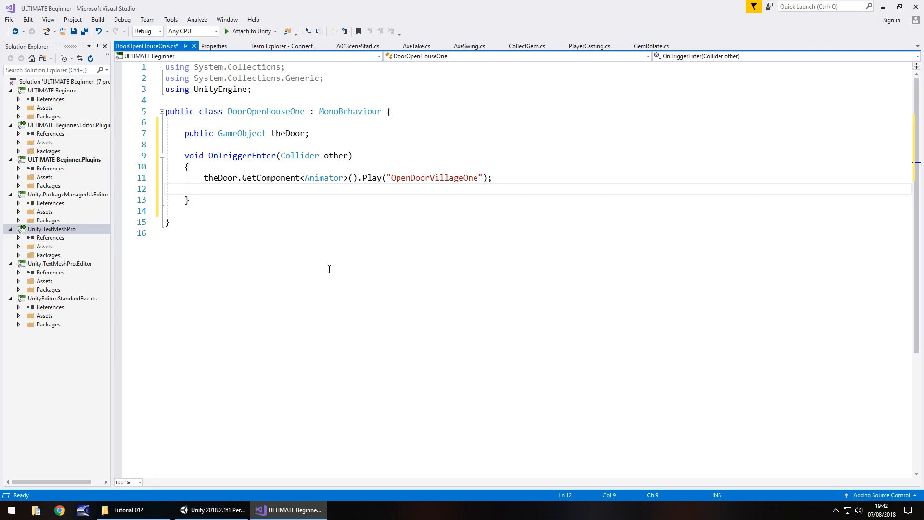
left_click(203, 188)
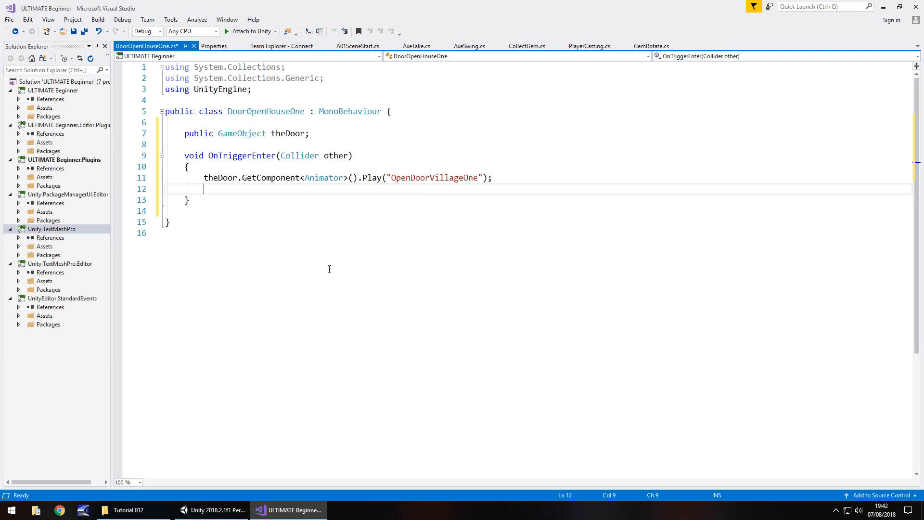
type("this.")
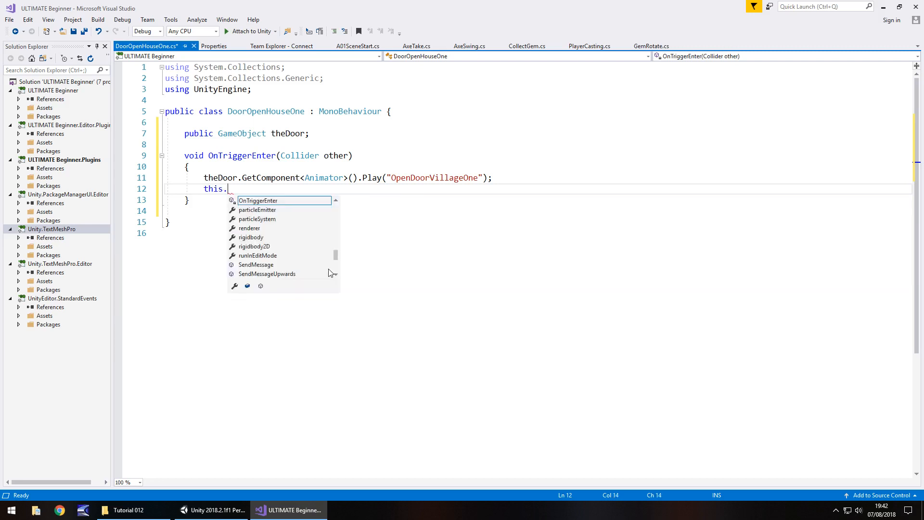
type("GetComponent")
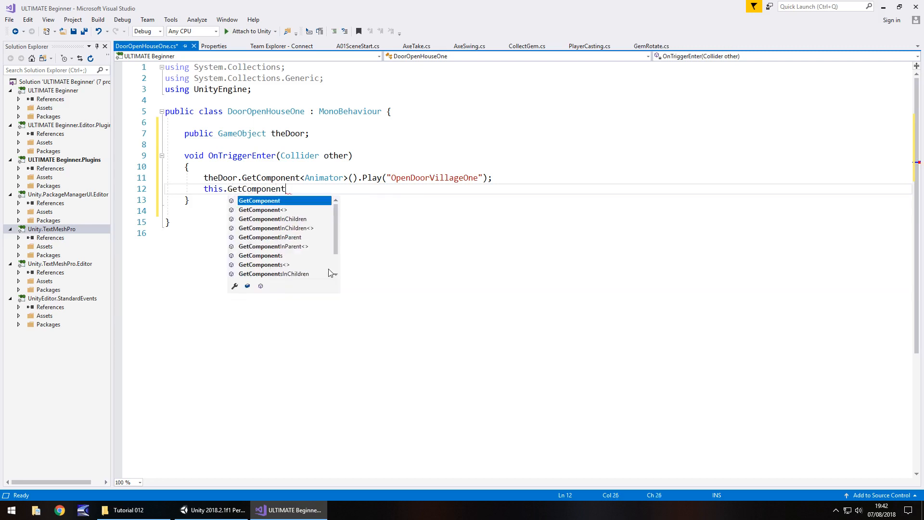
type("<BoxCollider>().")
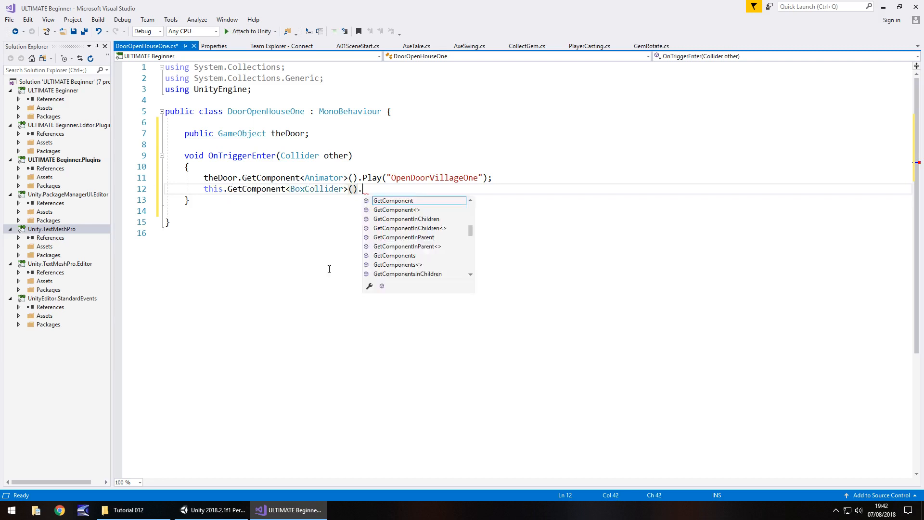
type("enabled = false")
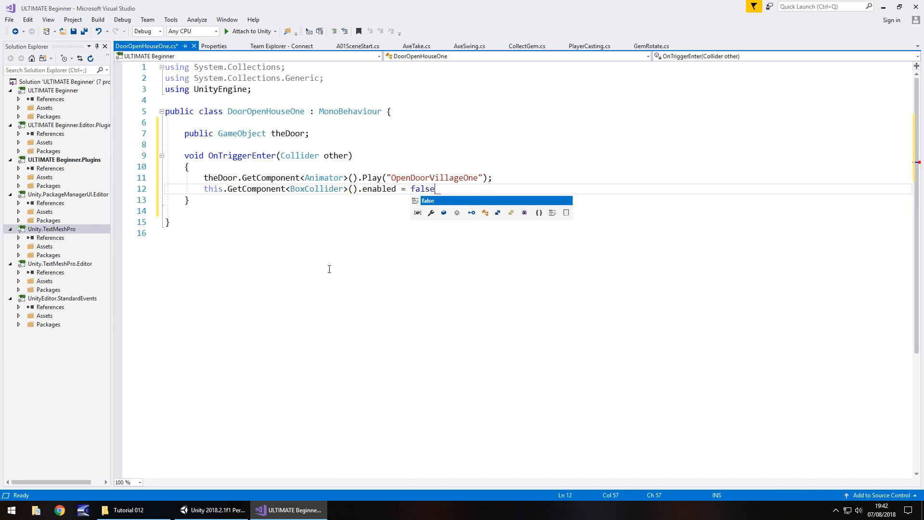
type(";")
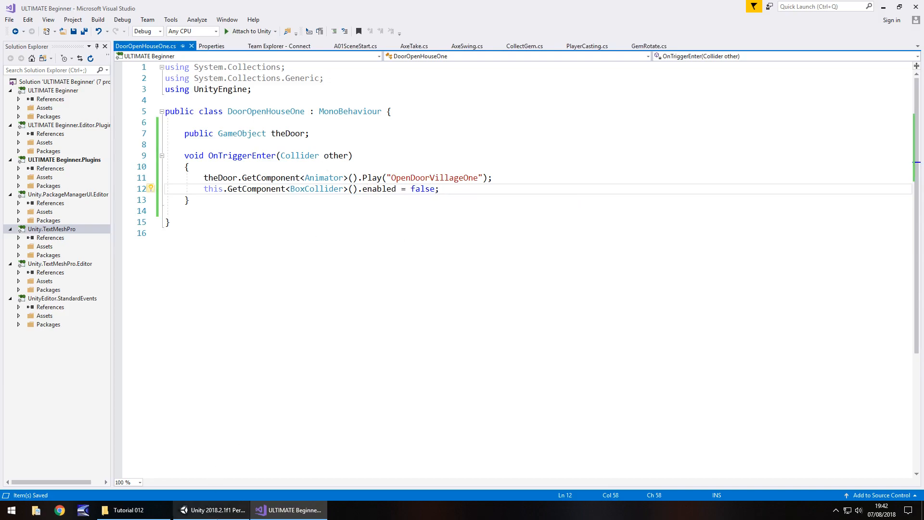
left_click(212, 510)
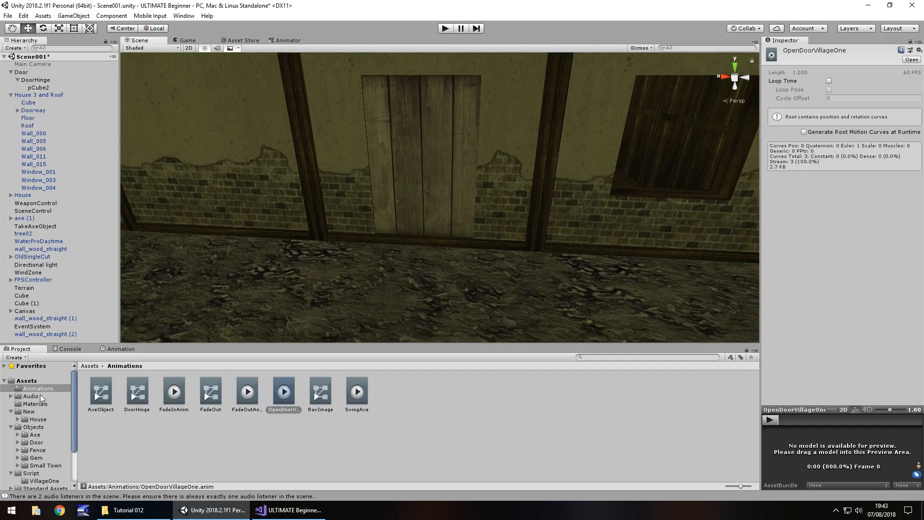
Add a Cube in front of the door and switch off its Mesh Renderer.
left_click(73, 16)
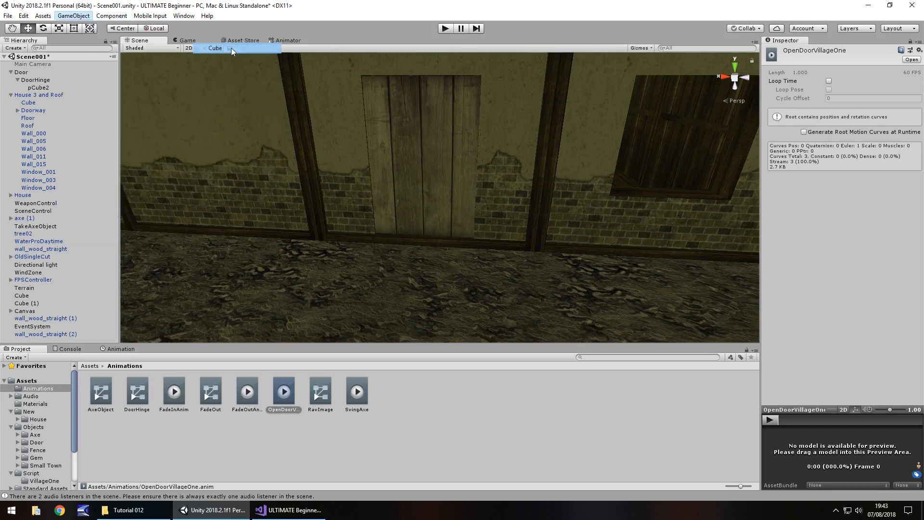
left_click(421, 262)
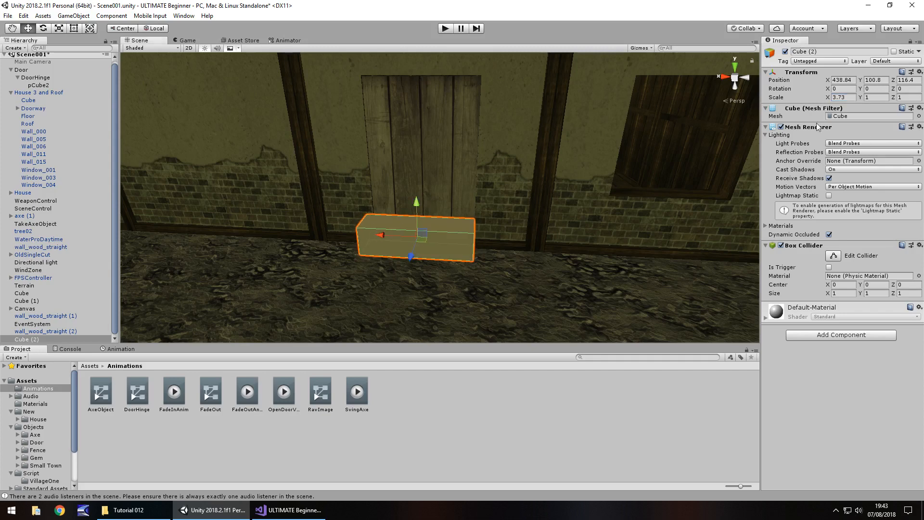
left_click(780, 127)
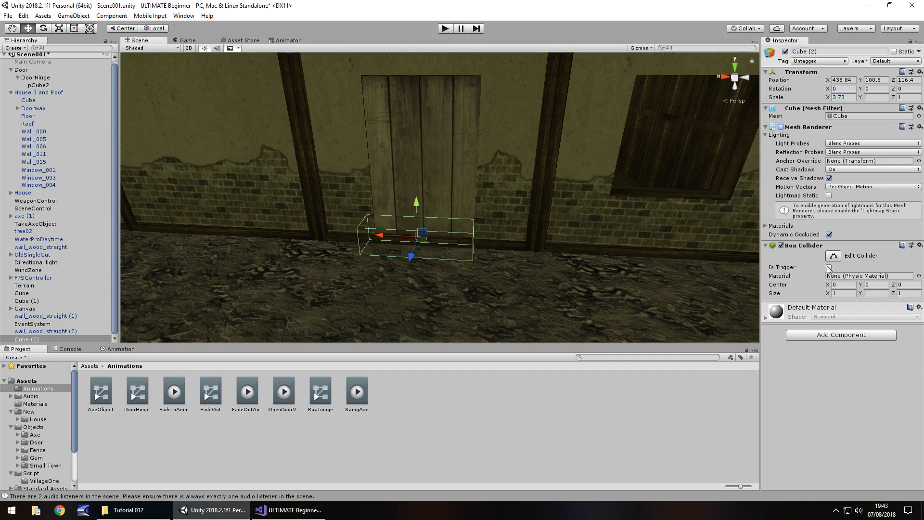
Tick Is Trigger, attach the DoorOpenHouseOne script, and rename the cube DoorTrigger.
left_click(829, 267)
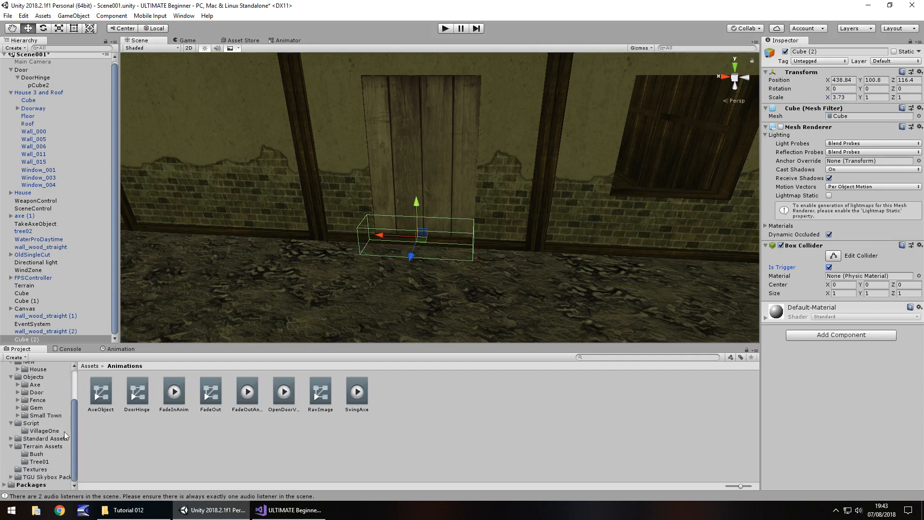
left_click(44, 431)
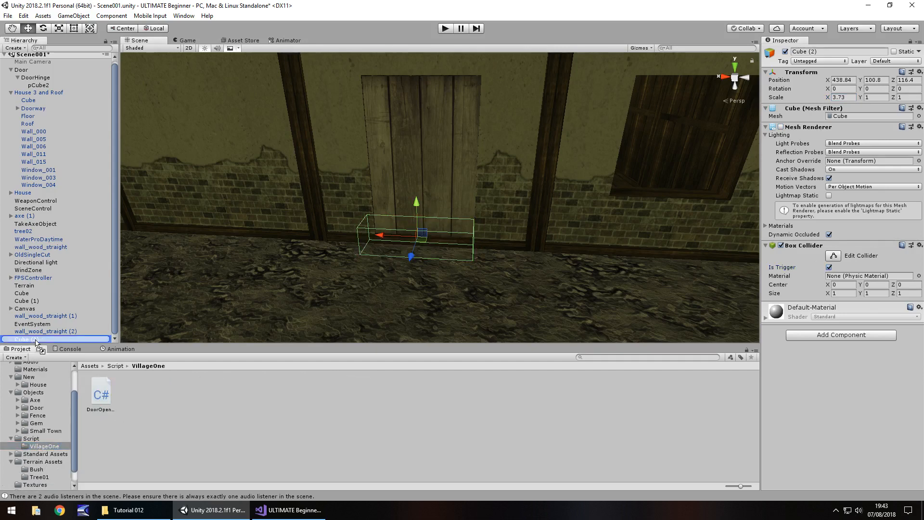
right_click(23, 339)
type("DoorTri")
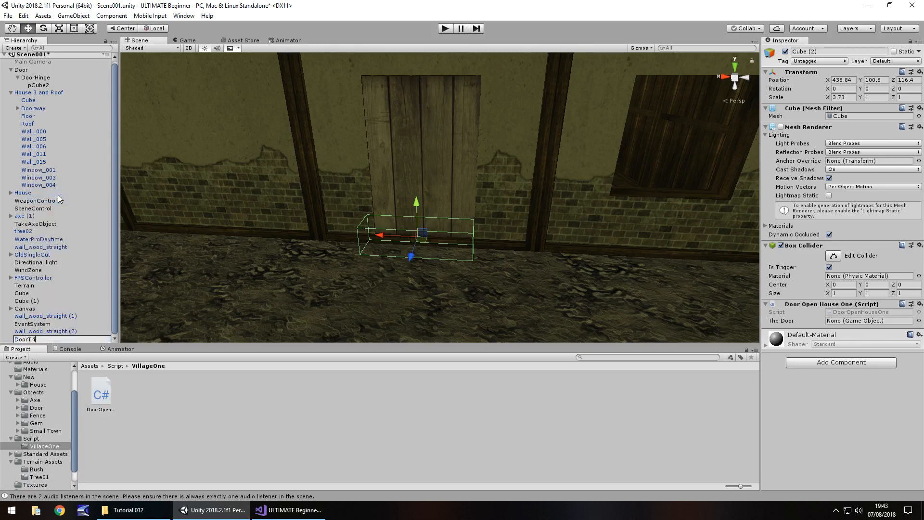
key("Return")
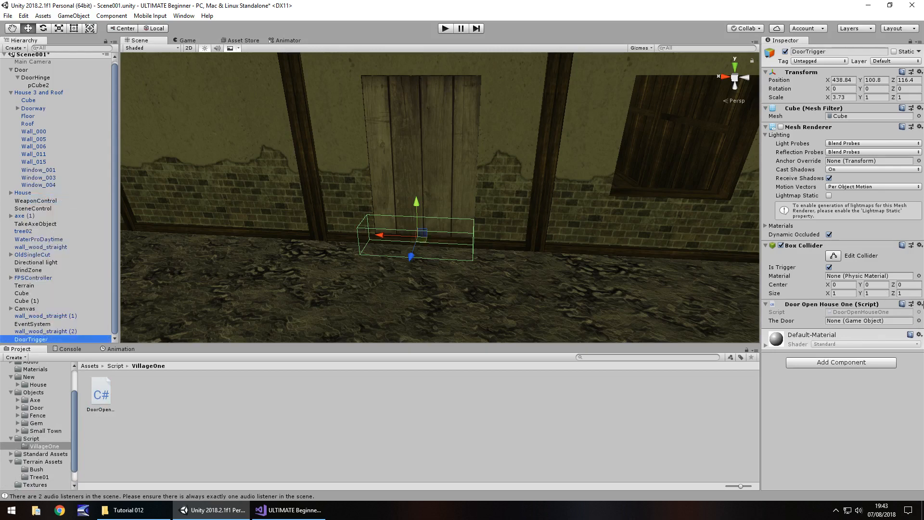
mouse_move(97, 318)
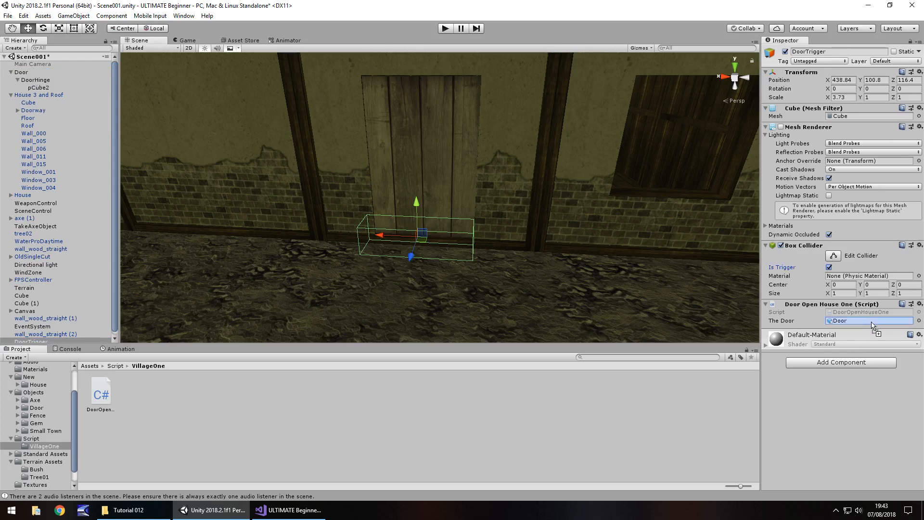
Assign the Door object to The Door field and inspect DoorHinge's Animator.
left_click(21, 72)
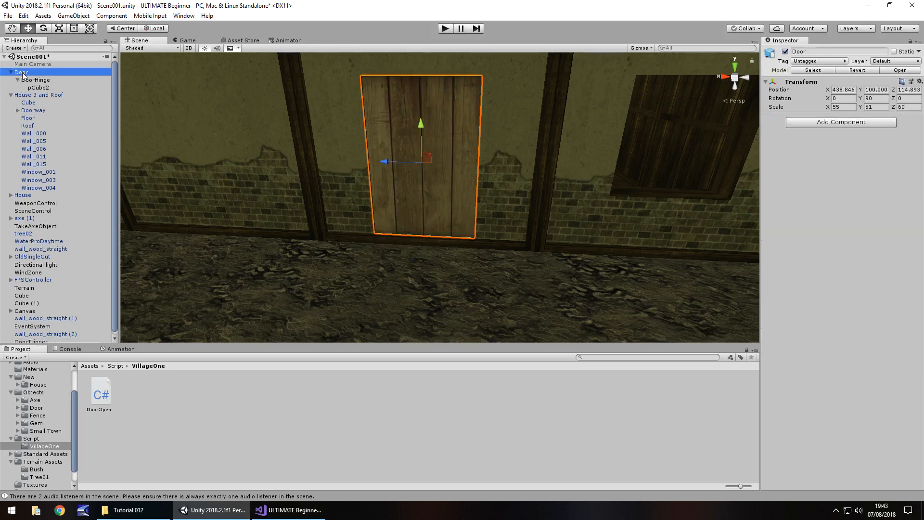
left_click(34, 80)
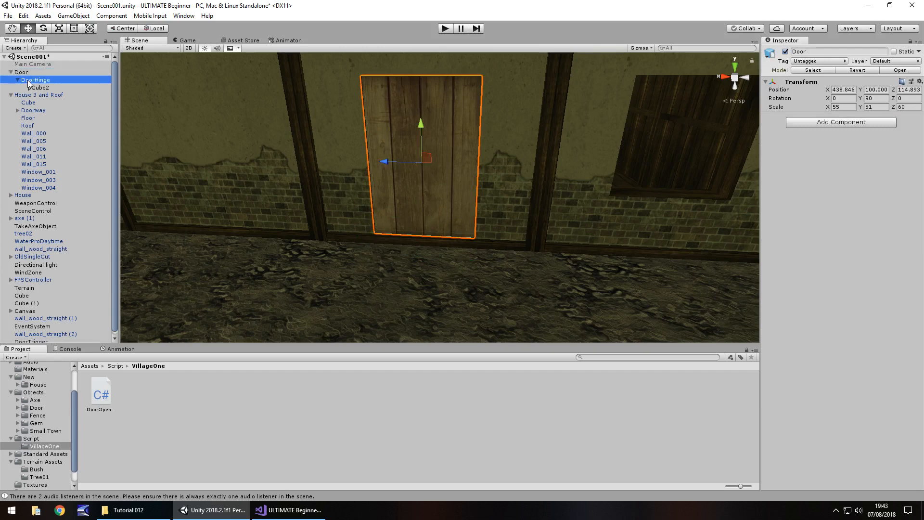
left_click(34, 79)
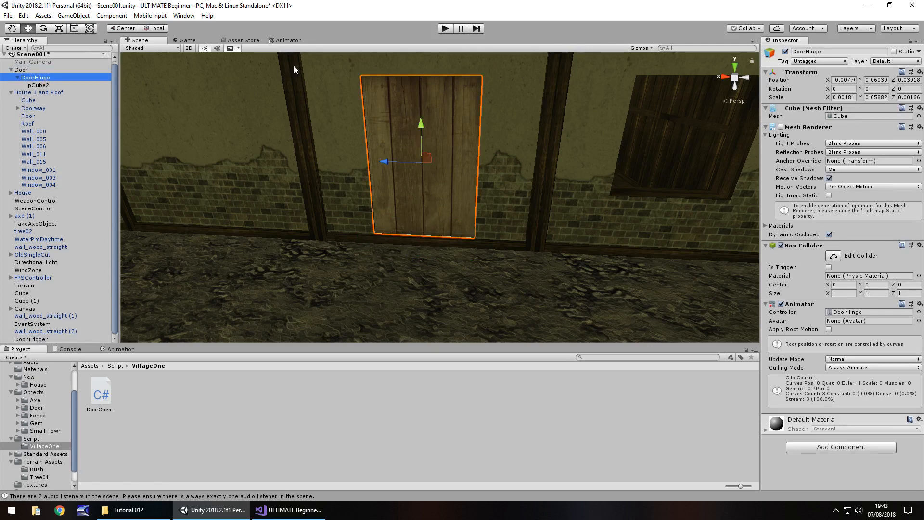
Playtest the scene, walking the player into DoorTrigger to watch the door swing open.
left_click(445, 28)
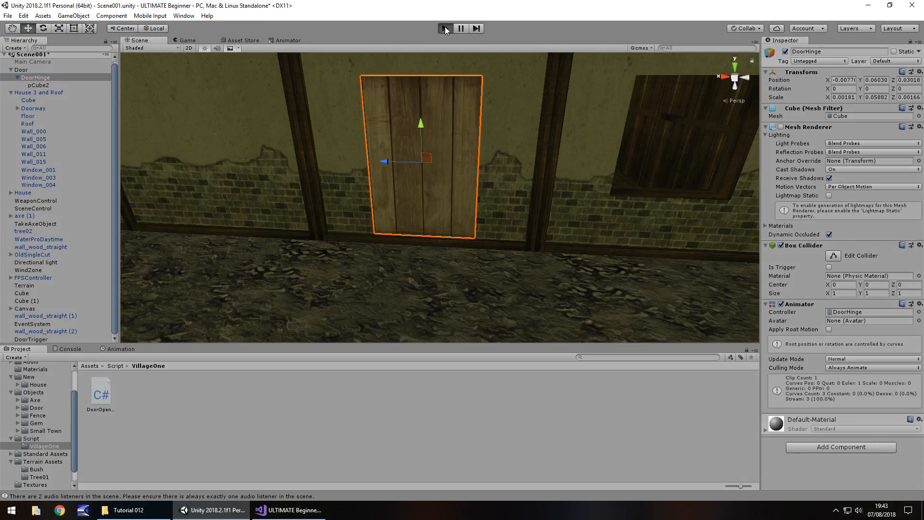
left_click(446, 27)
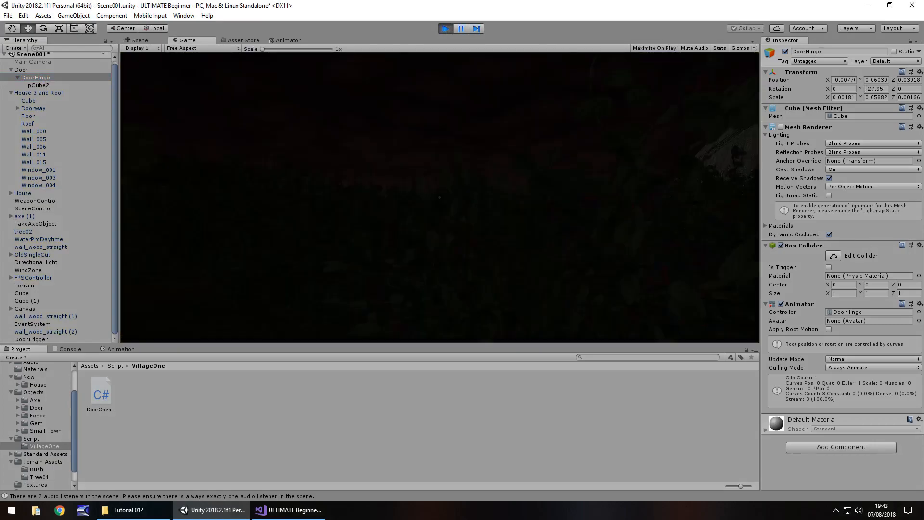
left_click(445, 28)
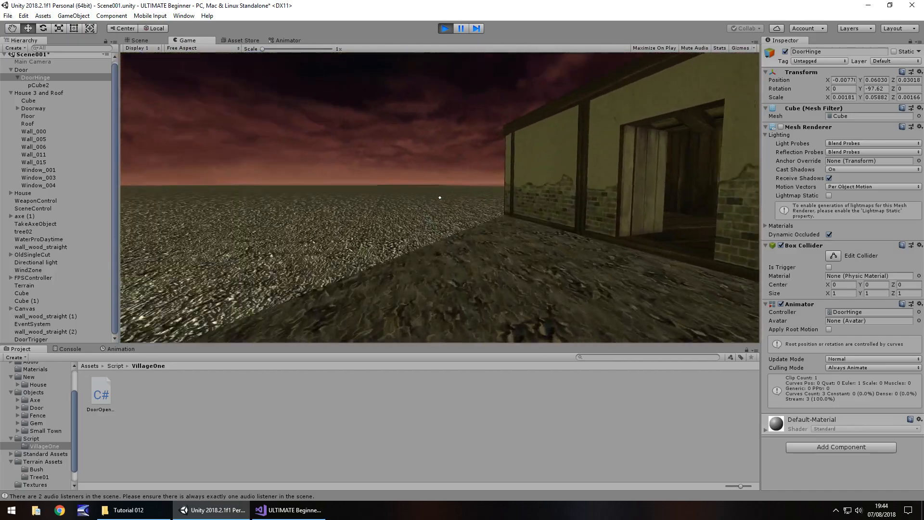
left_click(139, 40)
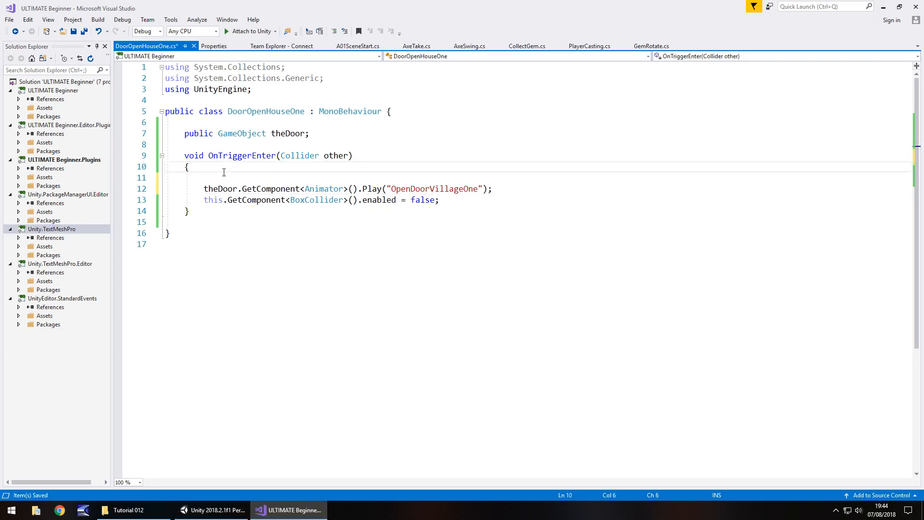
Enable theDoor's Animator before playing OpenDoorVillageOne in OnTriggerEnter, and save the script.
type("thi")
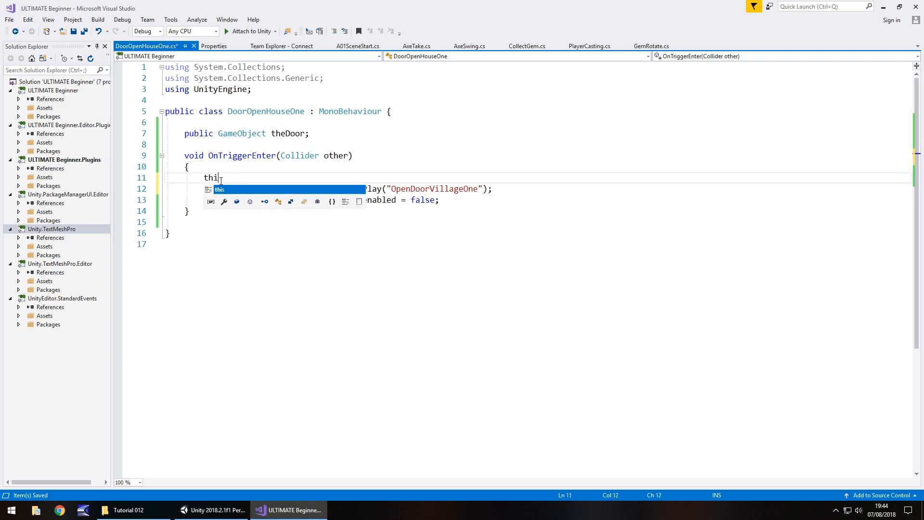
type("eDoor.GetComponent<>")
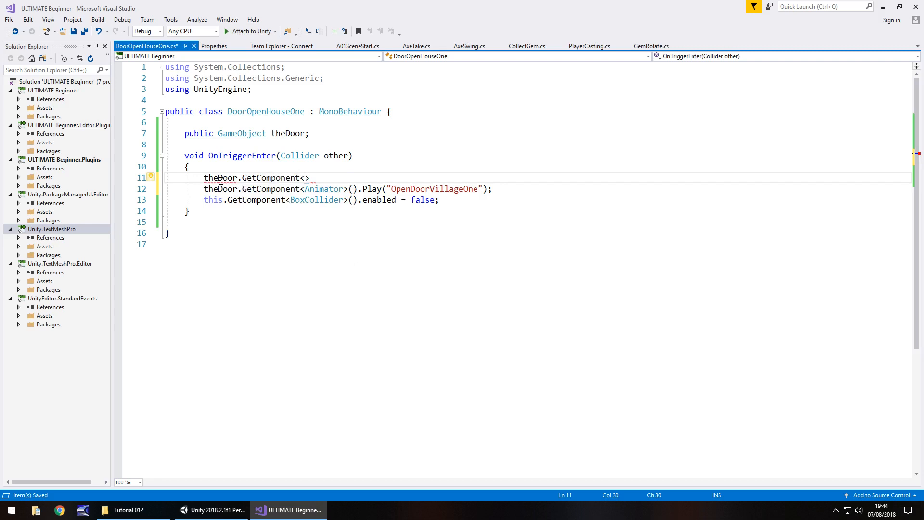
type("Animator")
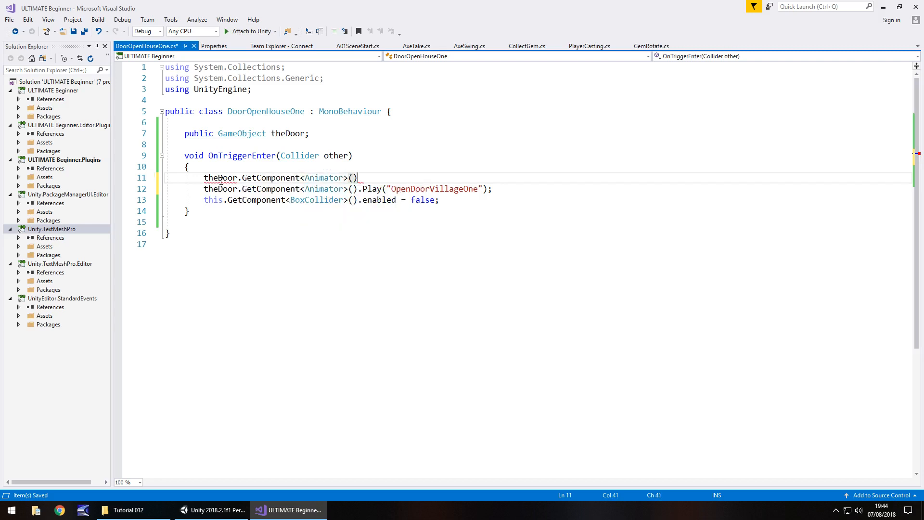
type("enabled =")
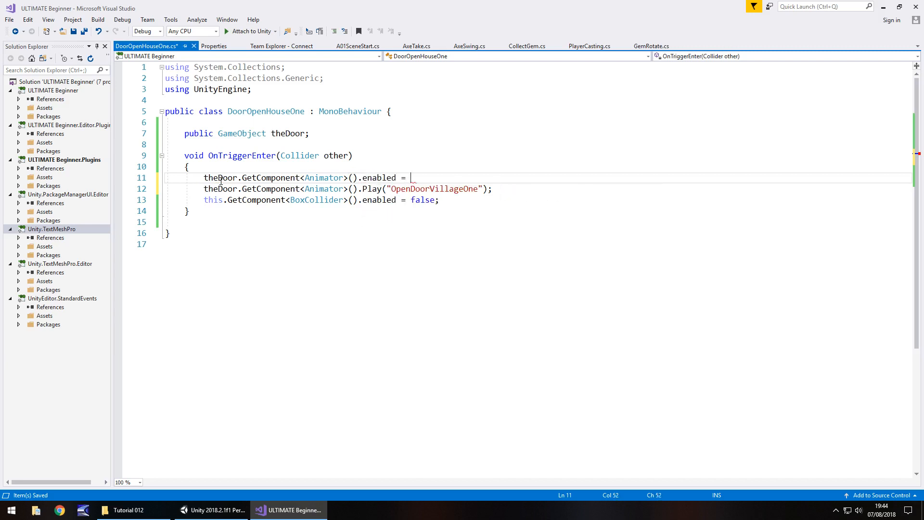
type("f")
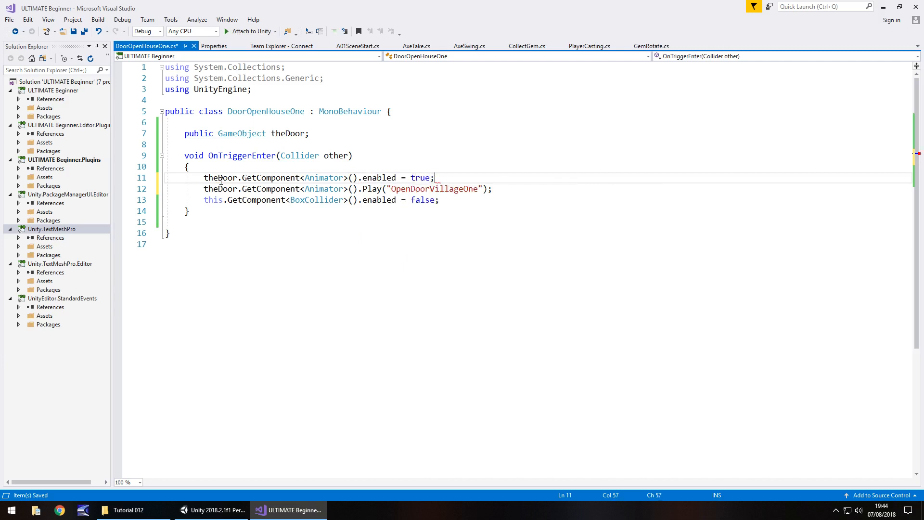
mouse_move(242, 155)
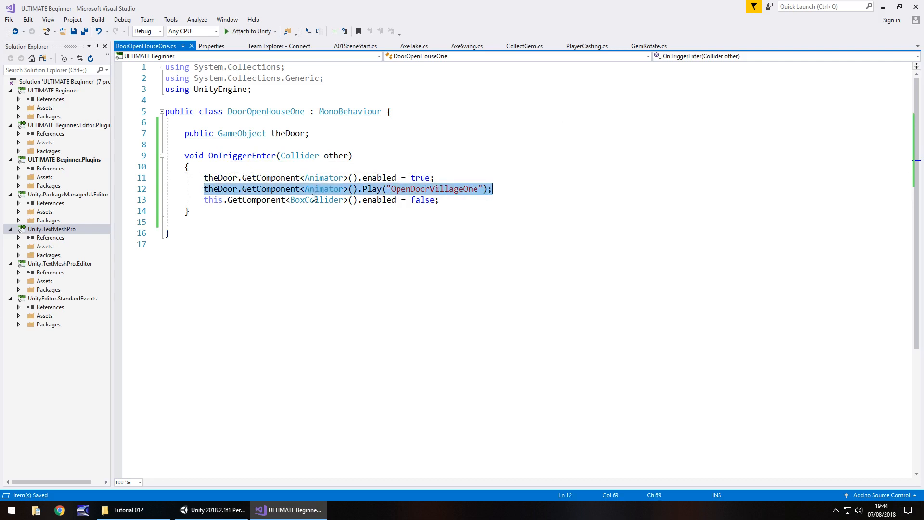
left_click(302, 189)
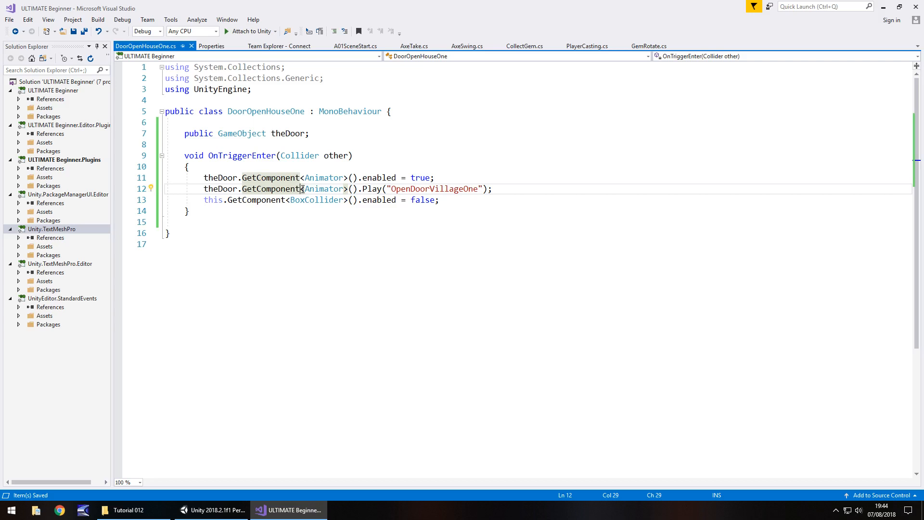
mouse_move(224, 497)
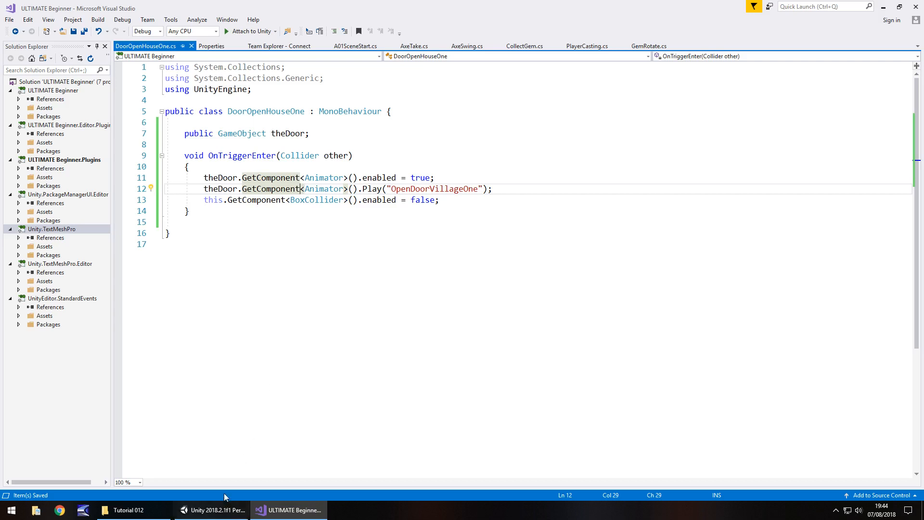
mouse_move(209, 510)
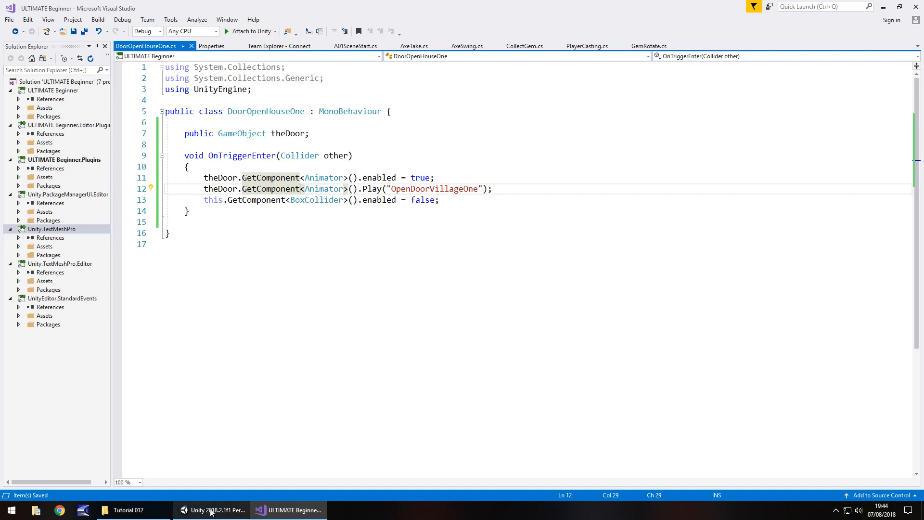
left_click(213, 510)
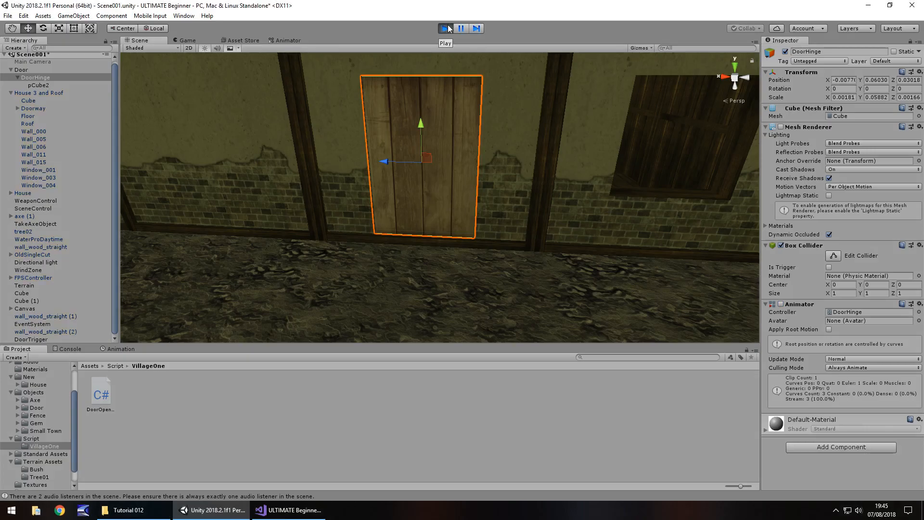
left_click(445, 28)
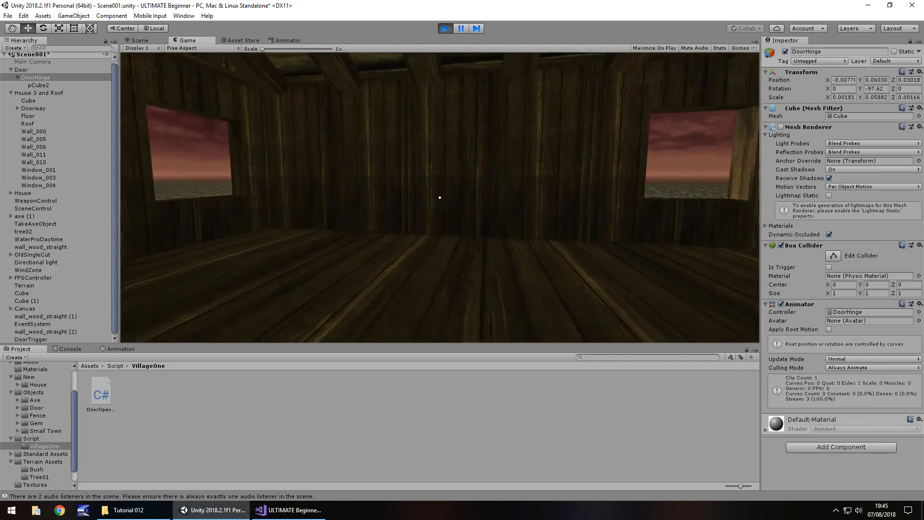
left_click(139, 40)
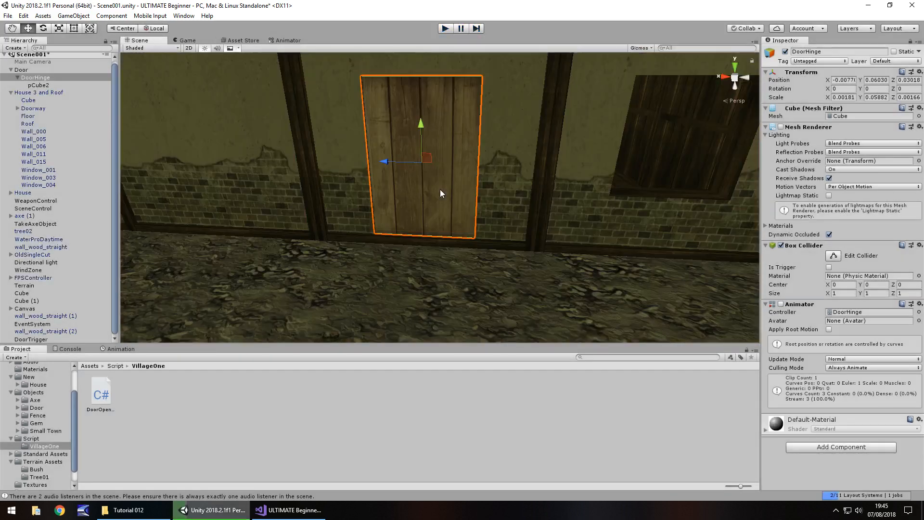
scroll("up", 3)
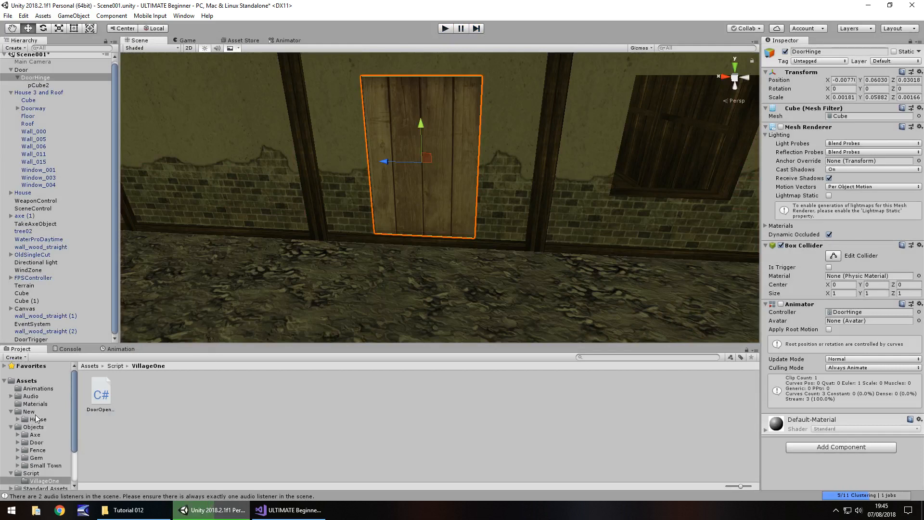
Import CreakyDoor.mp3 into Audio/FX and add a DoorCreak audio source under FPSController's Sounds FX.
left_click(30, 396)
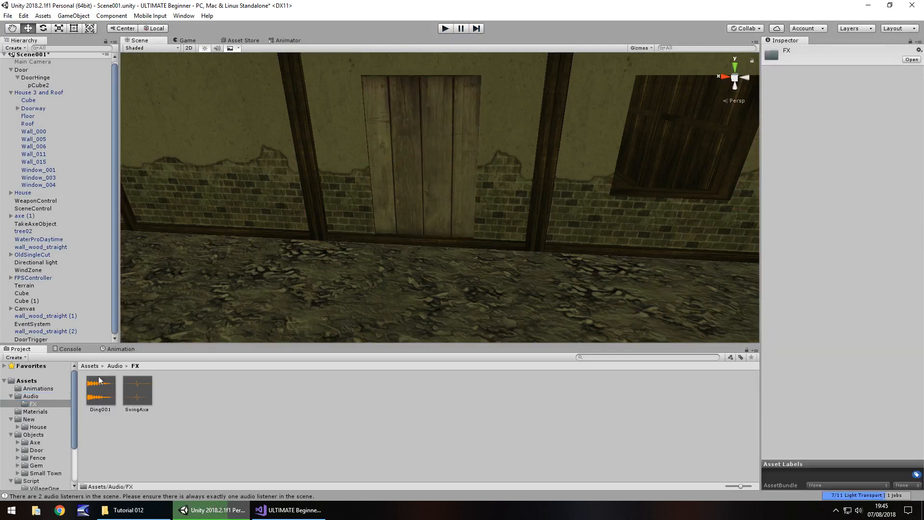
left_click(128, 510)
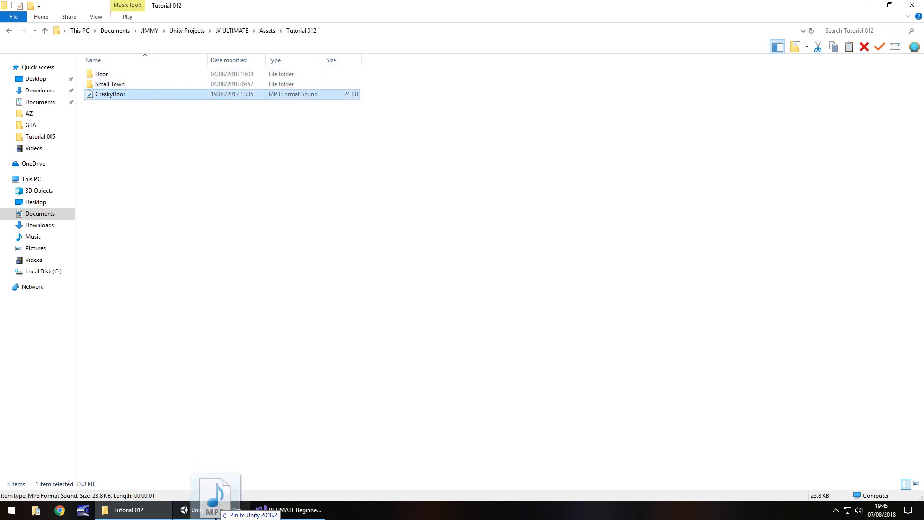
left_click(212, 510)
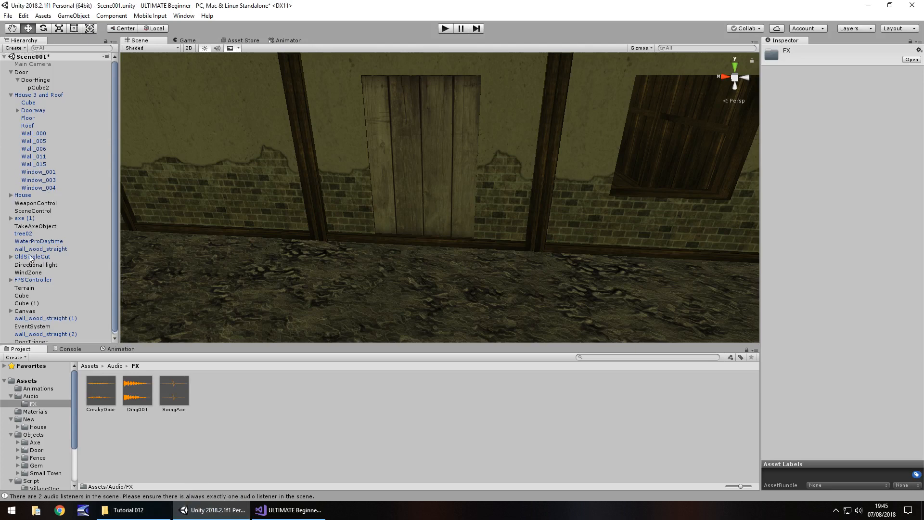
left_click(33, 262)
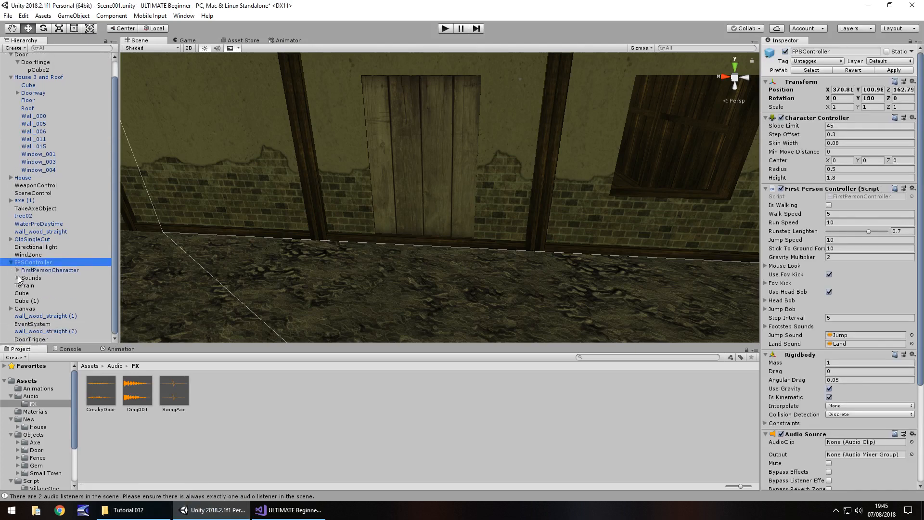
left_click(24, 286)
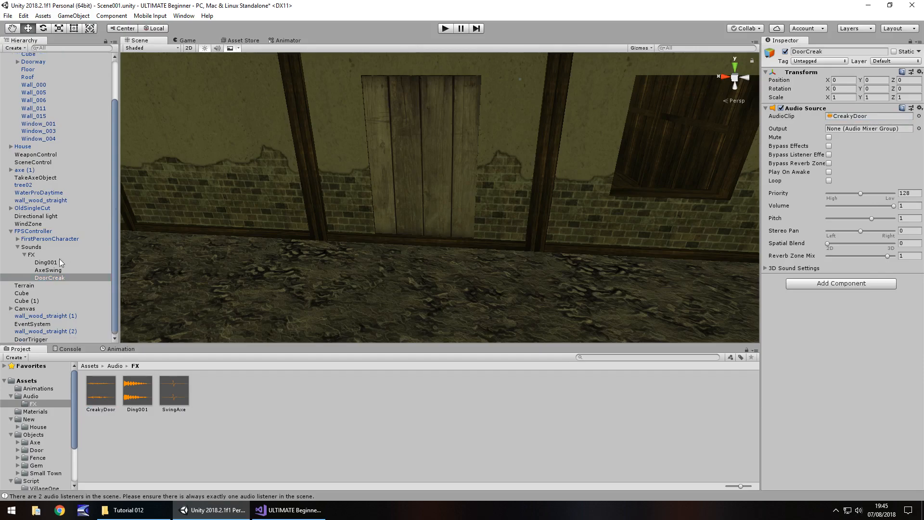
Add a public AudioSource creakSound field and call creakSound.Play() inside OnTriggerEnter.
left_click(289, 510)
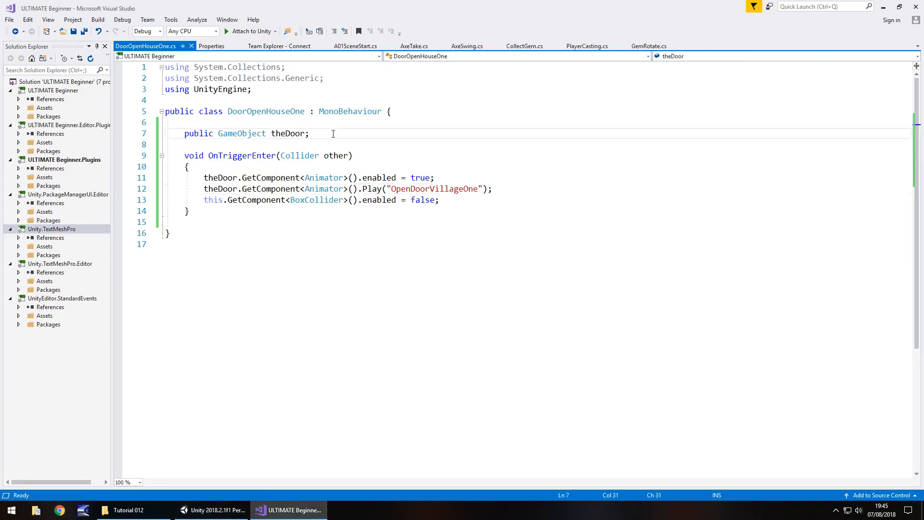
type("public")
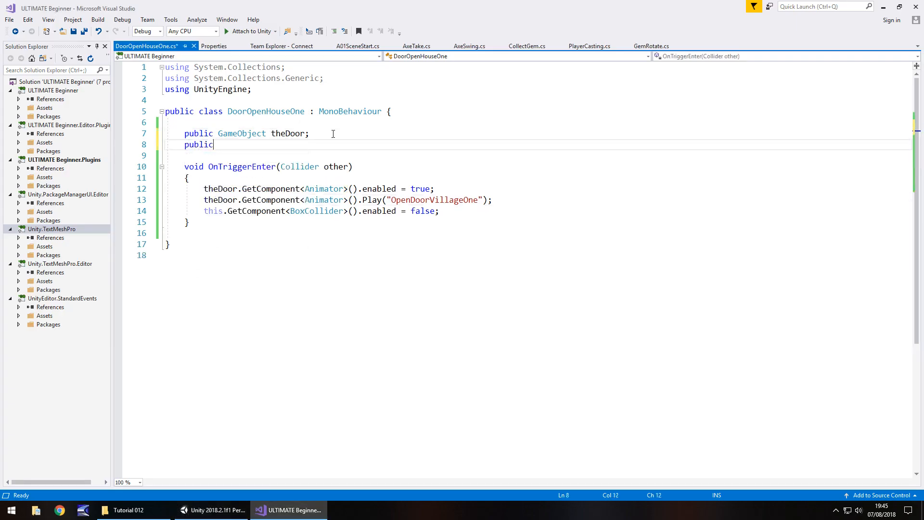
type("AudioSource creakSound;")
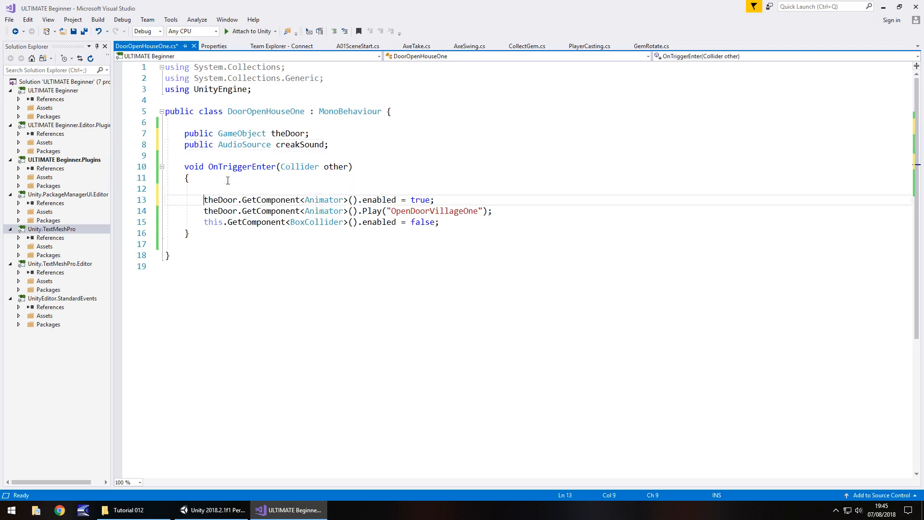
left_click(231, 188)
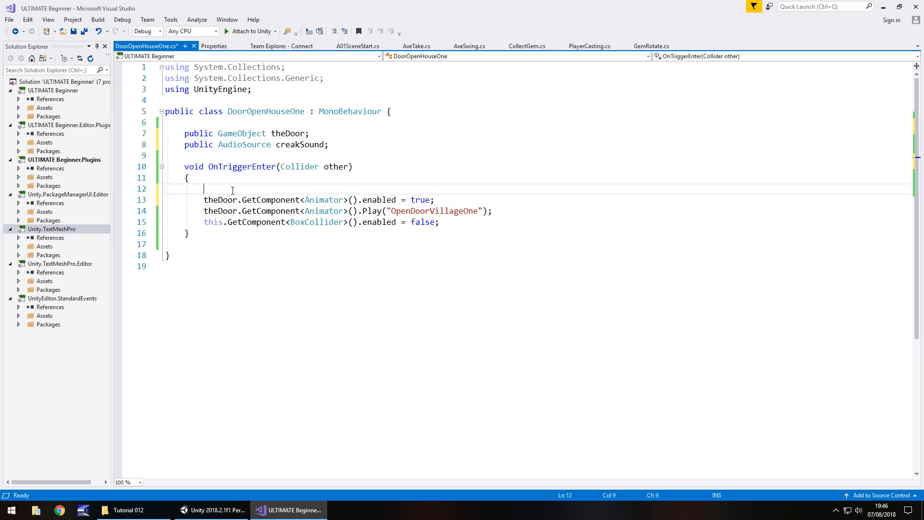
type("creakSp")
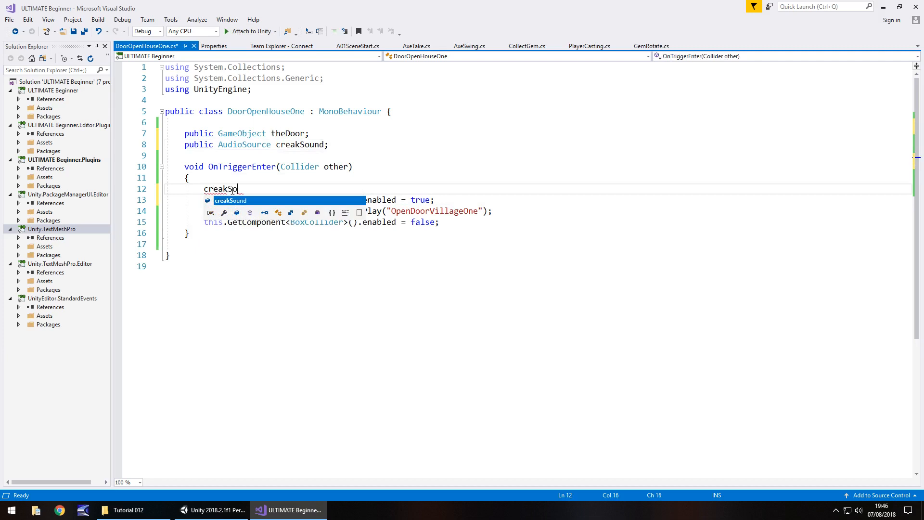
type("ound.Play")
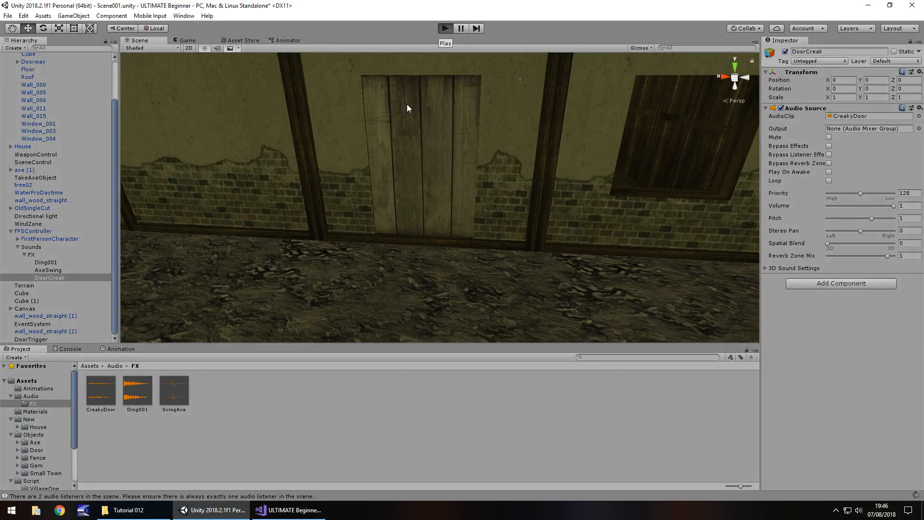
Assign DoorCreak to the Creak Sound slot on DoorTrigger's door script, then enter Play mode.
left_click(445, 28)
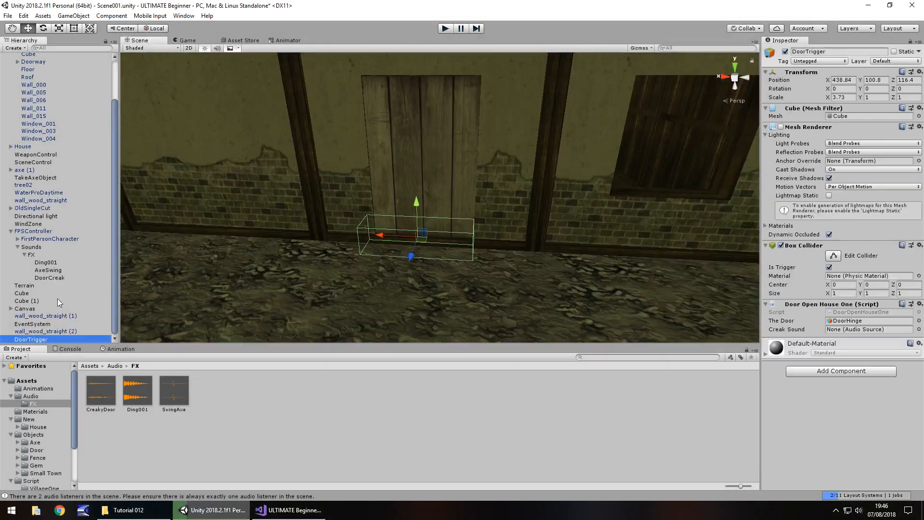
left_click(867, 329)
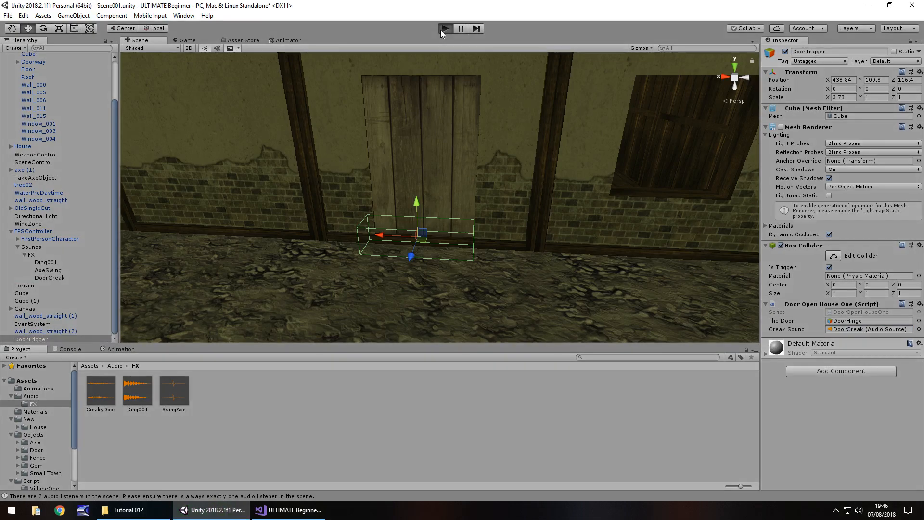
left_click(444, 28)
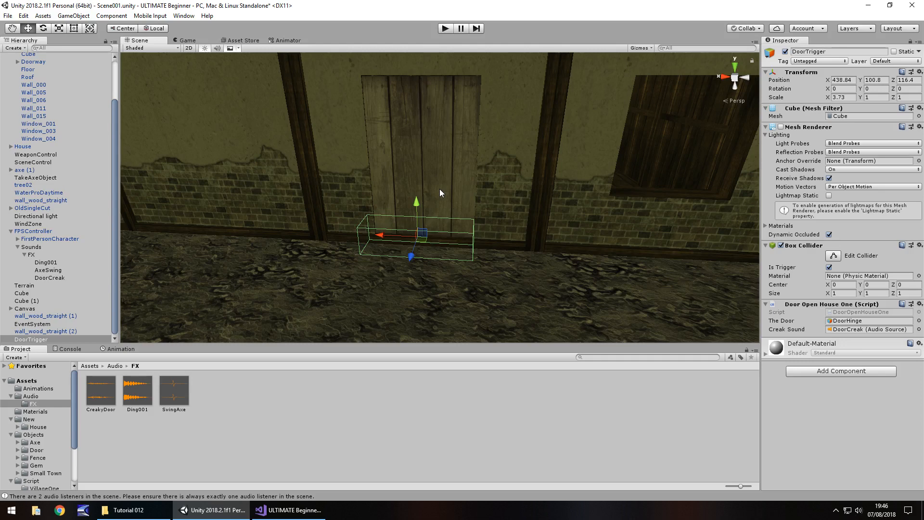
mouse_move(318, 175)
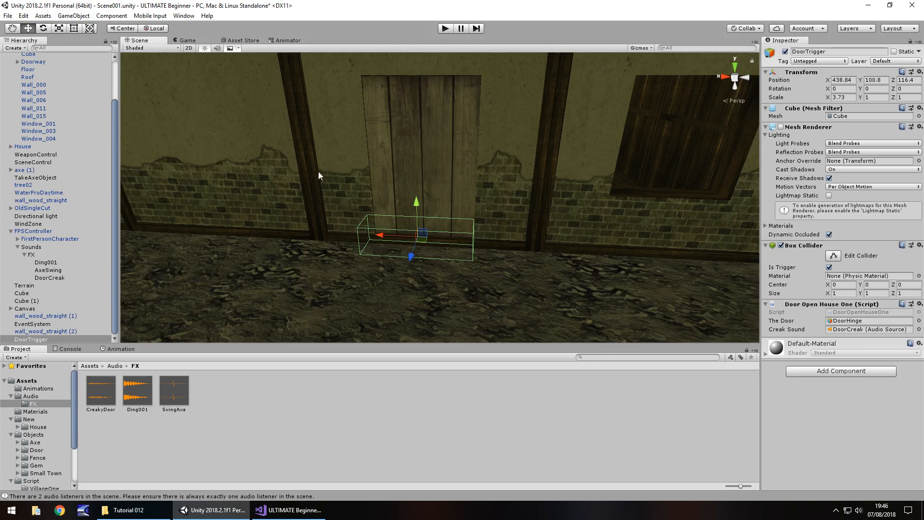